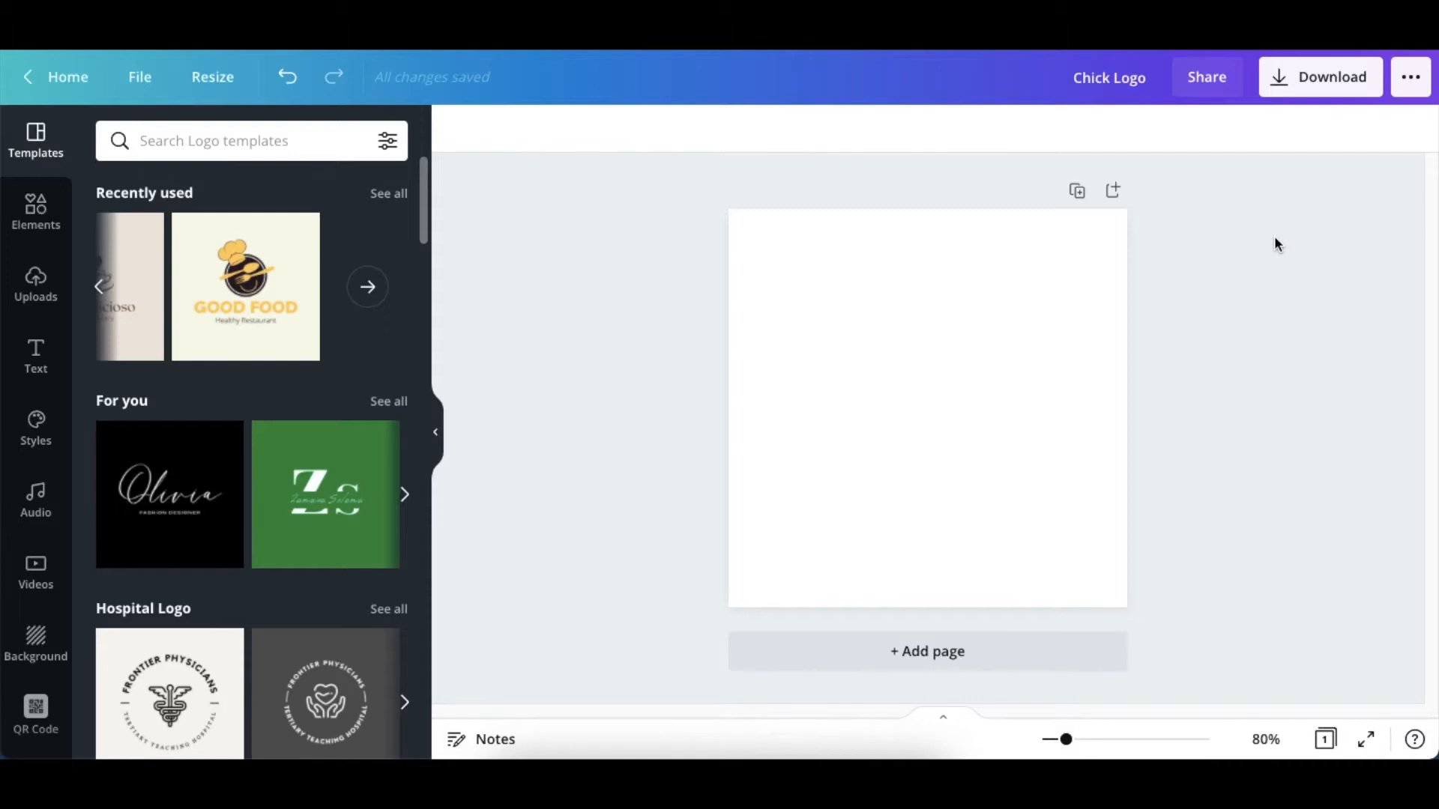
# Select the blank logo page to turn it black and add a text box
pyautogui.click(926, 408)
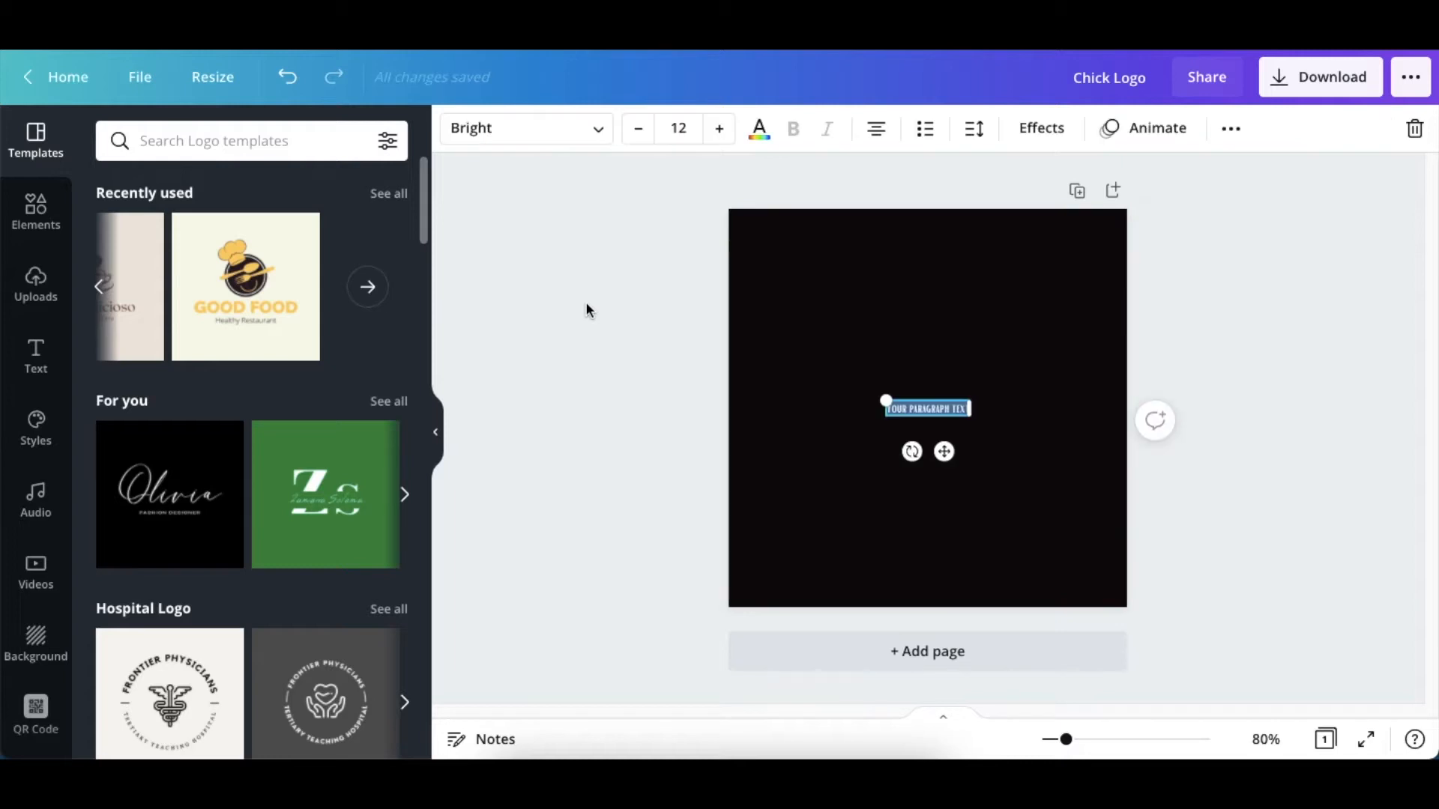
pyautogui.moveTo(881, 395)
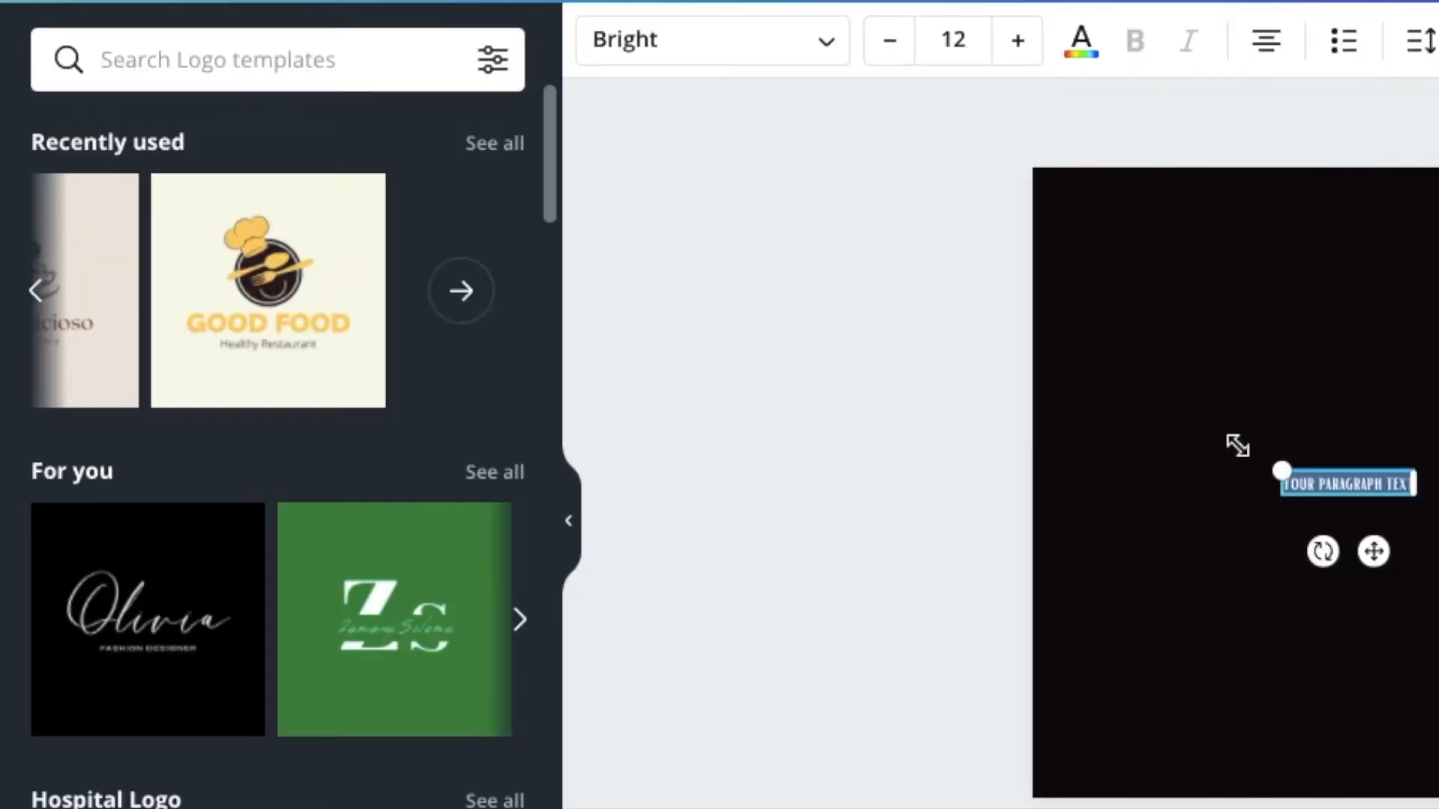
# Set the text to Norwester at size 75 and enter 'SURI'
pyautogui.click(712, 39)
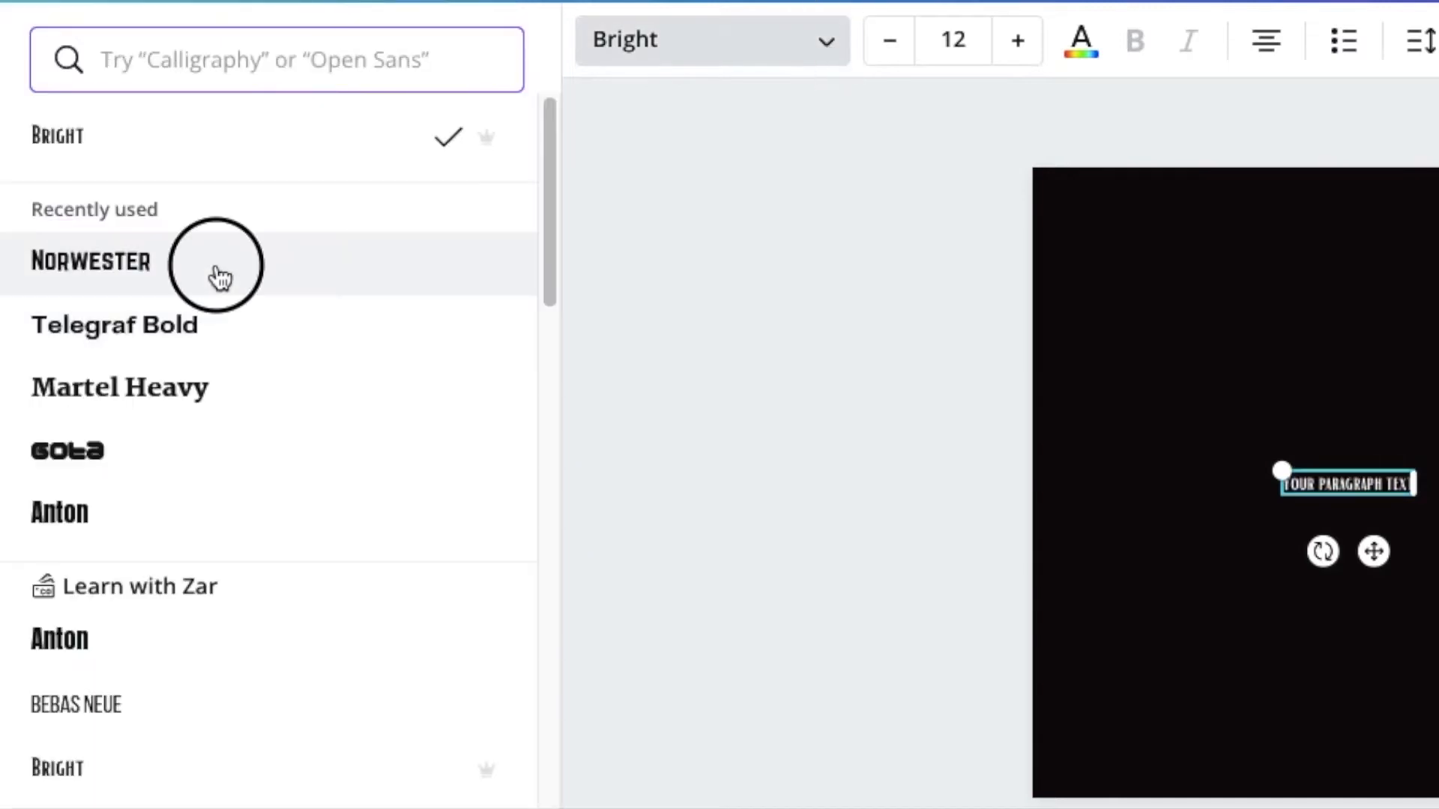
pyautogui.click(90, 262)
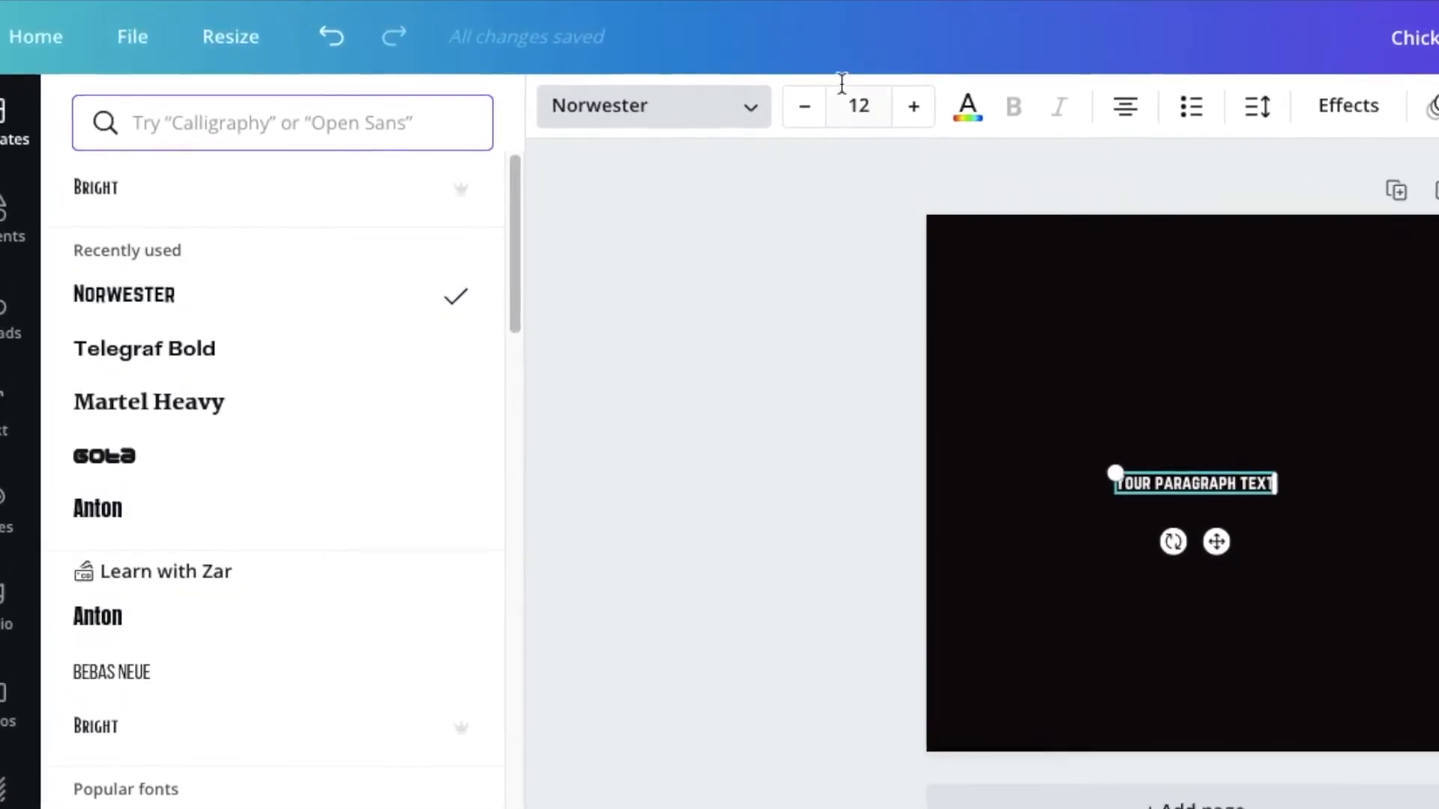
pyautogui.click(859, 106)
pyautogui.write('75')
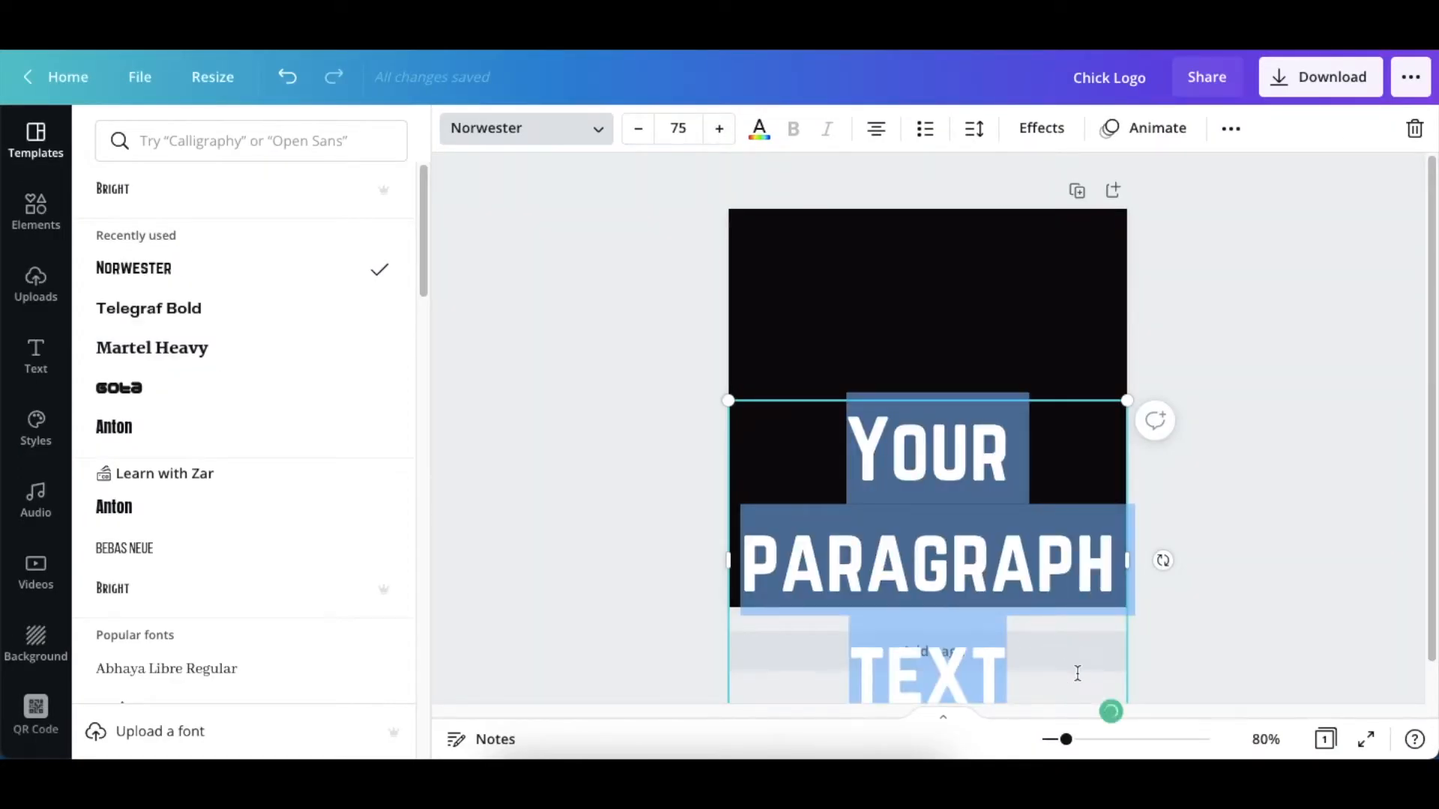
pyautogui.write('SURI')
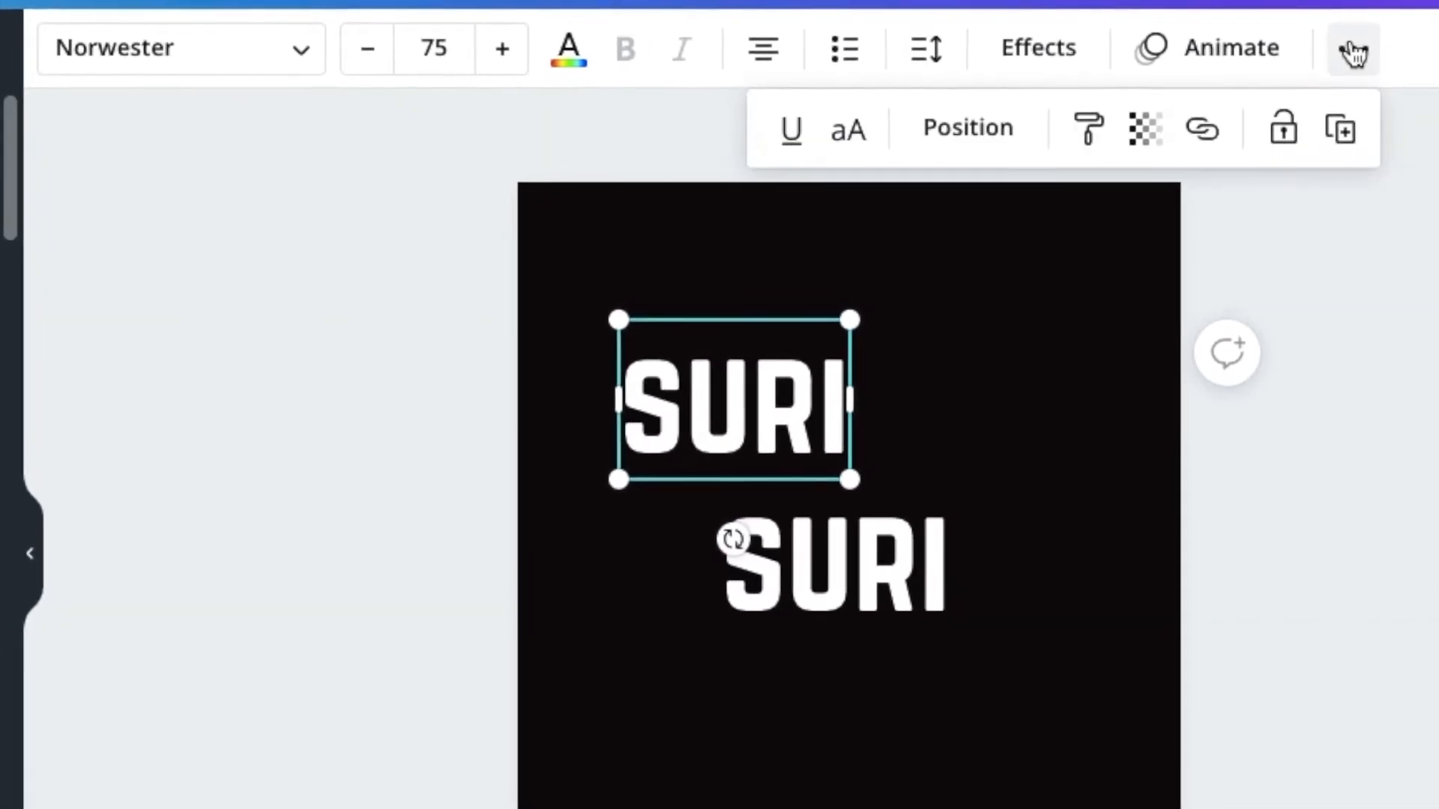
pyautogui.moveTo(1345, 135)
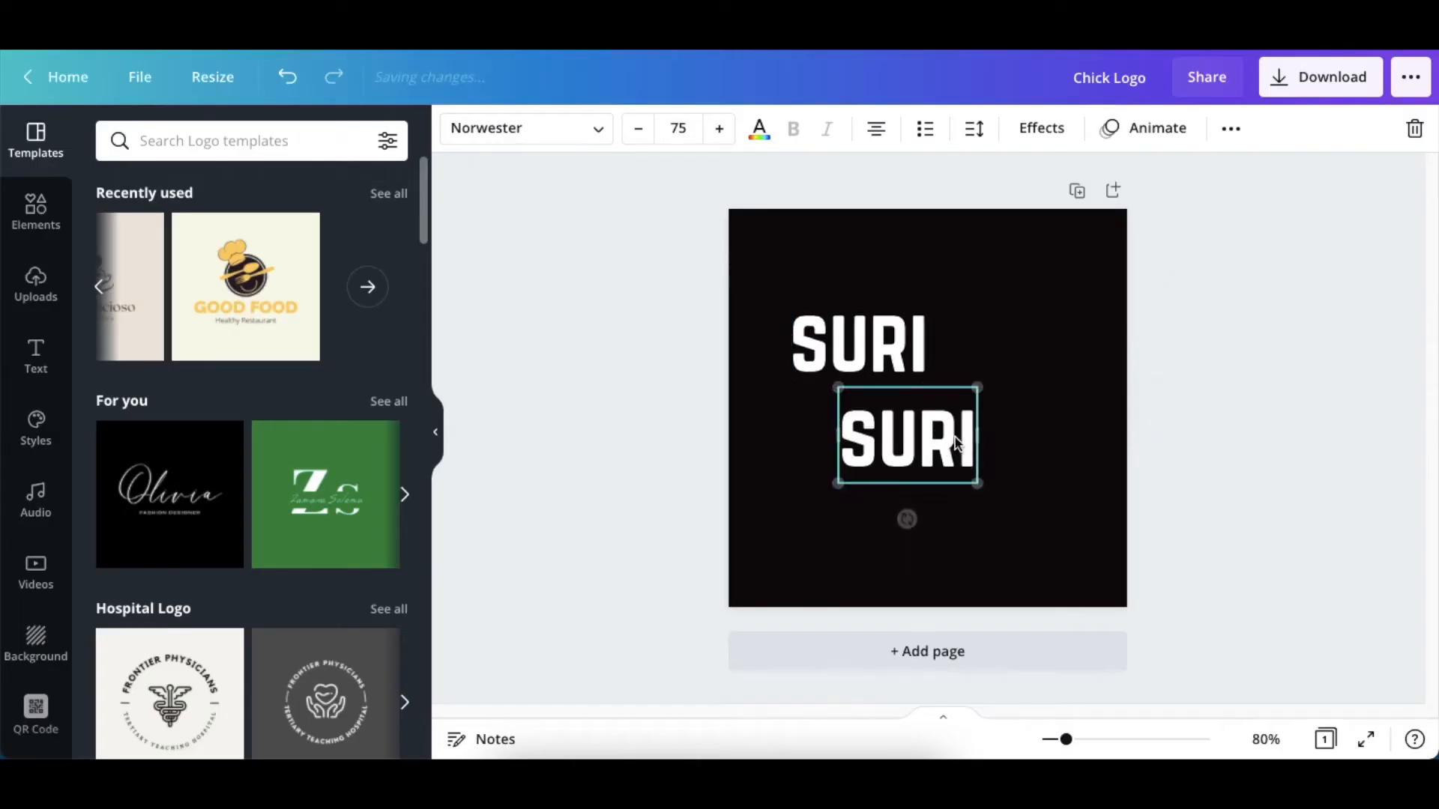
# Change the duplicate text to 'FASHION' and align it directly under SURI
pyautogui.write('F')
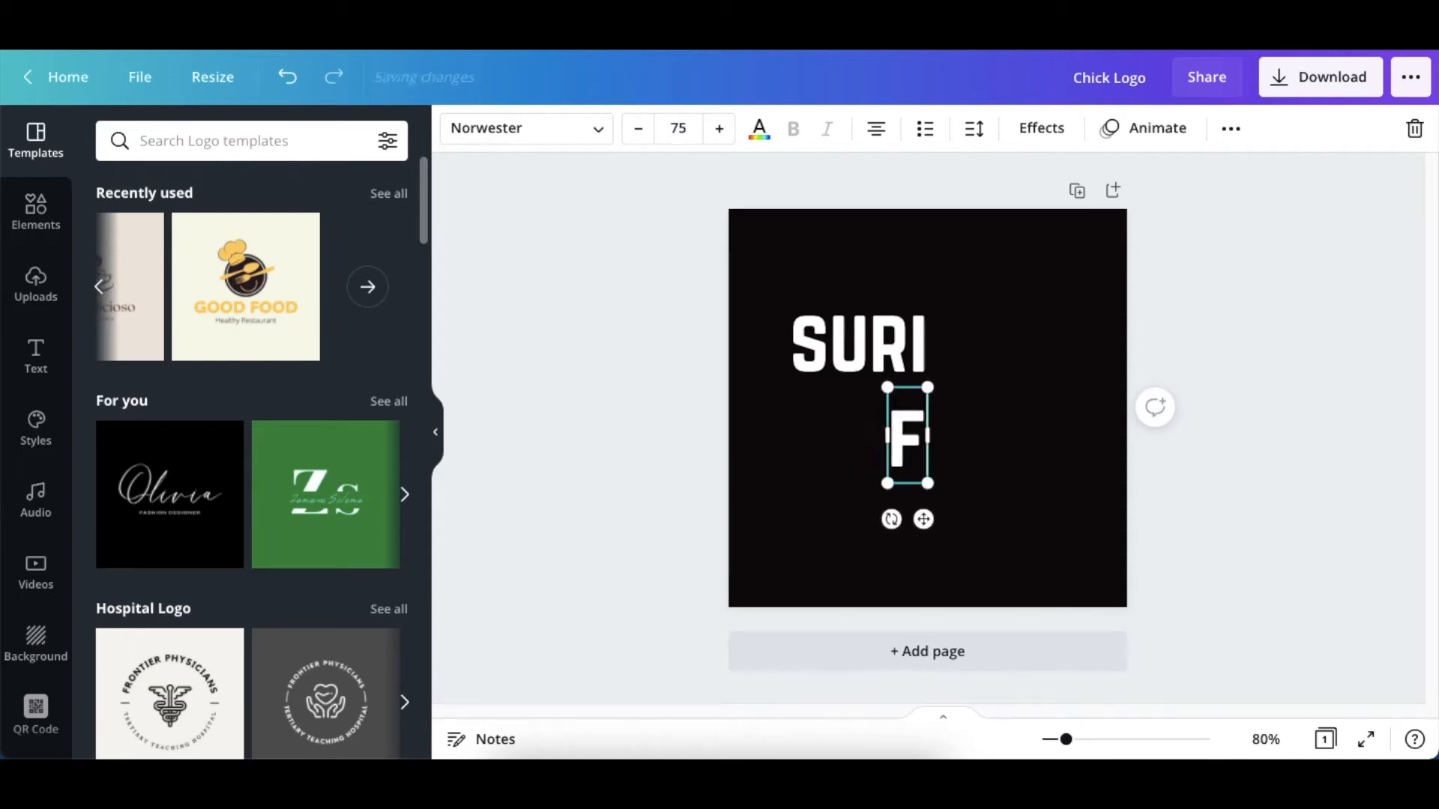
pyautogui.write('ASHION')
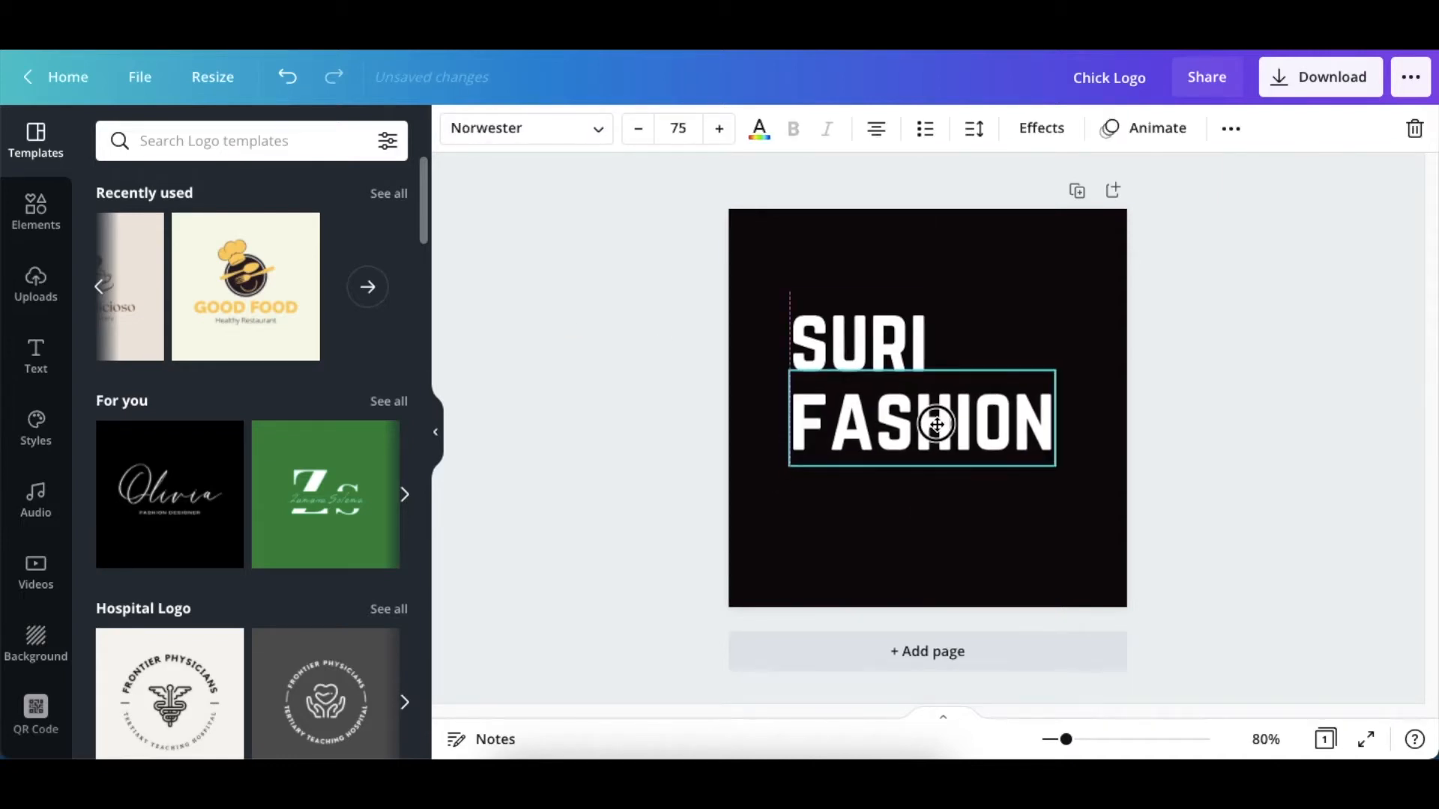
pyautogui.moveTo(940, 424); pyautogui.dragTo(931, 424)
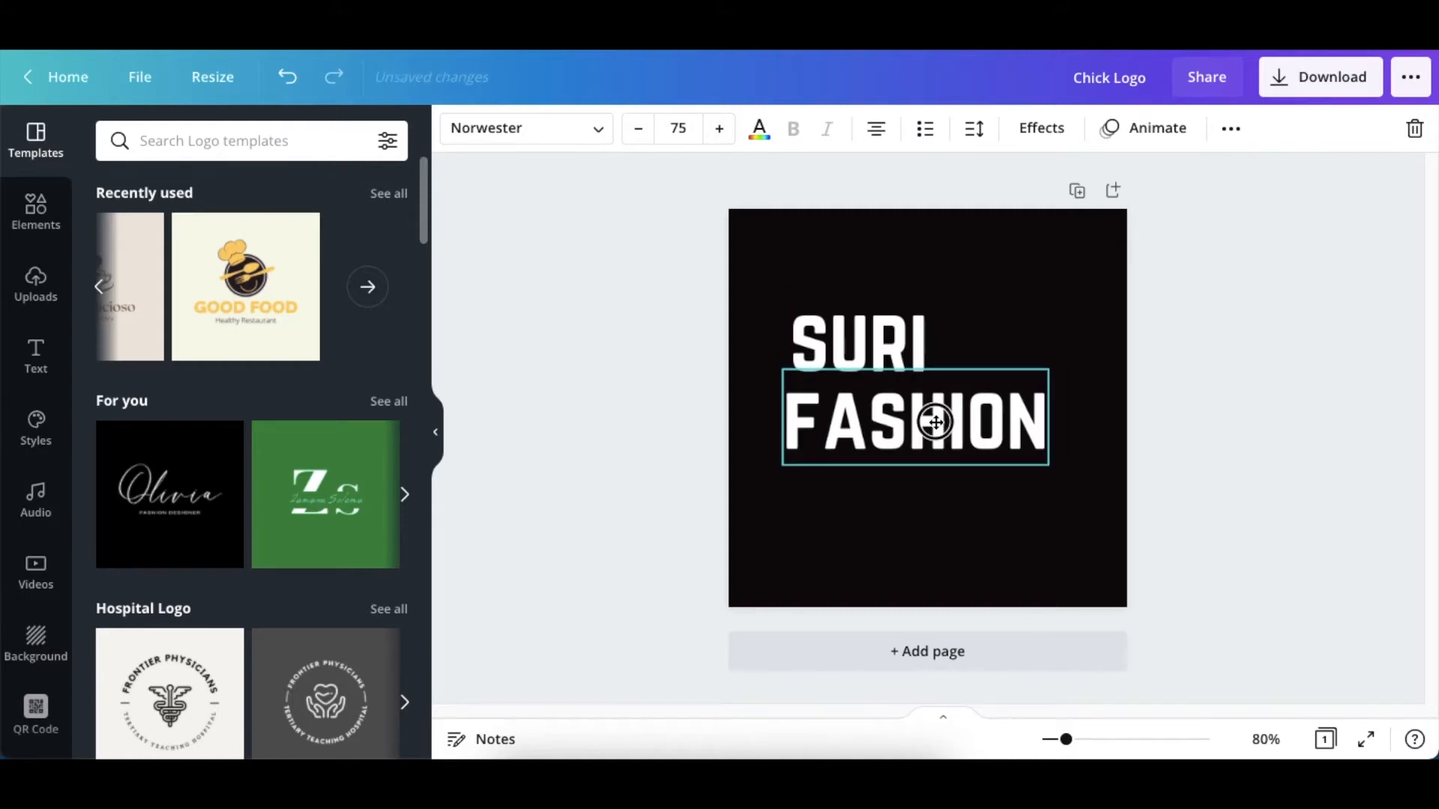
pyautogui.click(934, 423)
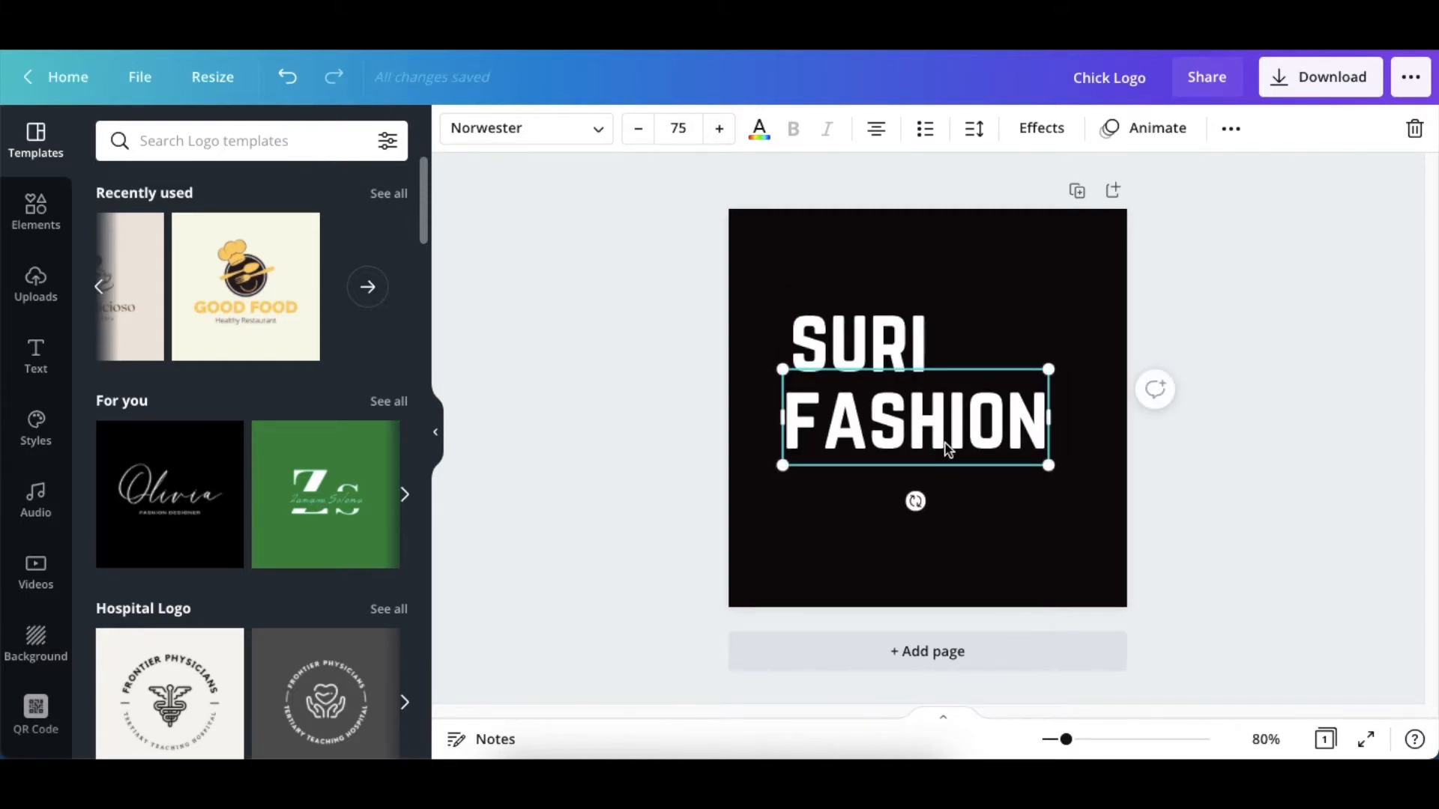
pyautogui.moveTo(657, 381)
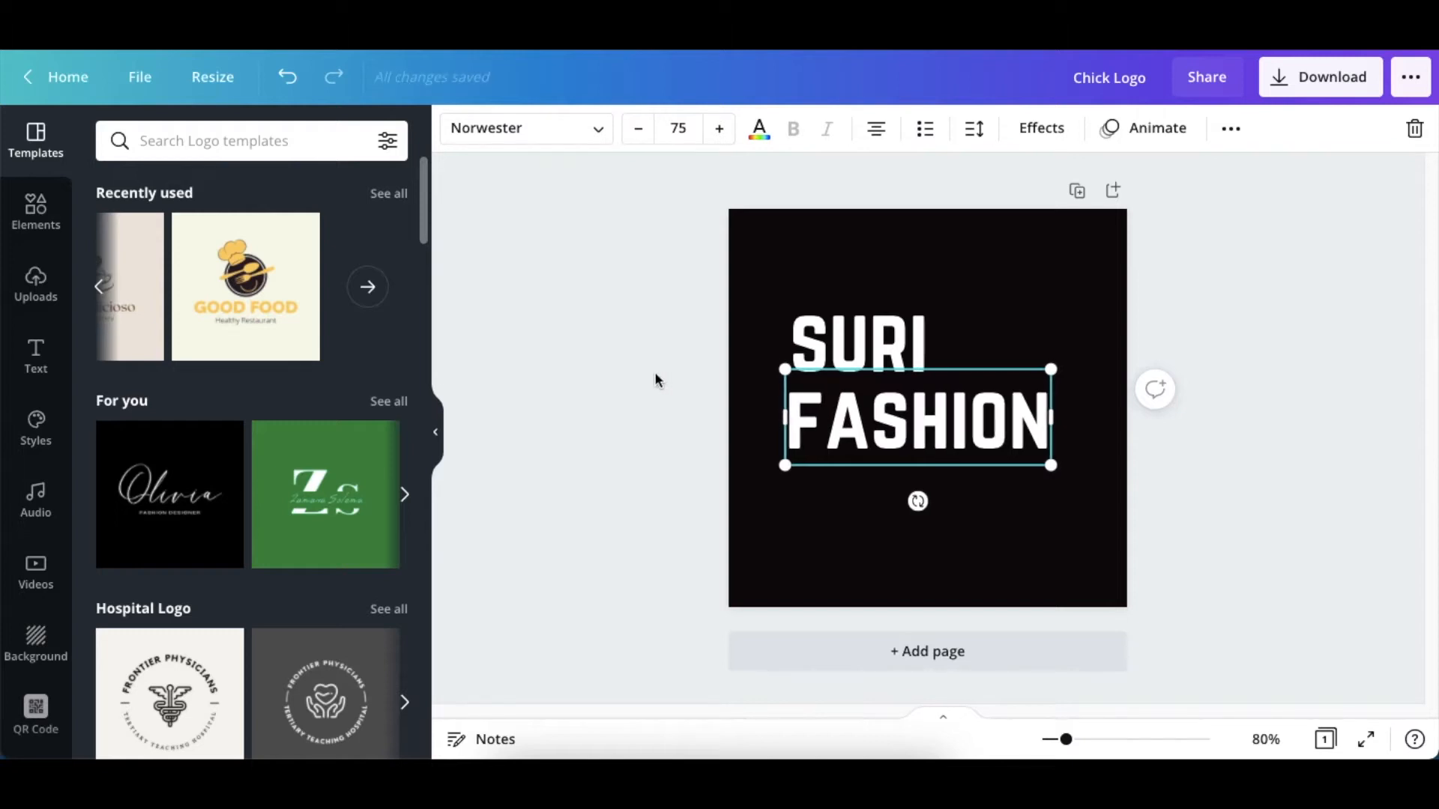
pyautogui.click(875, 516)
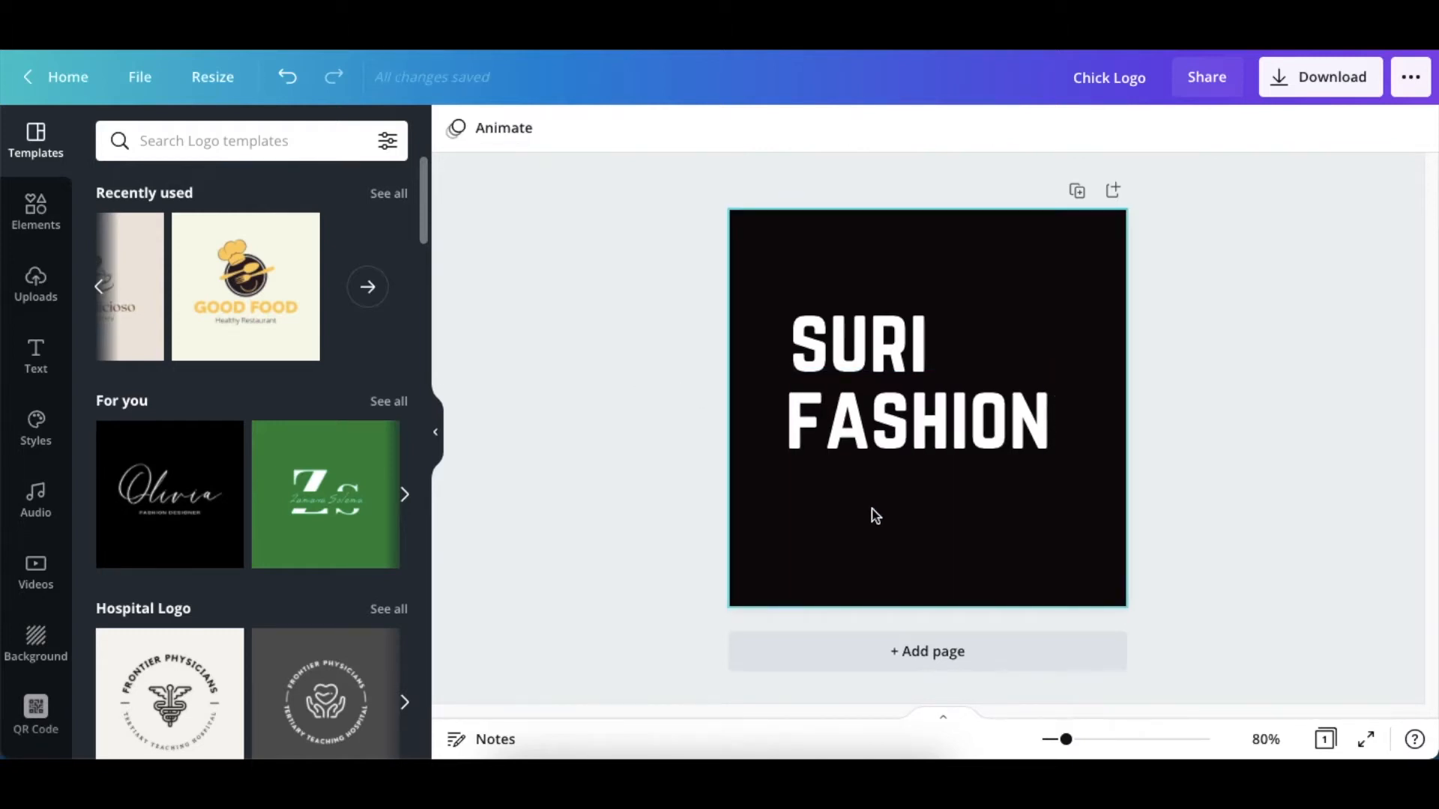
# Select the SURI text and move it toward the top right
pyautogui.click(857, 344)
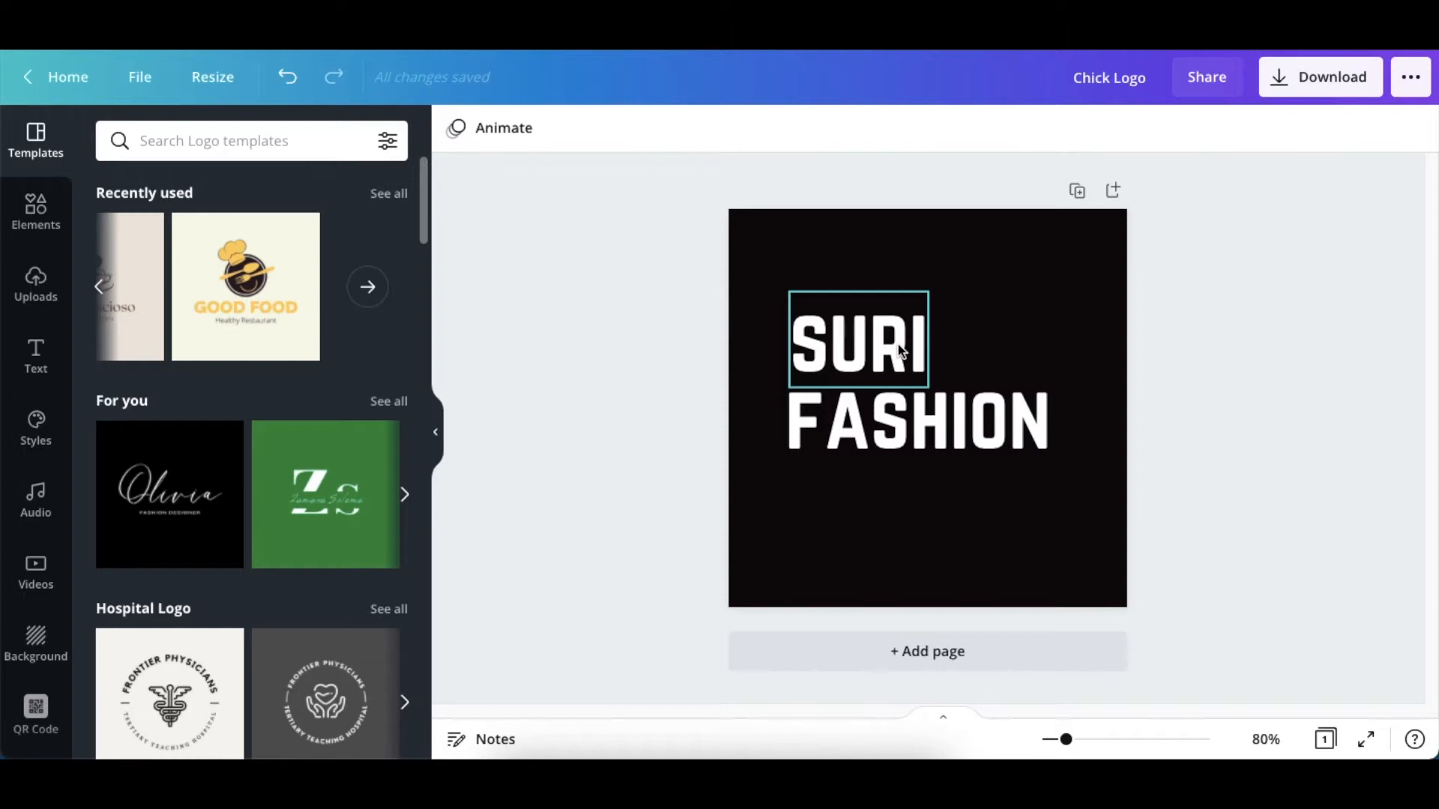
pyautogui.click(857, 343)
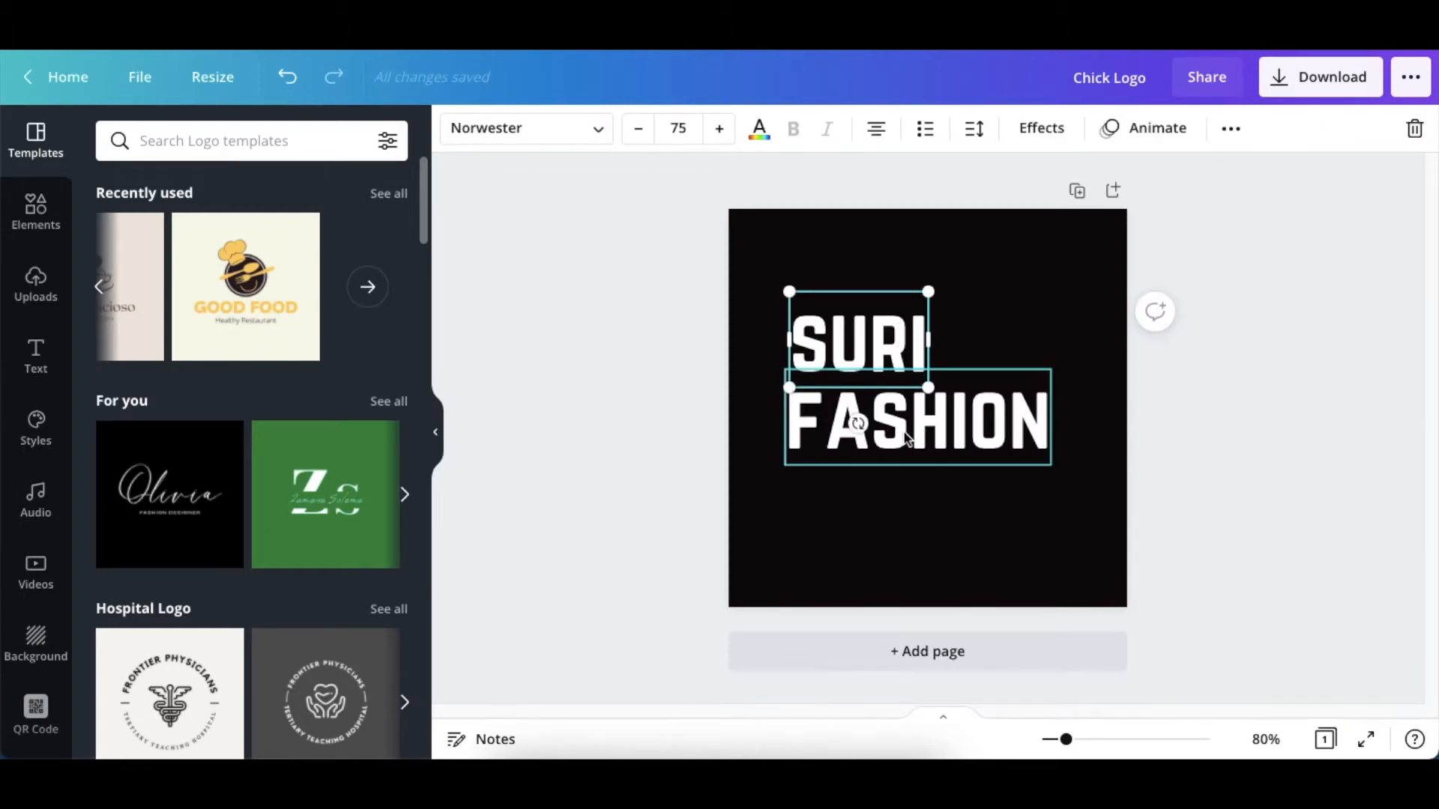
pyautogui.click(716, 449)
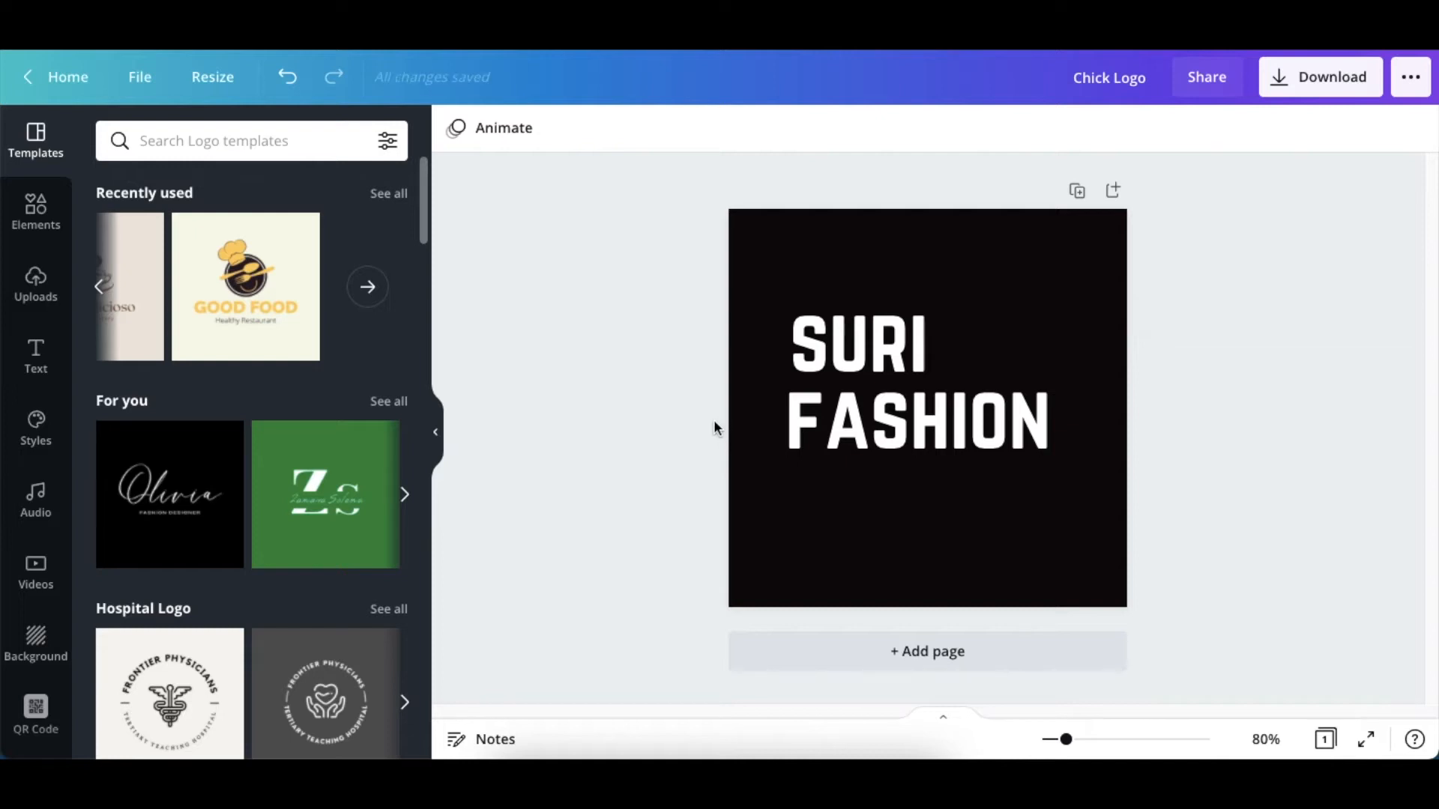
pyautogui.click(857, 345)
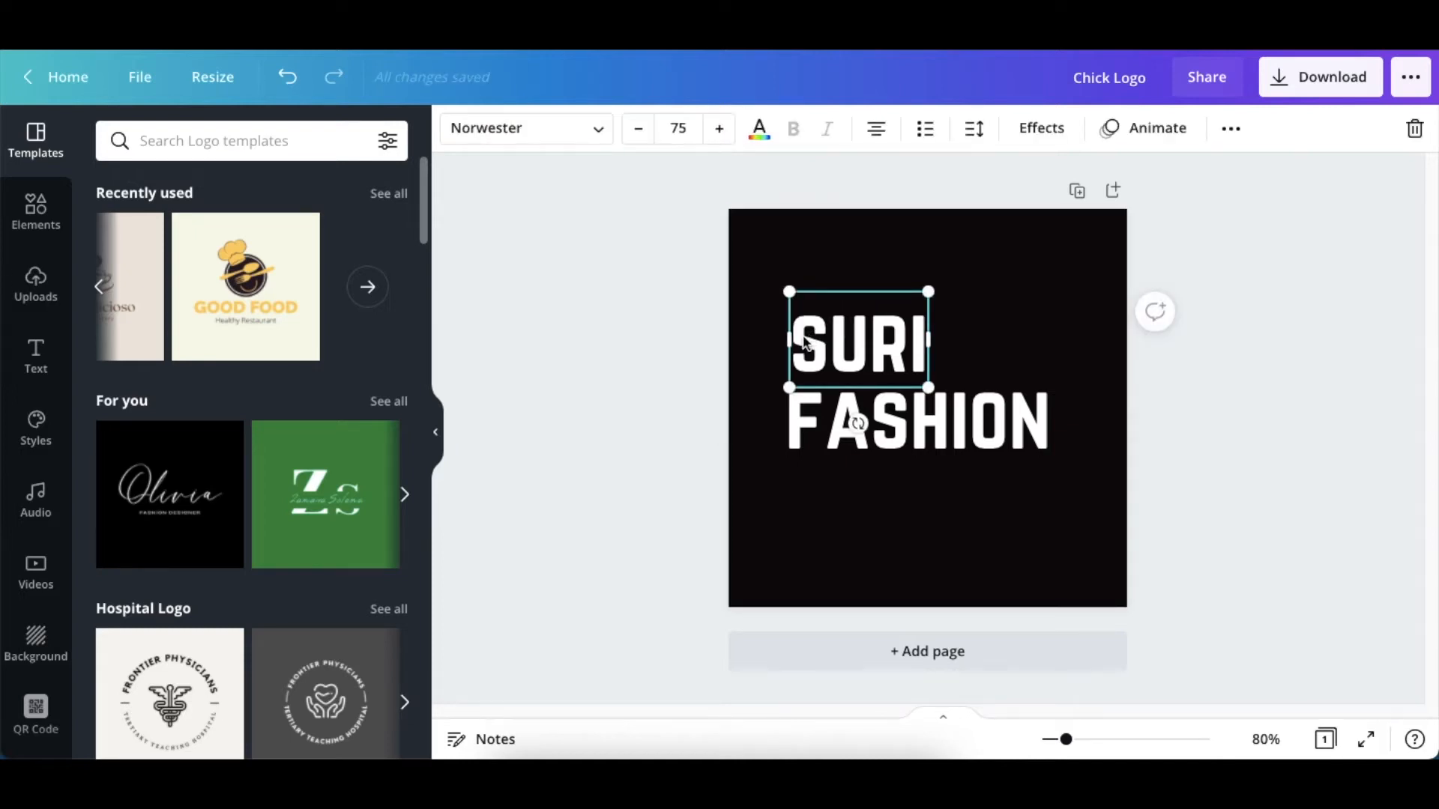
pyautogui.click(1231, 128)
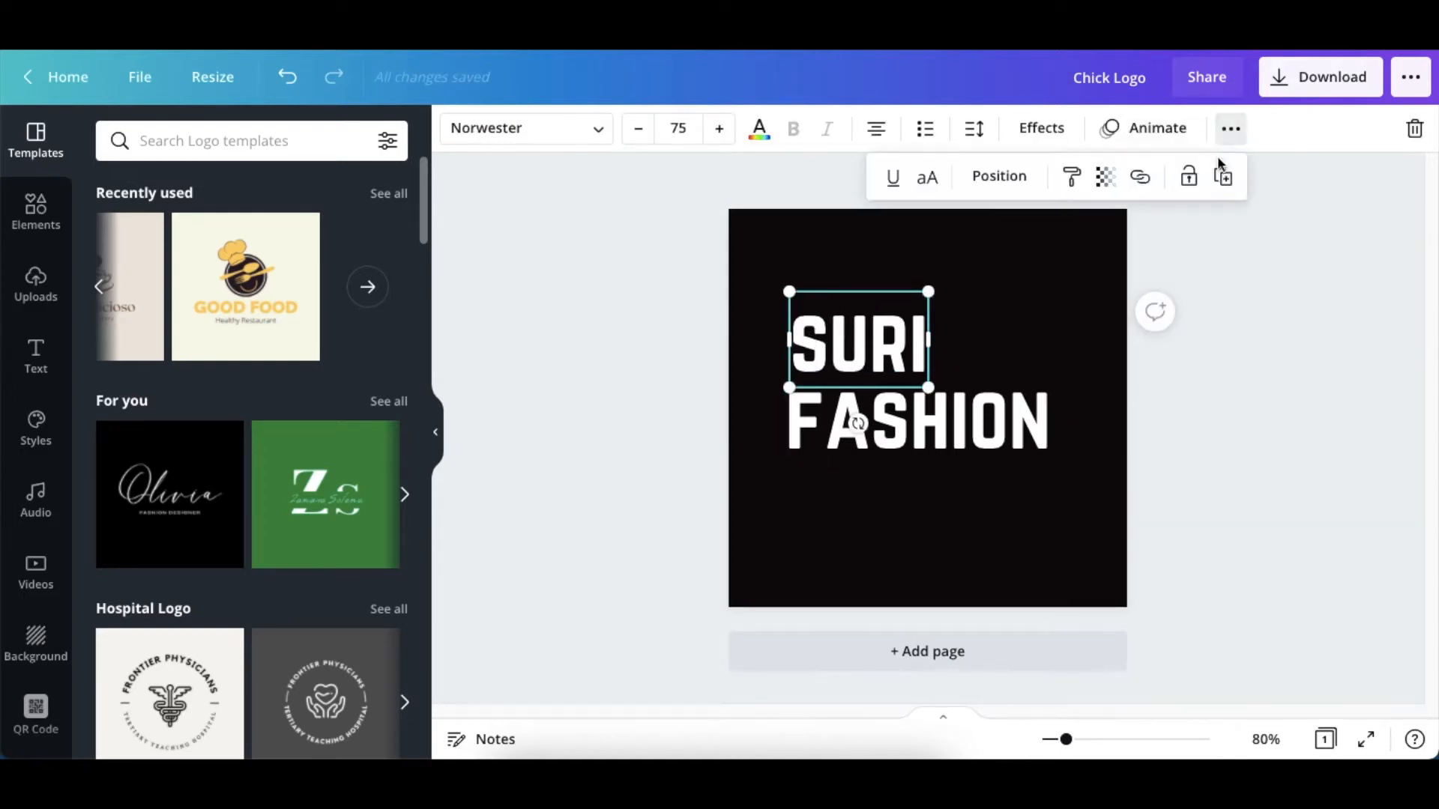
pyautogui.moveTo(858, 344); pyautogui.dragTo(1005, 279)
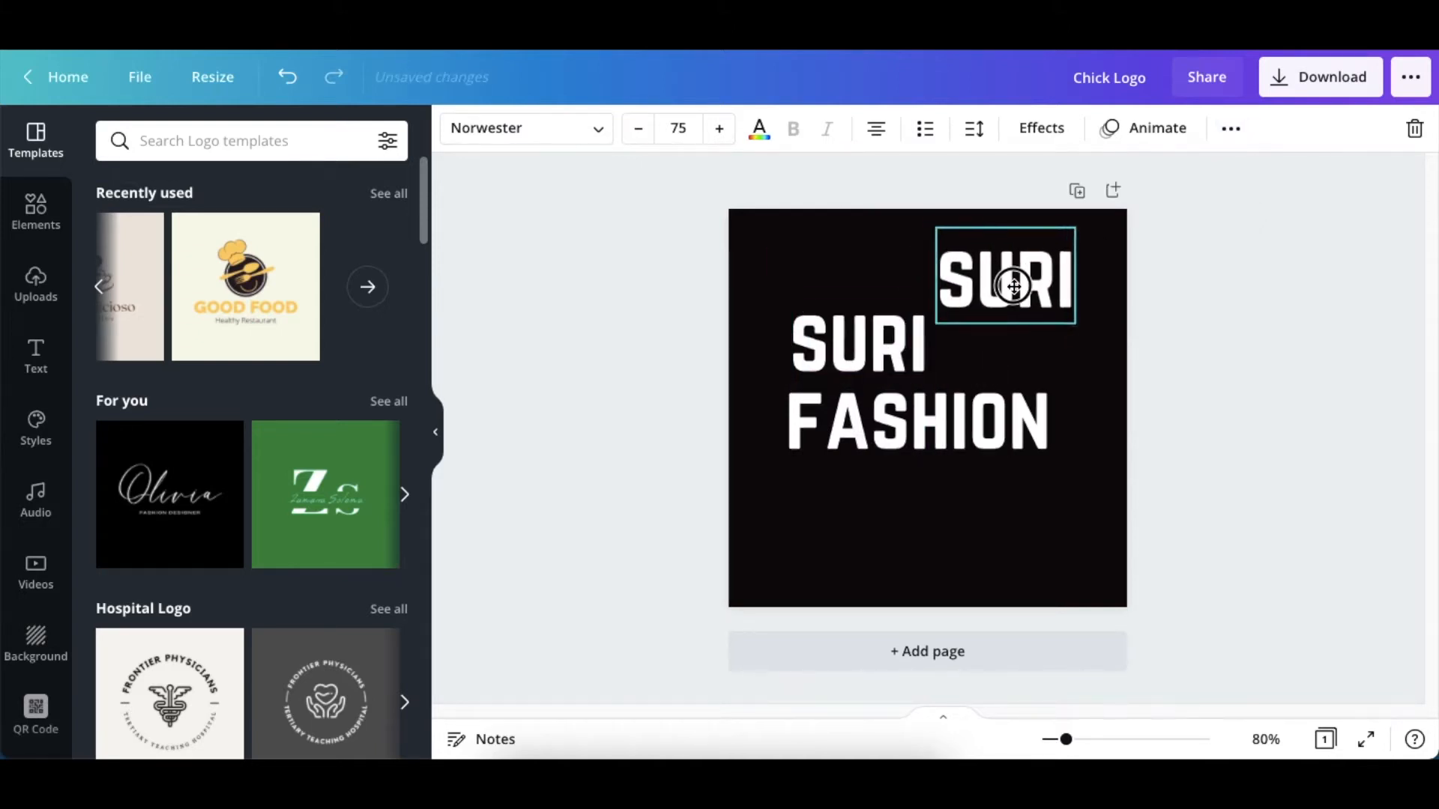
pyautogui.click(1007, 284)
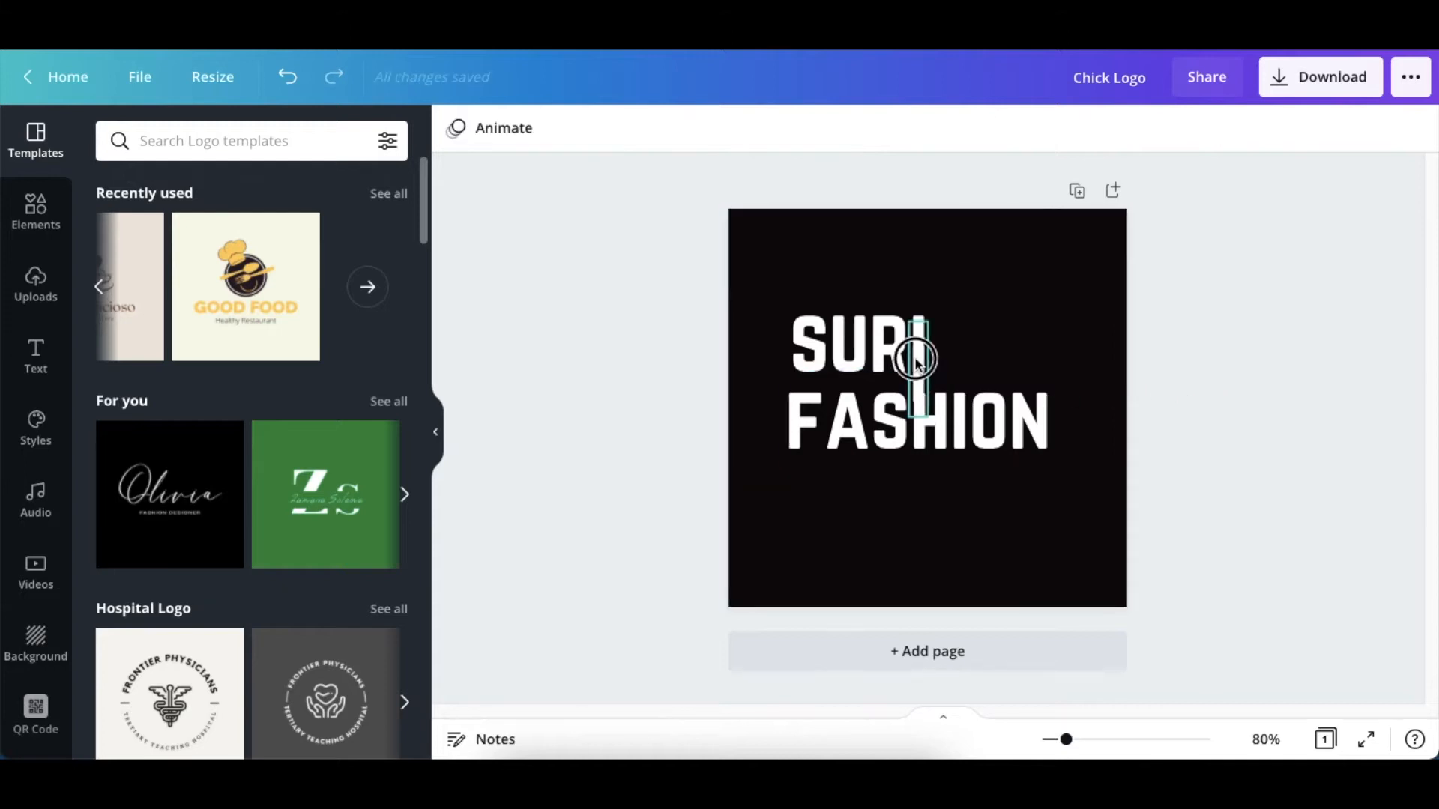
# Adjust the thin vertical bar linking SURI and FASHION and review the lettering
pyautogui.click(924, 357)
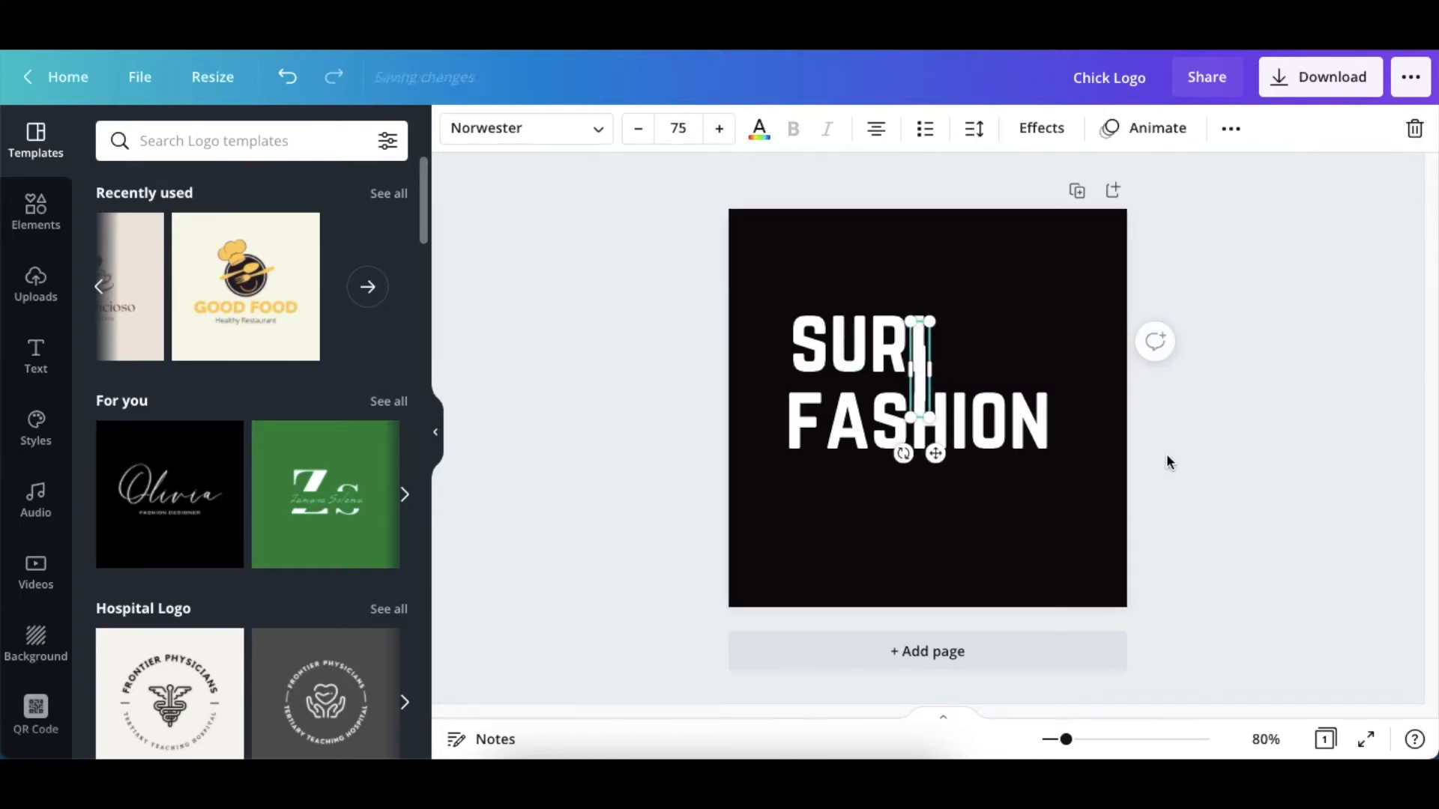
pyautogui.click(1076, 437)
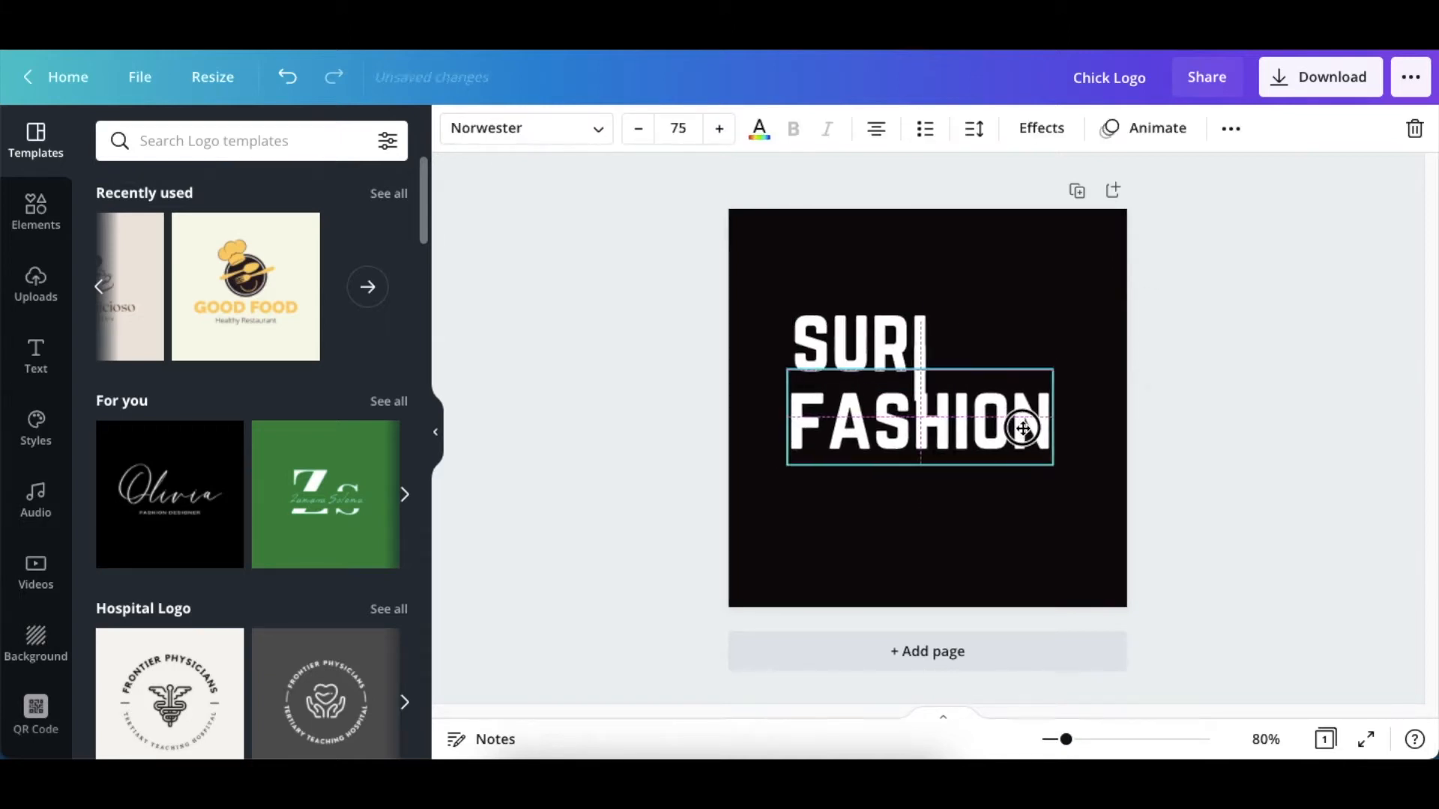
pyautogui.click(1319, 560)
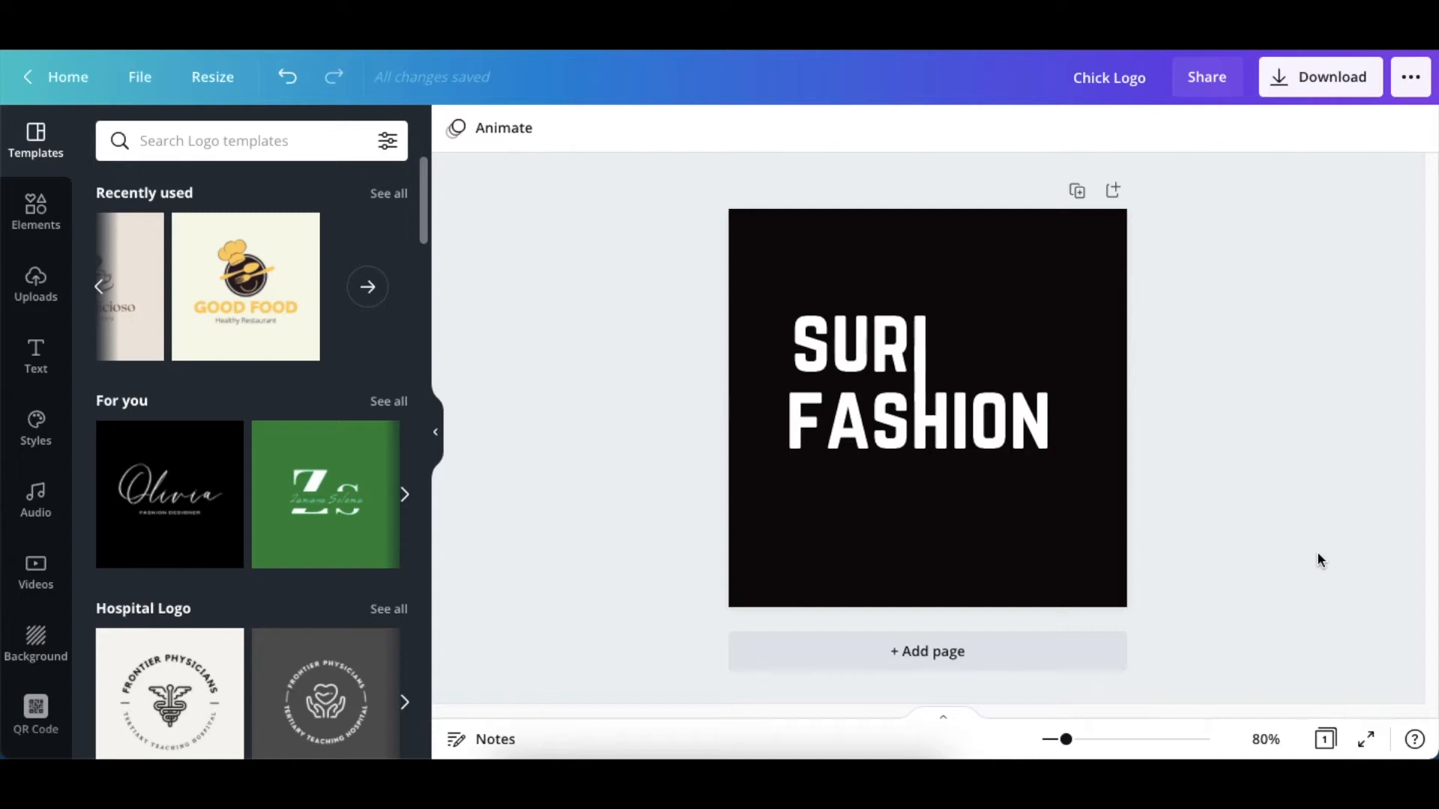
pyautogui.moveTo(1118, 499)
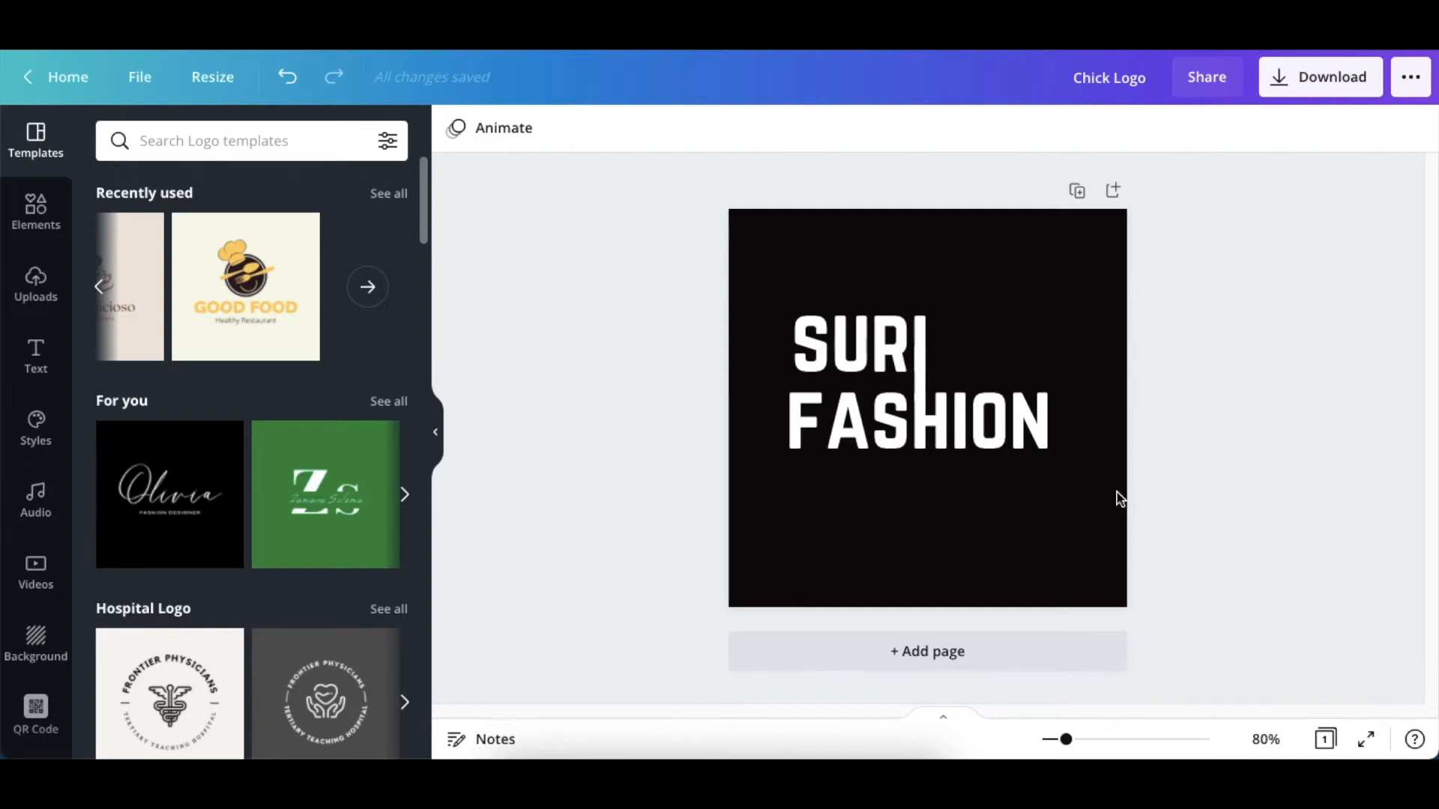
pyautogui.click(848, 357)
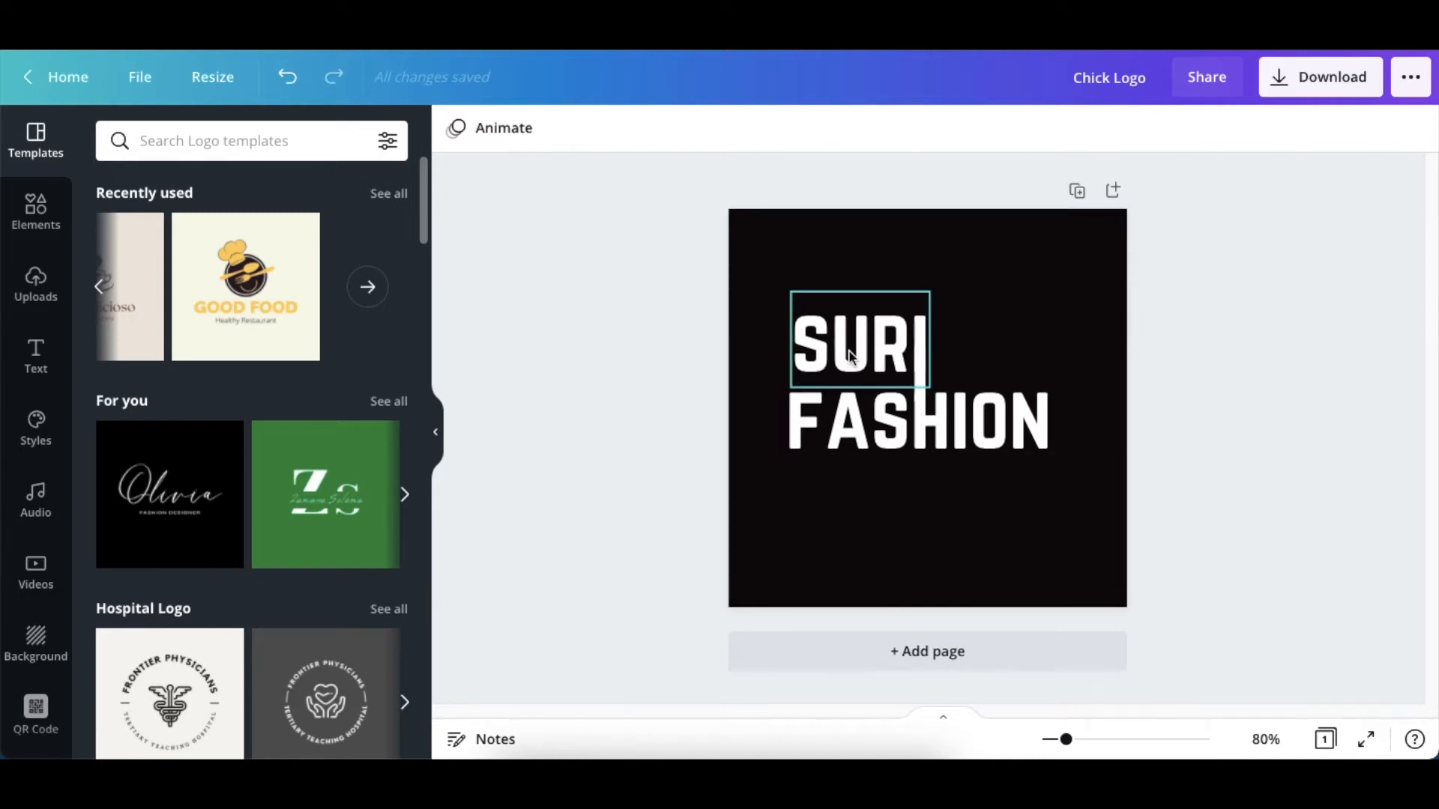
pyautogui.click(1172, 410)
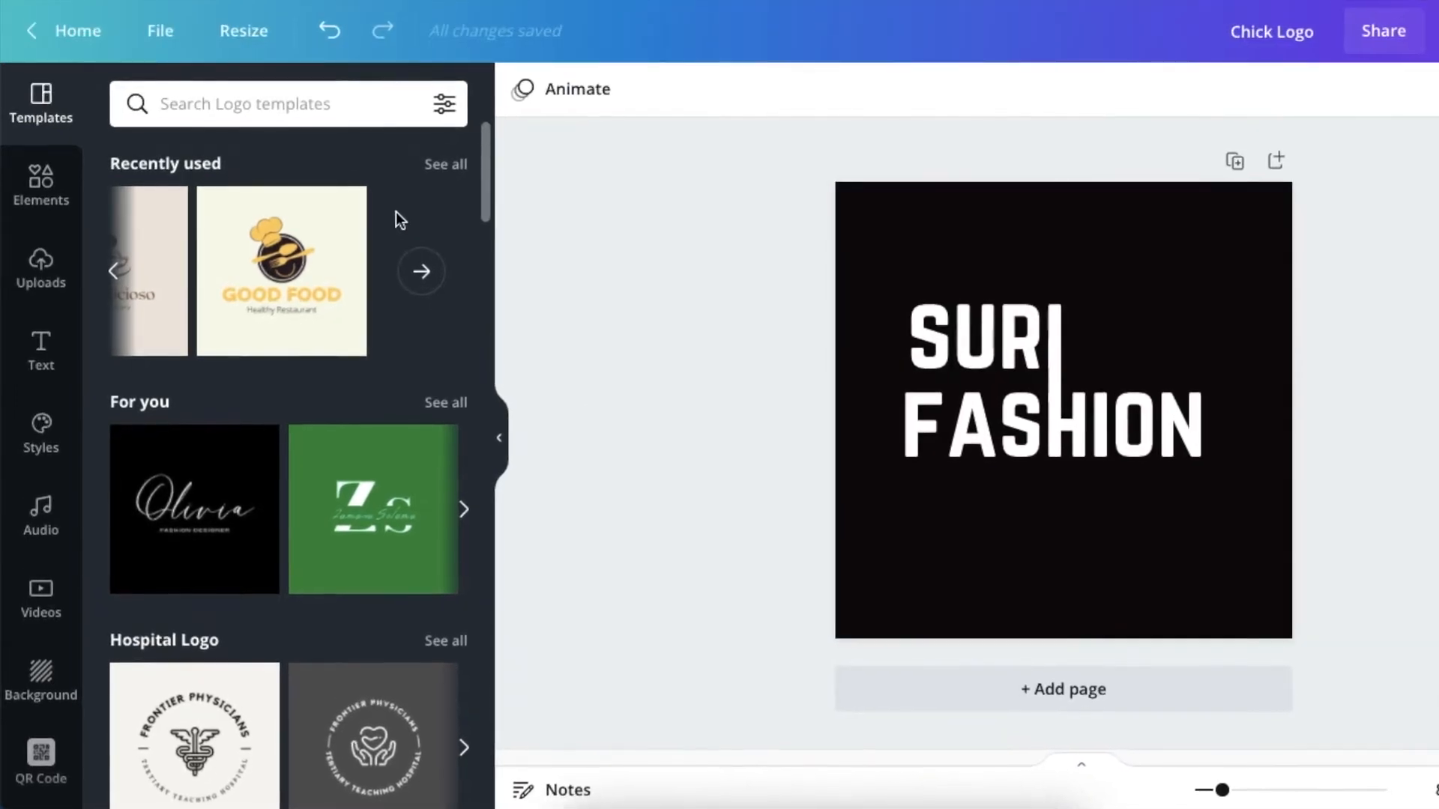
# Search Elements for 'fashion' and browse the Graphics results
pyautogui.click(42, 187)
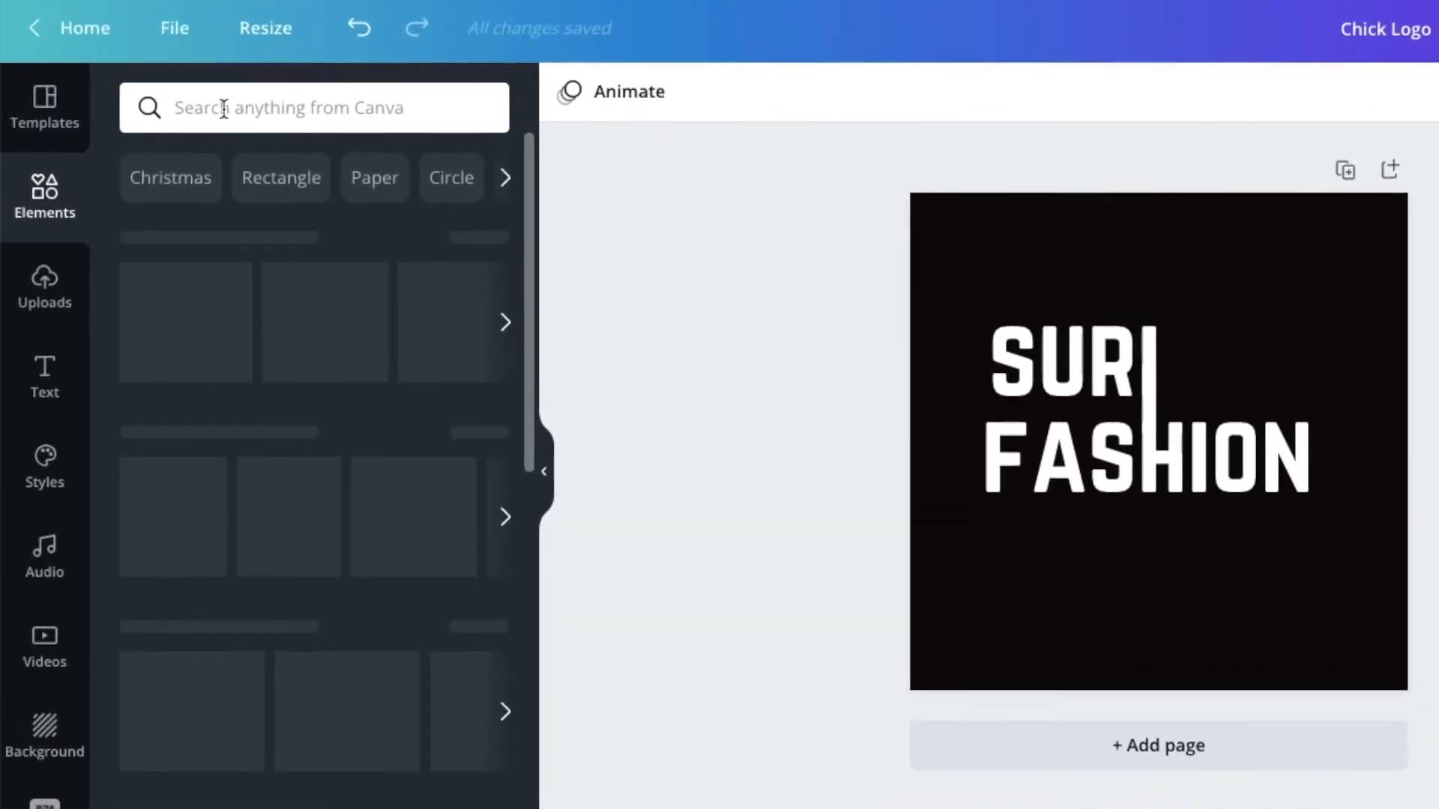
pyautogui.click(296, 107)
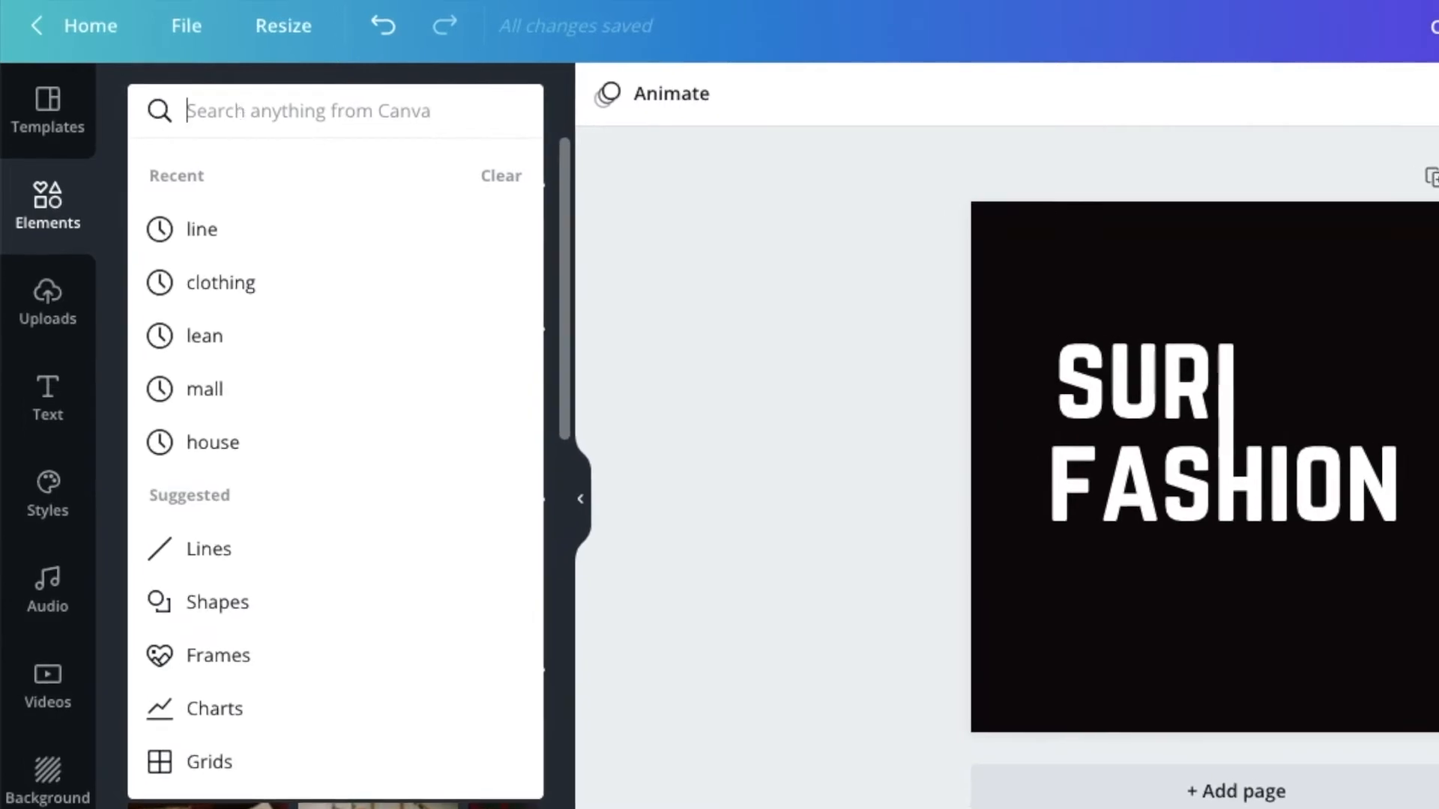
pyautogui.write('fashio')
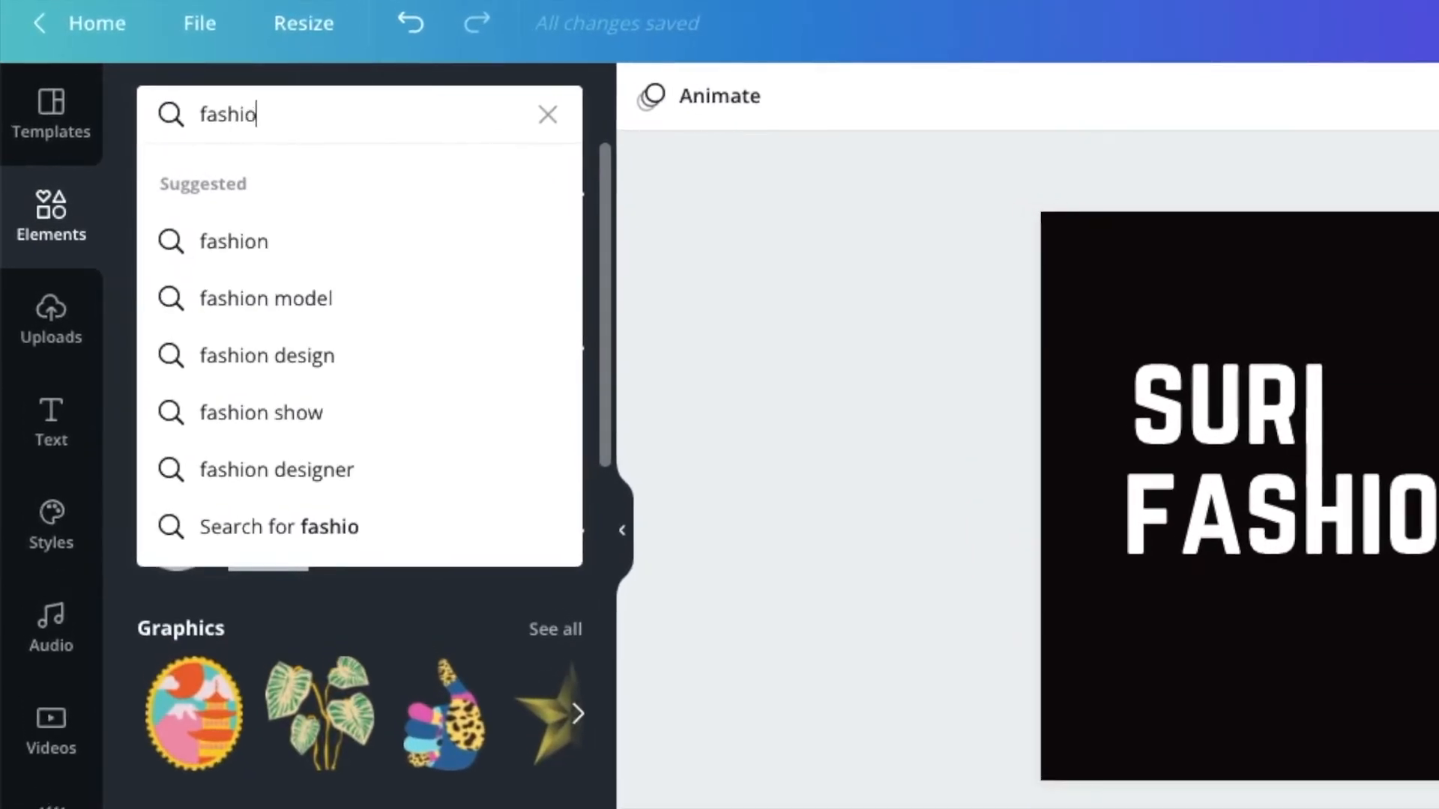
pyautogui.click(233, 241)
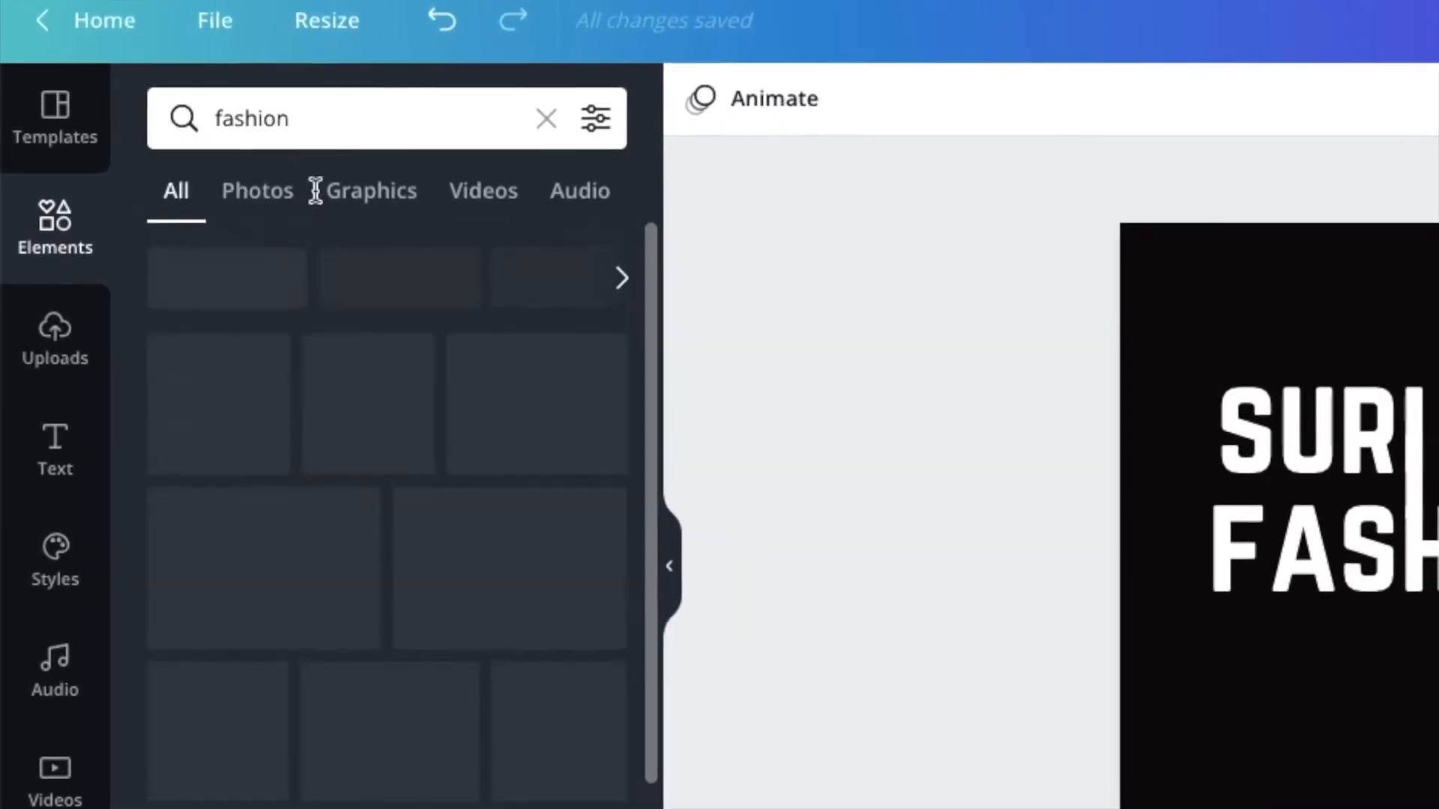
pyautogui.click(372, 191)
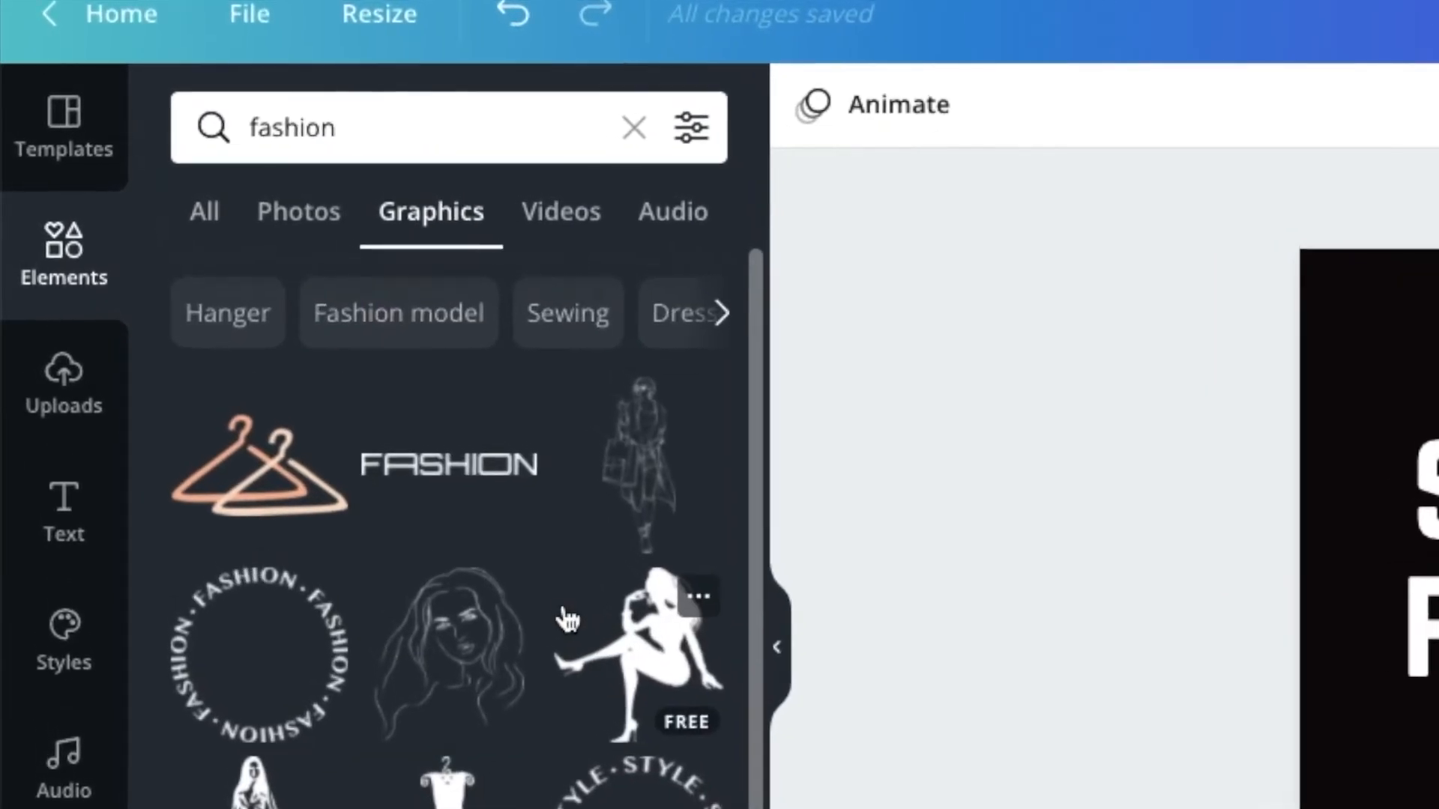
pyautogui.scroll(-3)
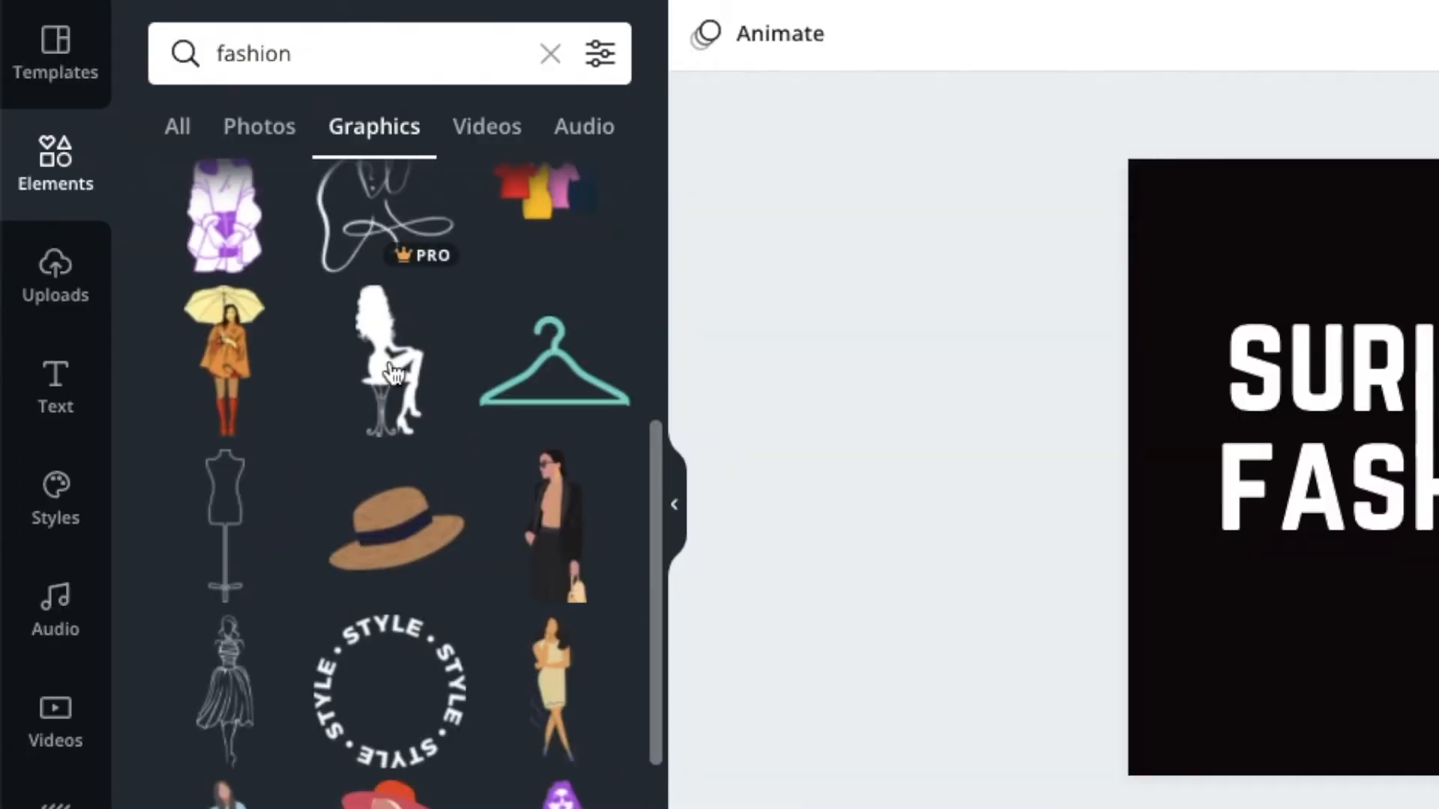
pyautogui.scroll(-3)
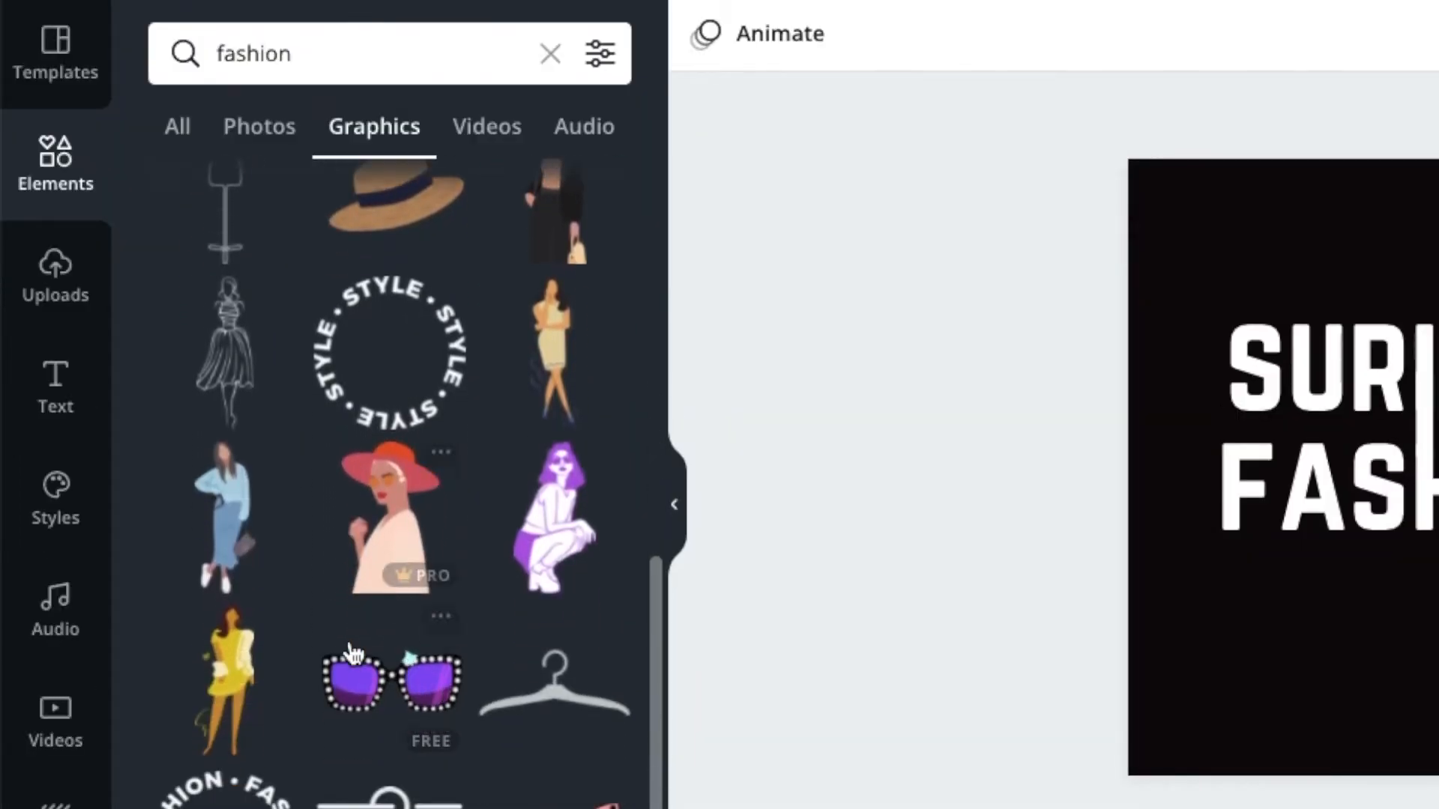
pyautogui.scroll(-3)
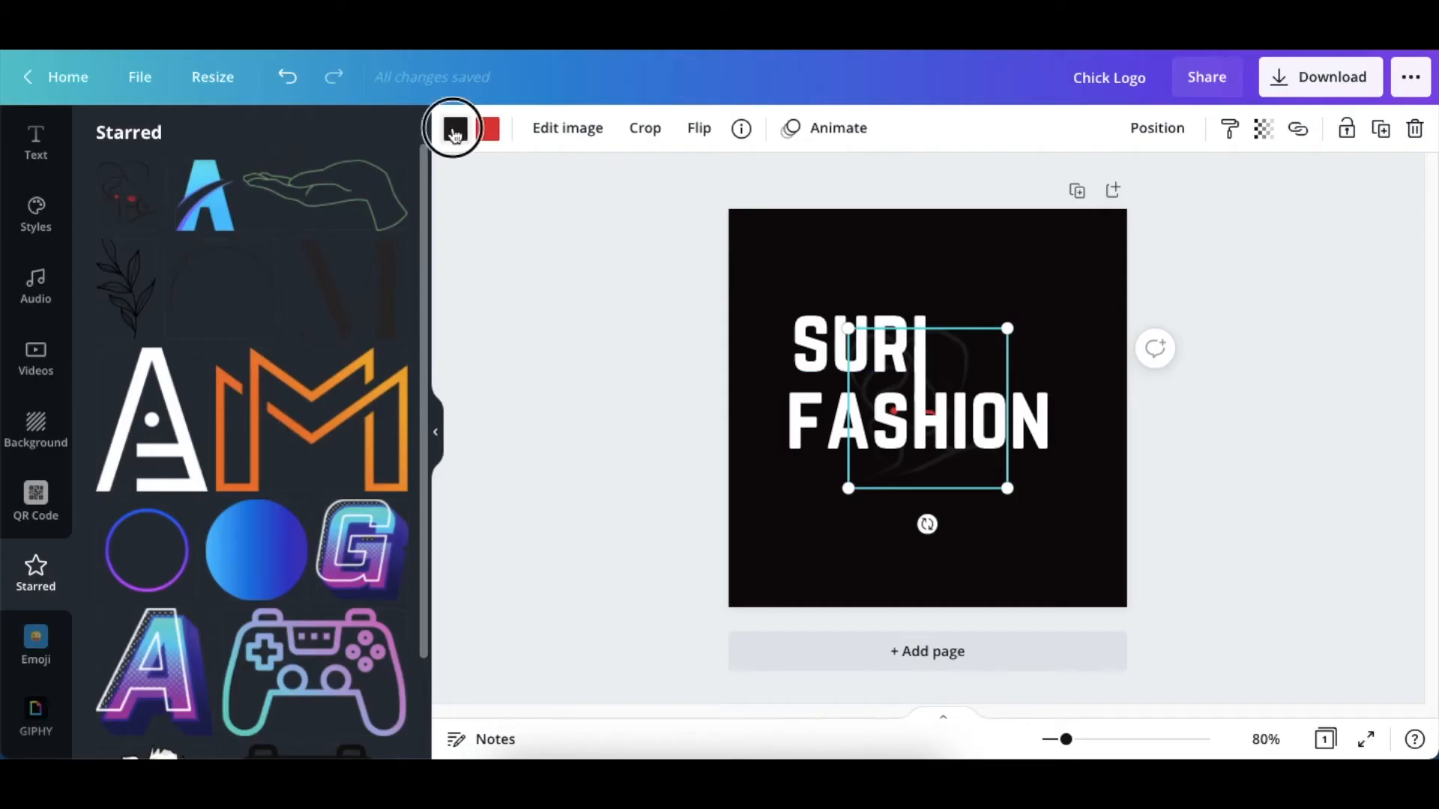
# Recolour the lady-in-a-hat graphic's lines white and view its info
pyautogui.click(455, 129)
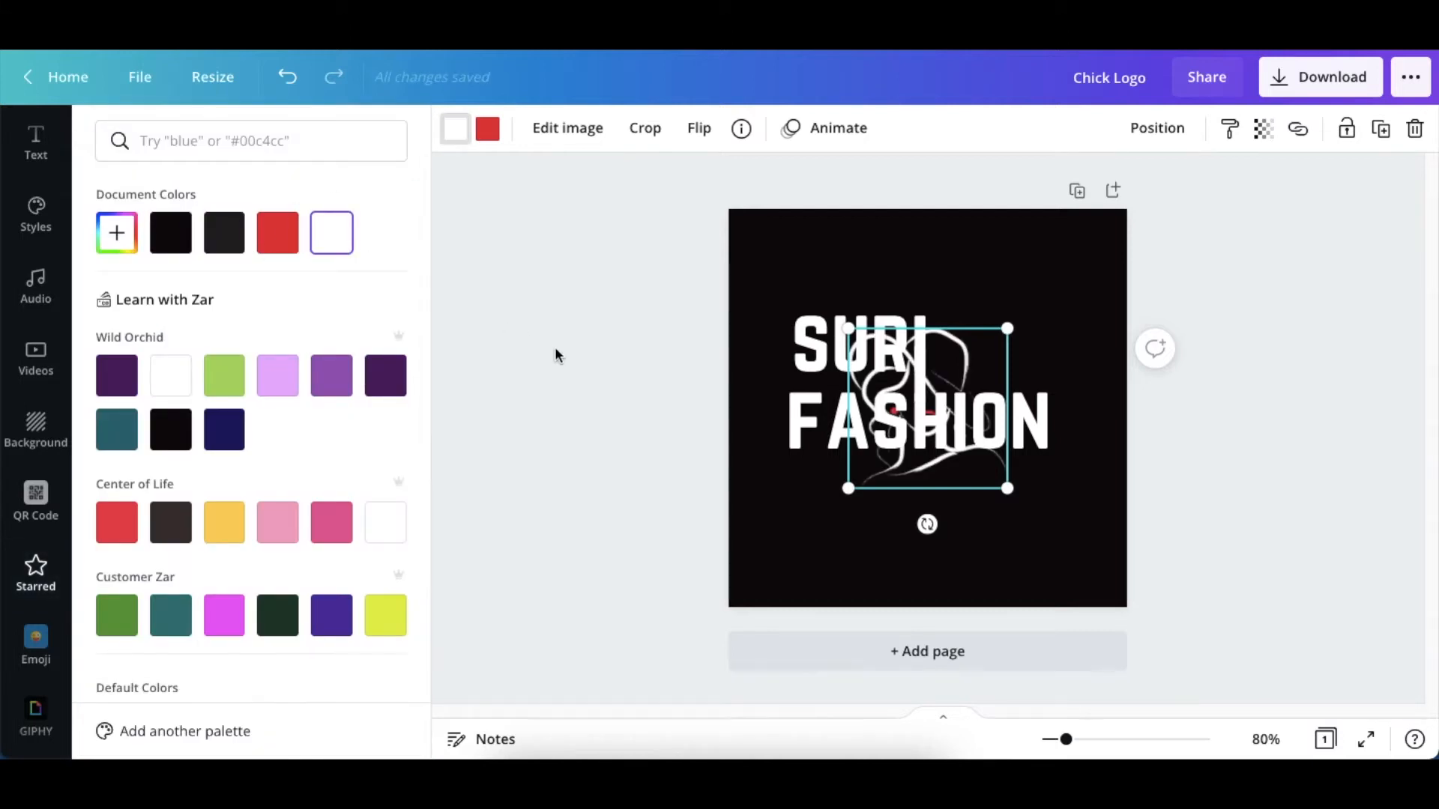
pyautogui.click(35, 571)
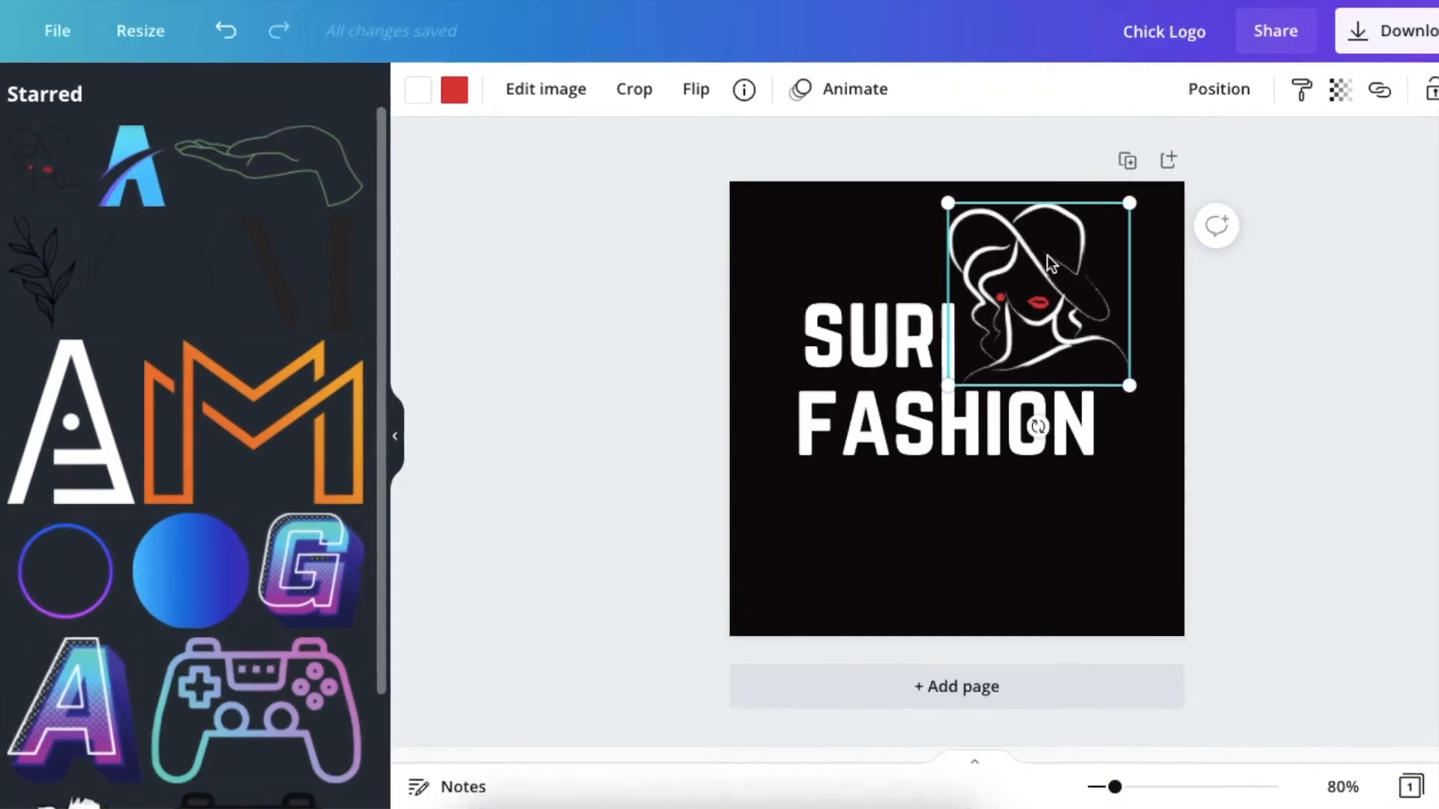
pyautogui.moveTo(730, 86)
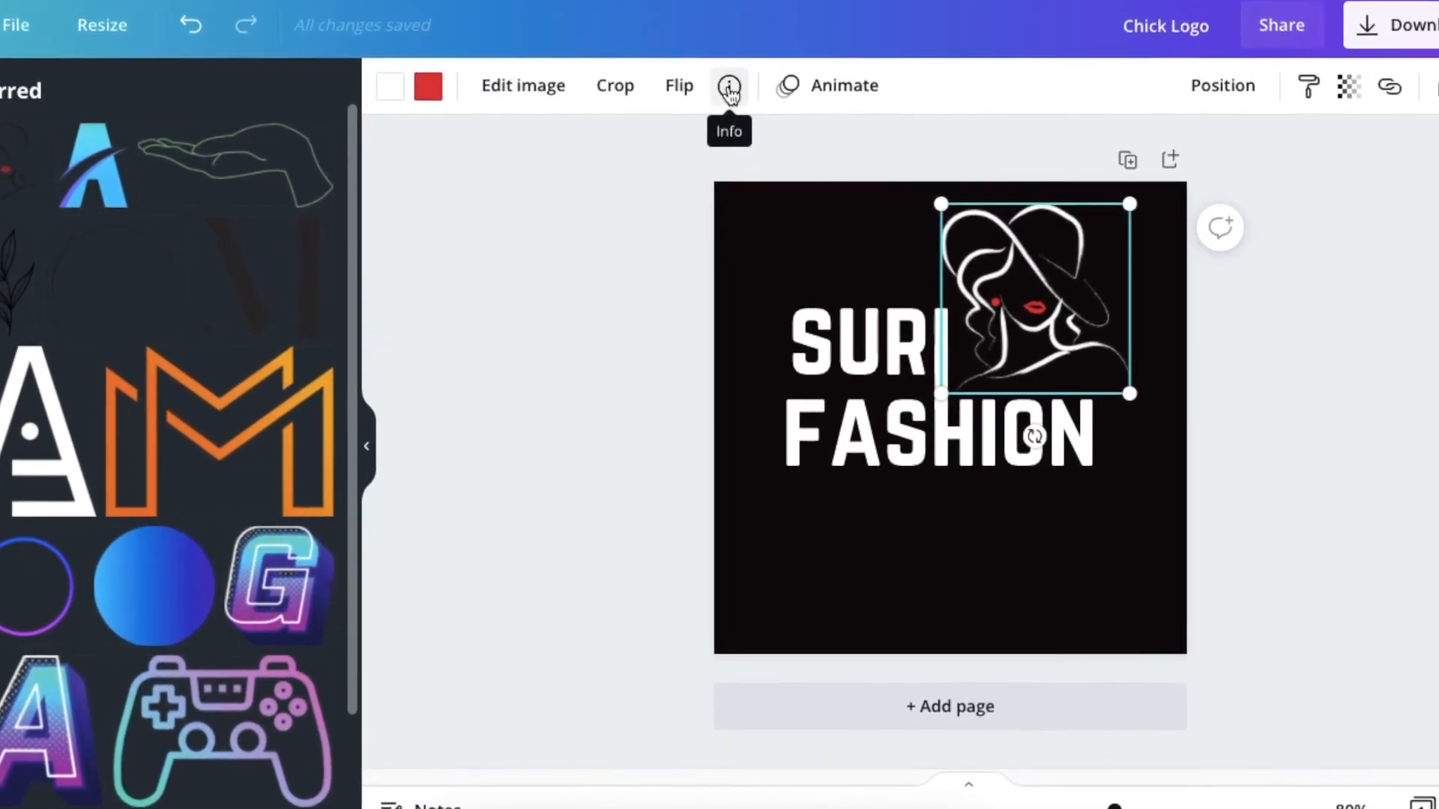
pyautogui.click(730, 85)
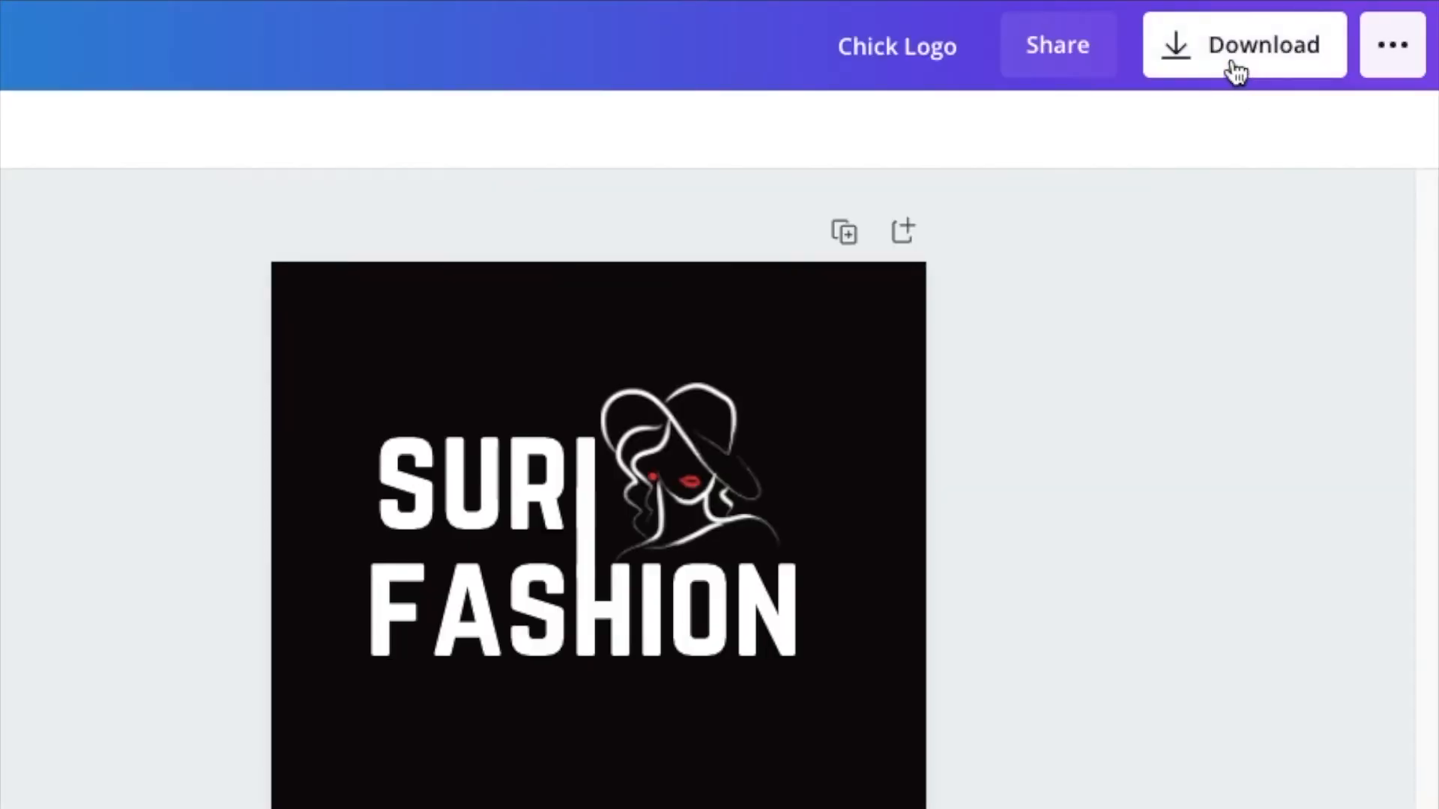
# Download the logo as a PNG with a transparent background
pyautogui.click(1235, 48)
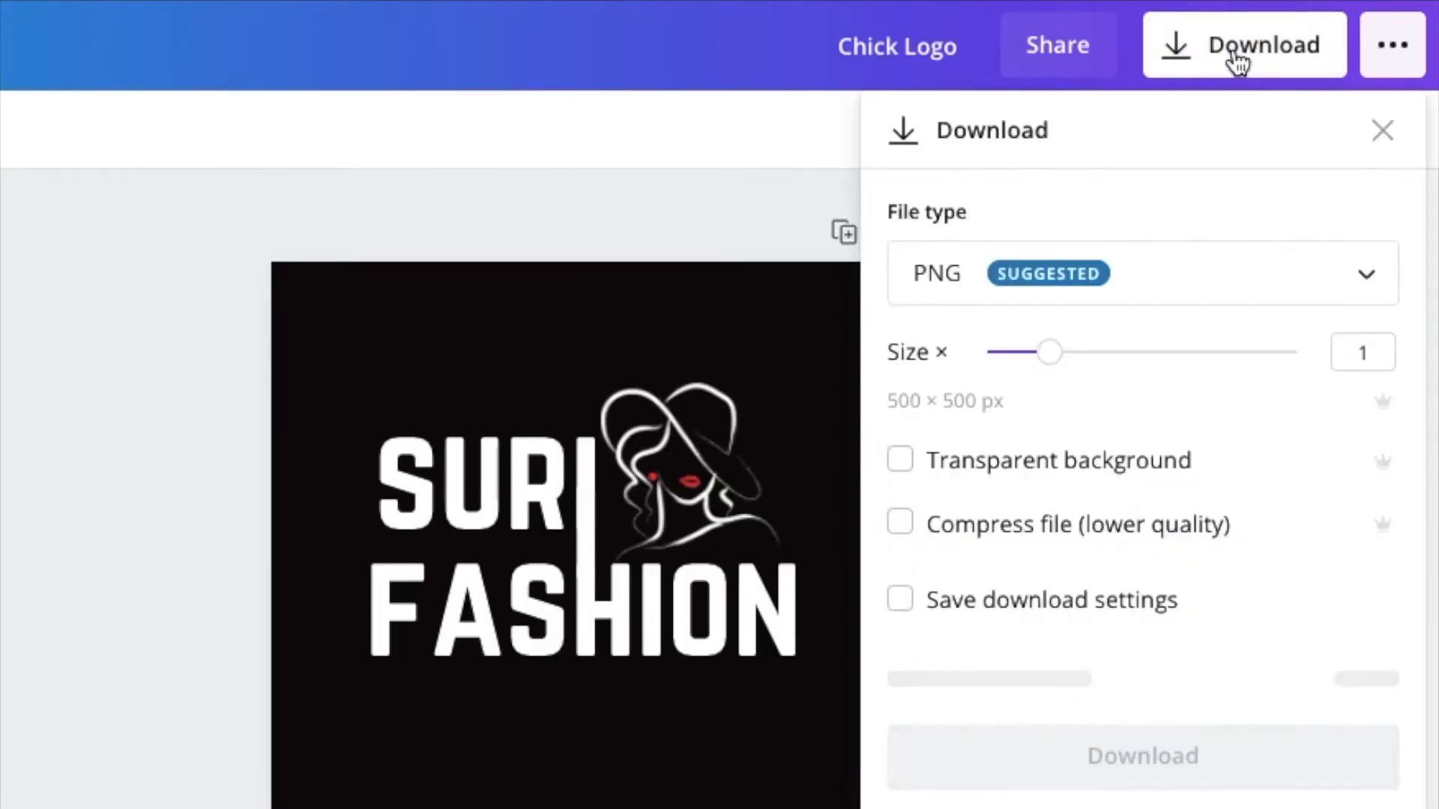
pyautogui.click(900, 460)
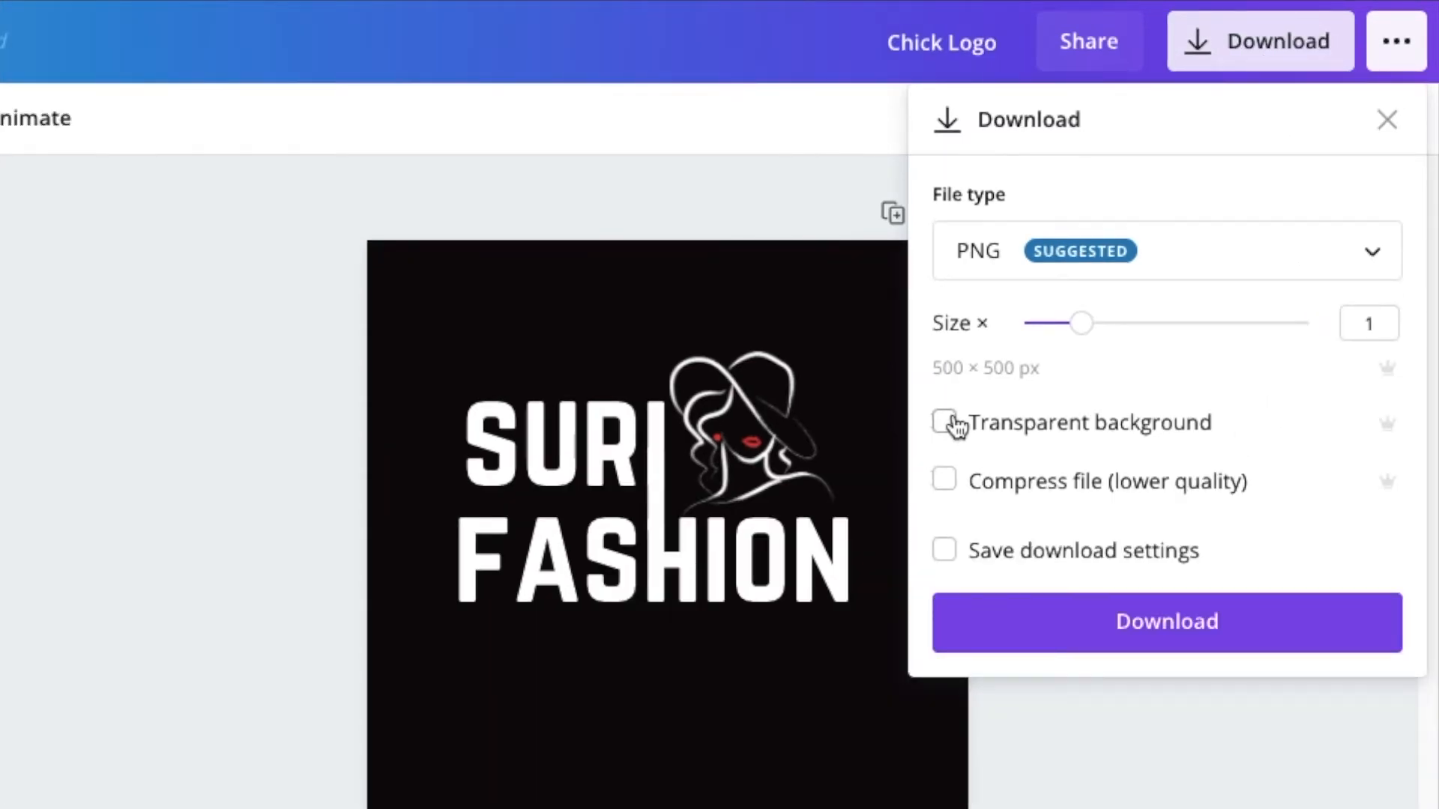
pyautogui.click(945, 424)
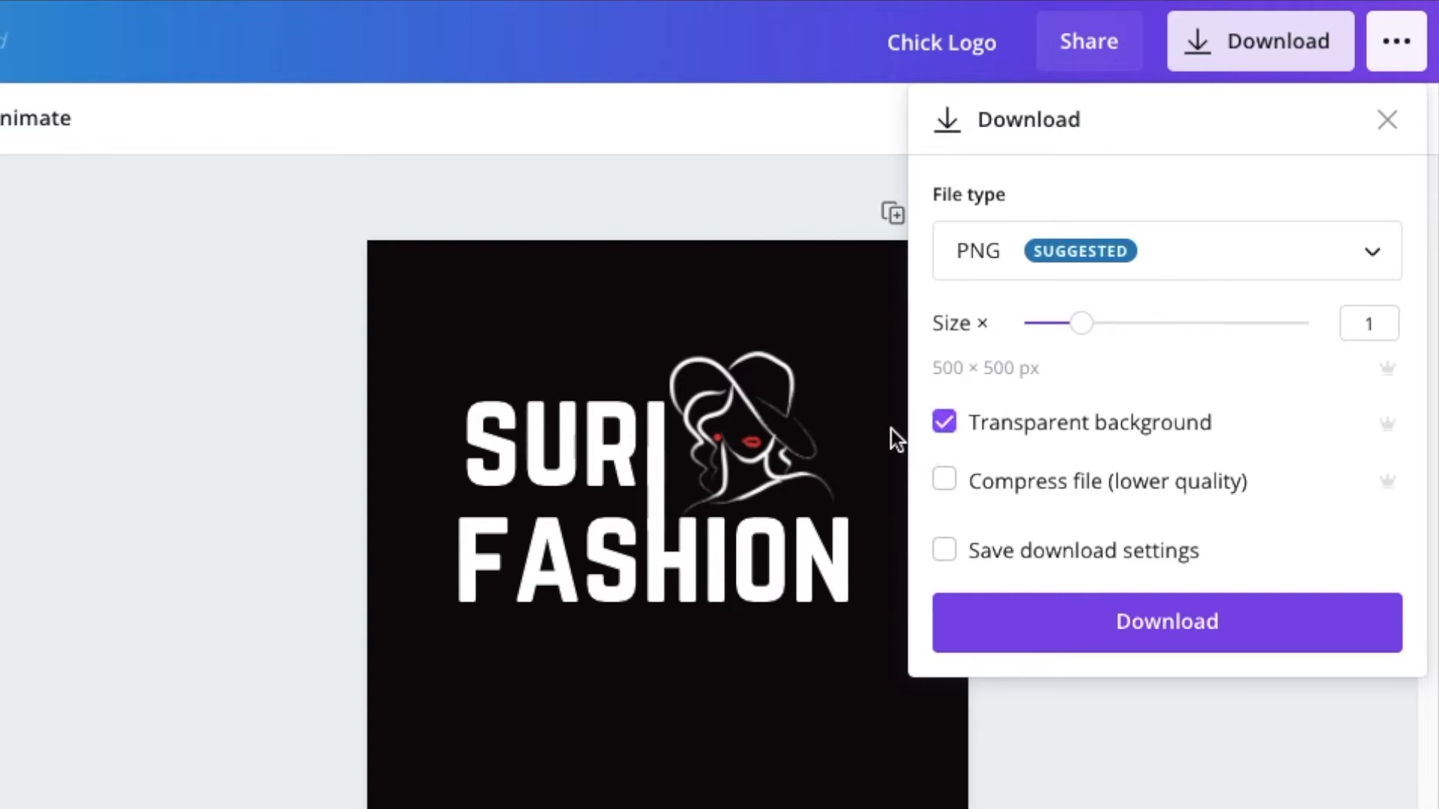
pyautogui.moveTo(1099, 429)
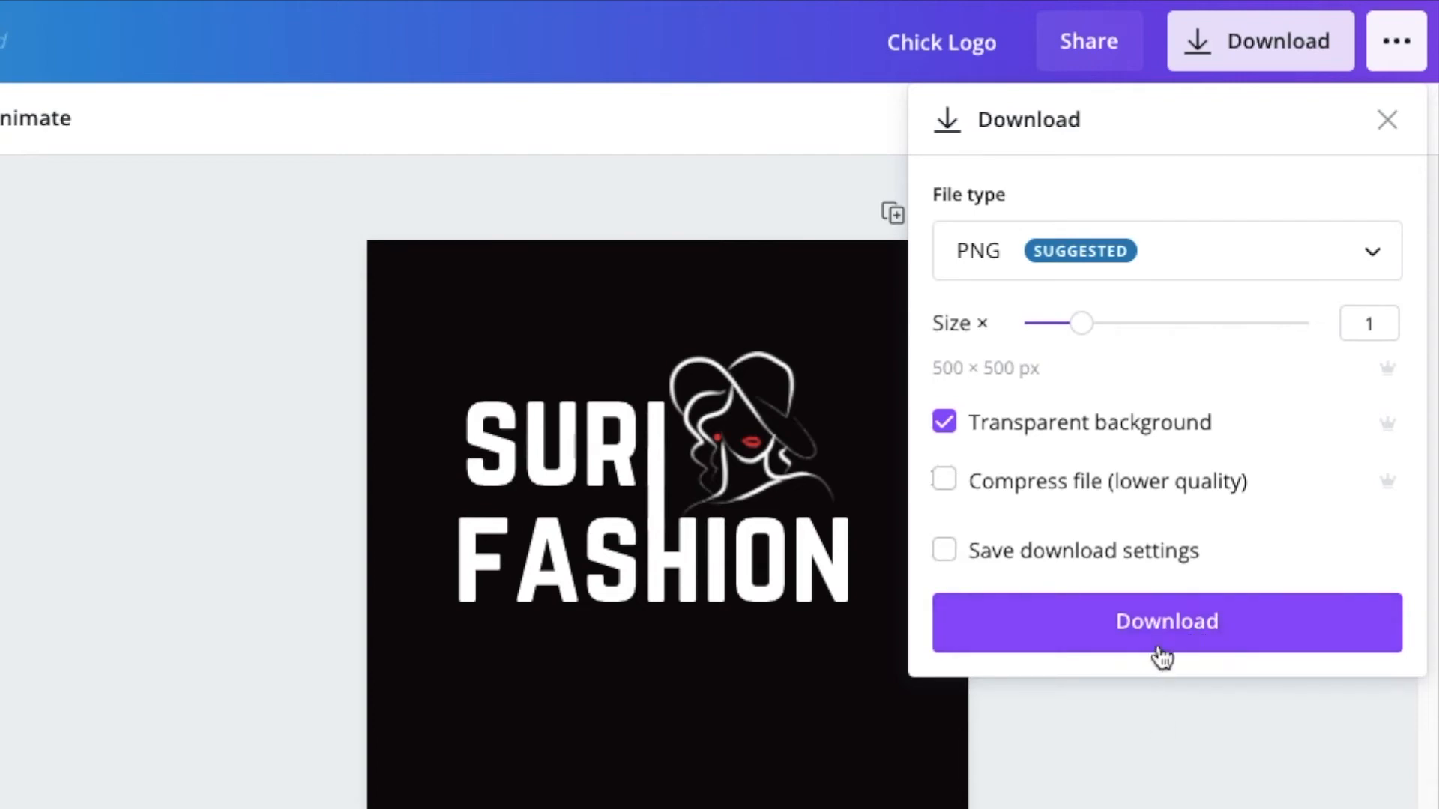
pyautogui.click(1167, 622)
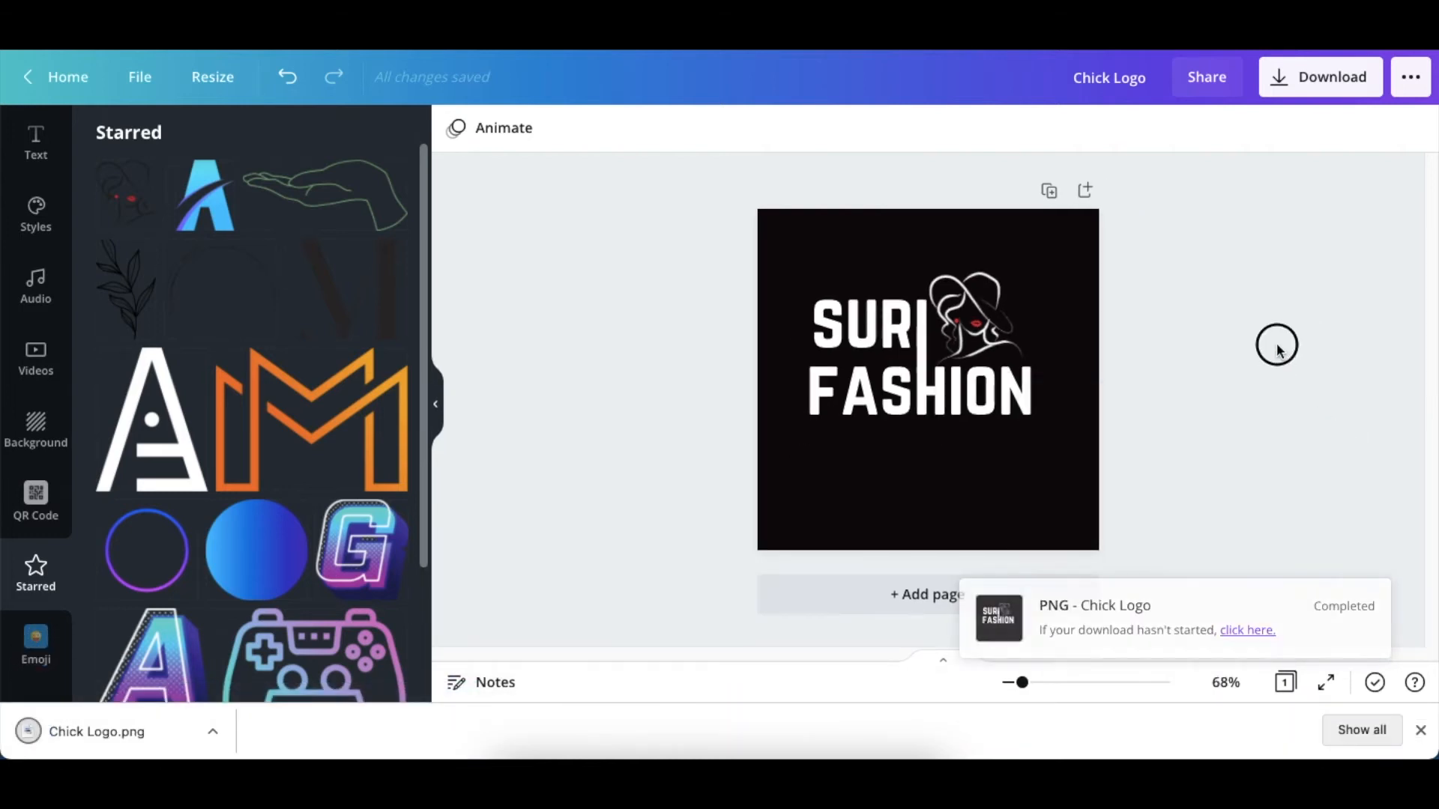
# Check the logo's elements, including FASHION, then move on to Photopea
pyautogui.click(974, 321)
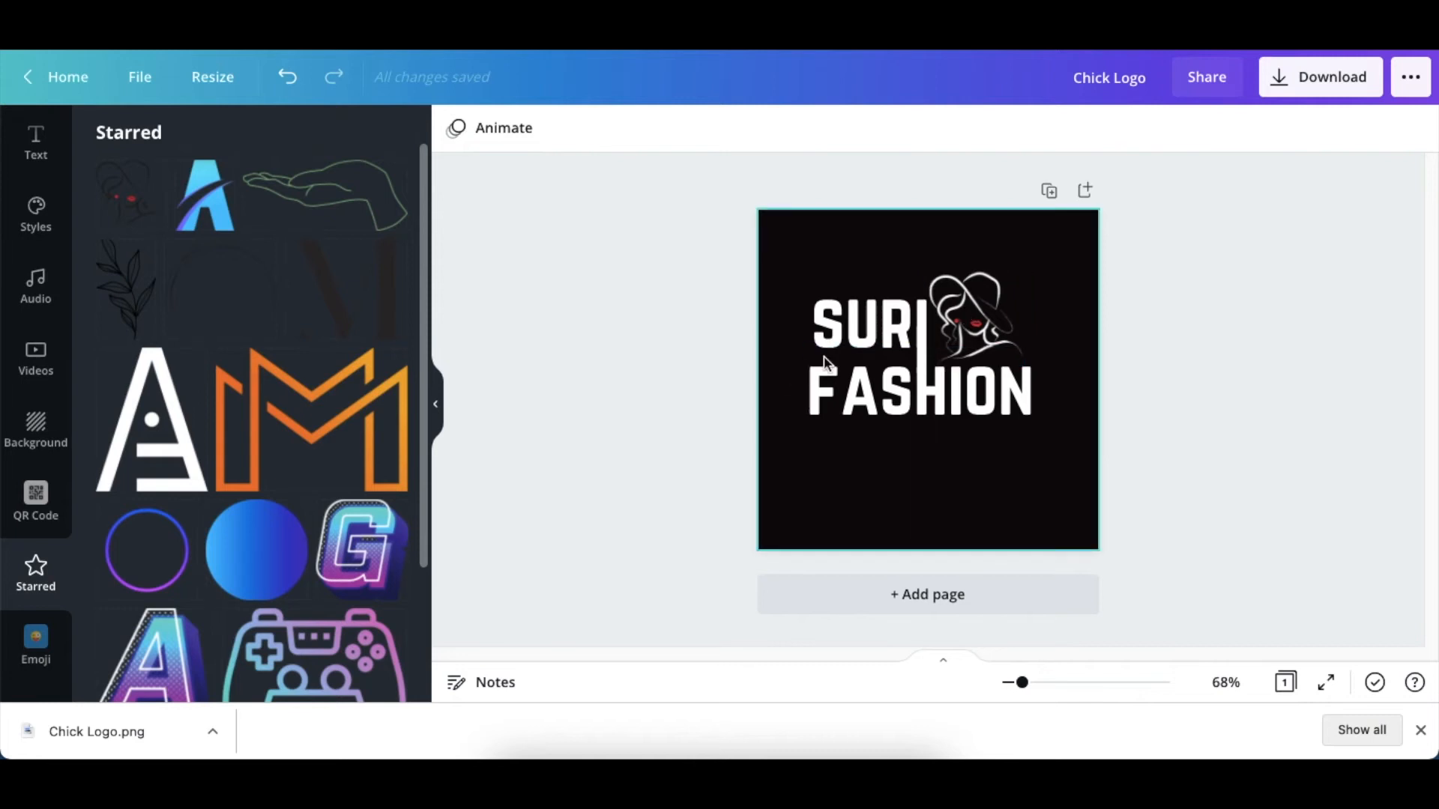
pyautogui.click(917, 395)
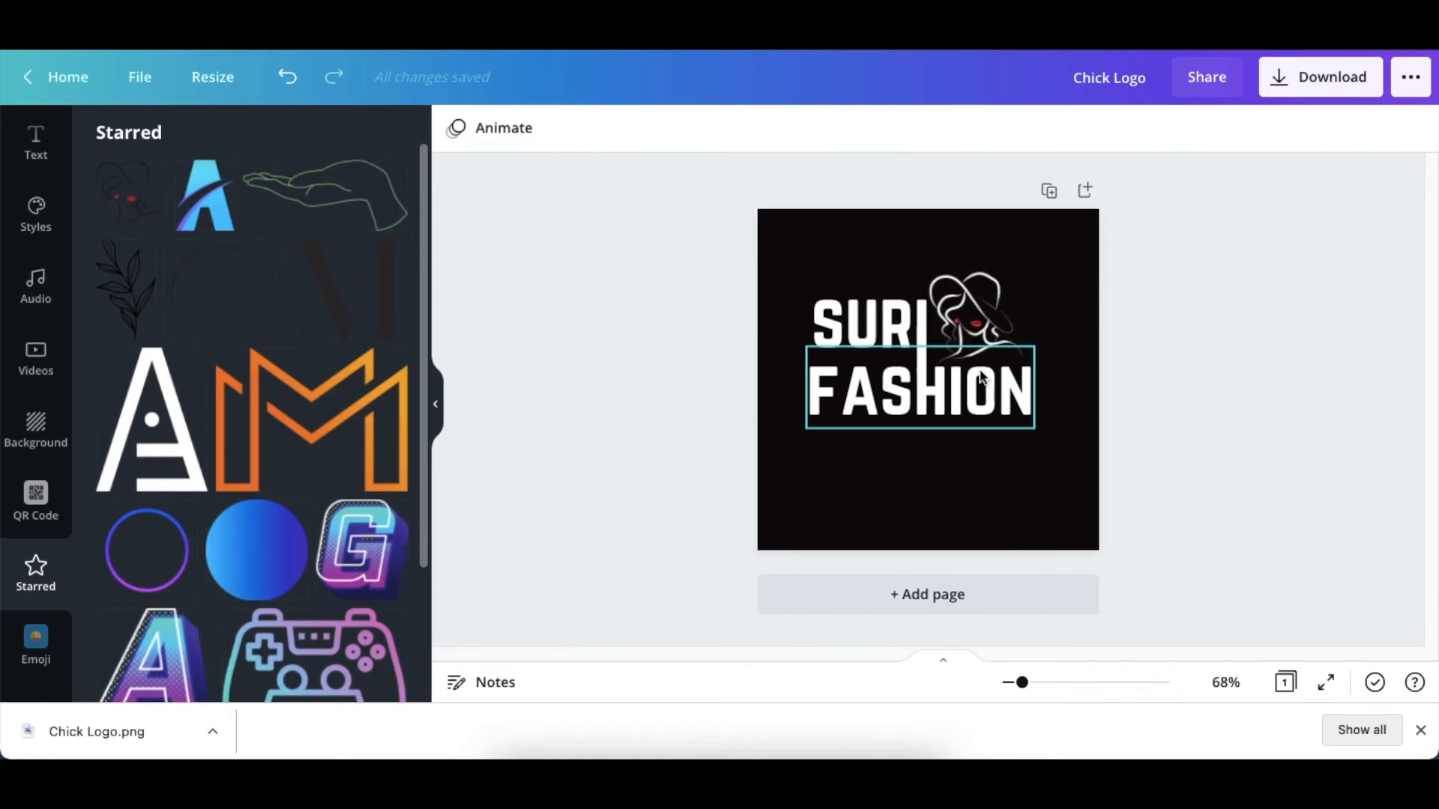
pyautogui.moveTo(1029, 395)
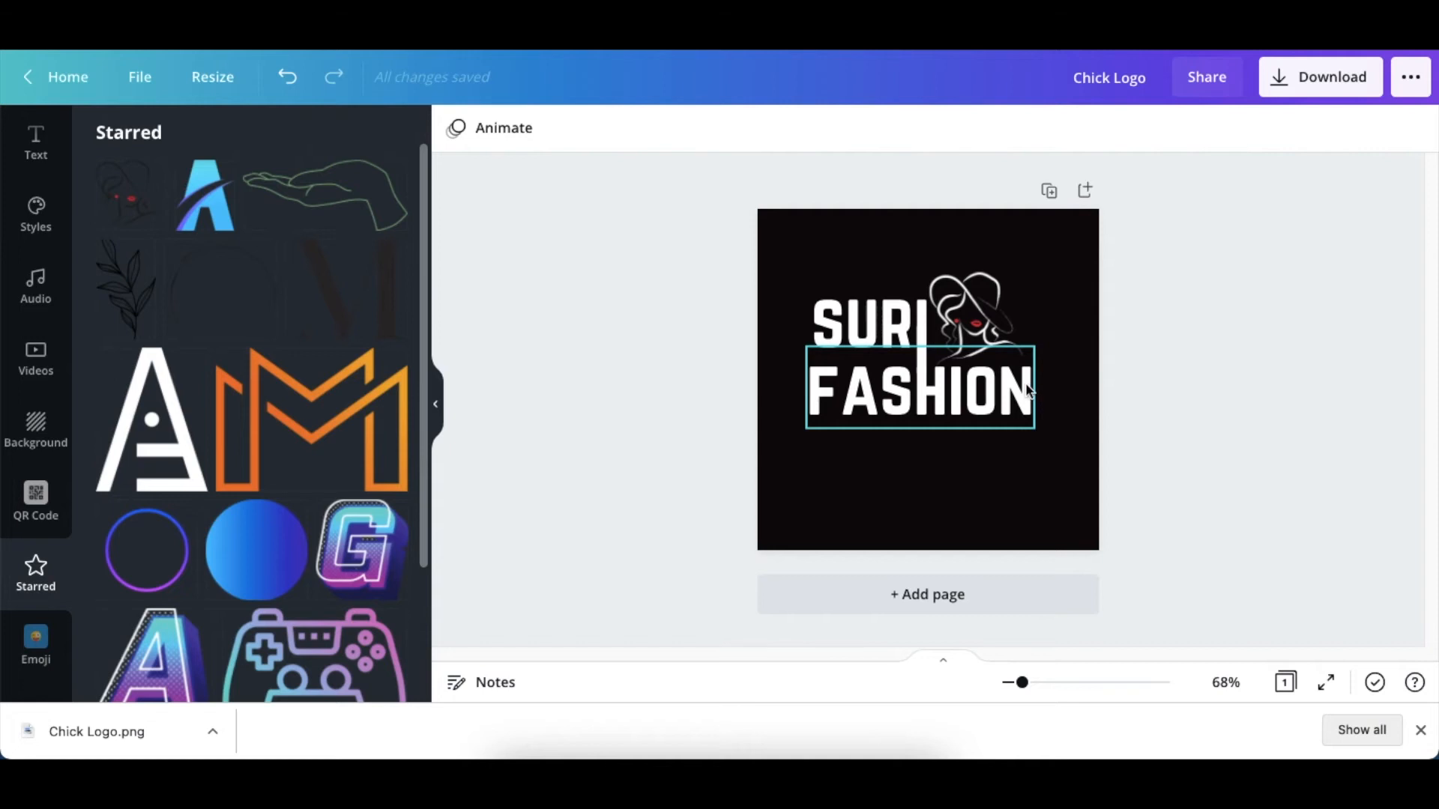
pyautogui.click(1205, 209)
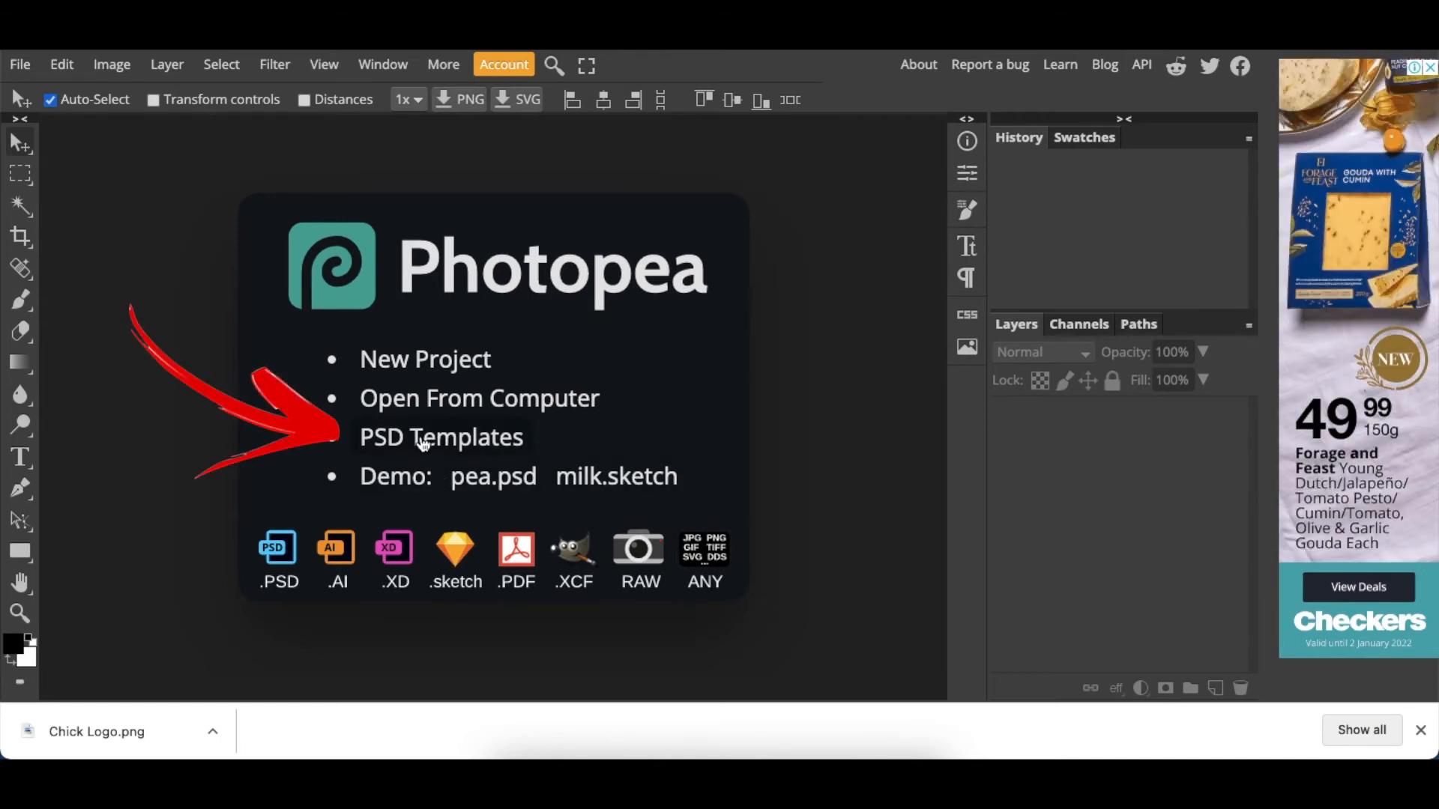
# Browse Photopea's PSD Templates and scroll through the Mockups category
pyautogui.click(426, 436)
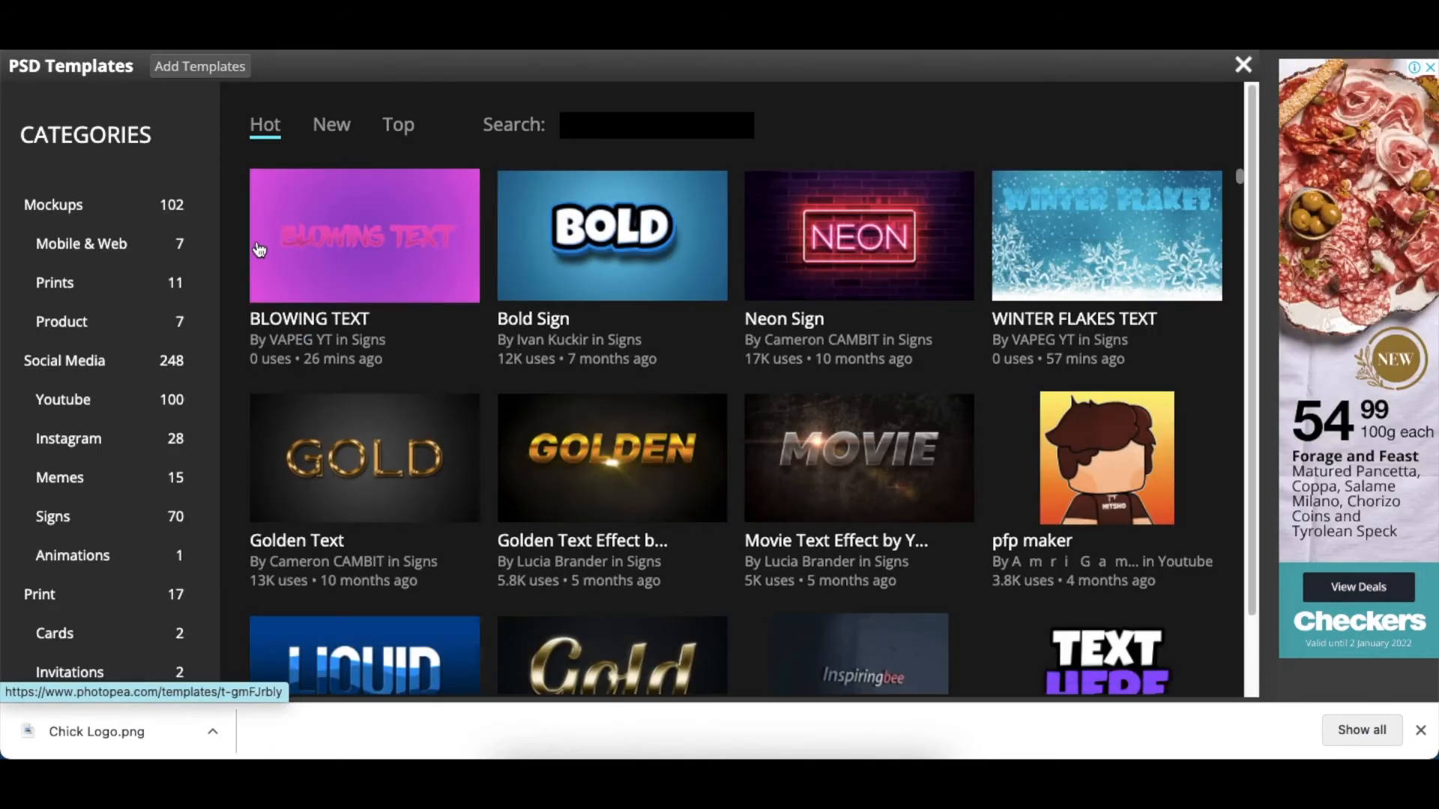
pyautogui.click(53, 205)
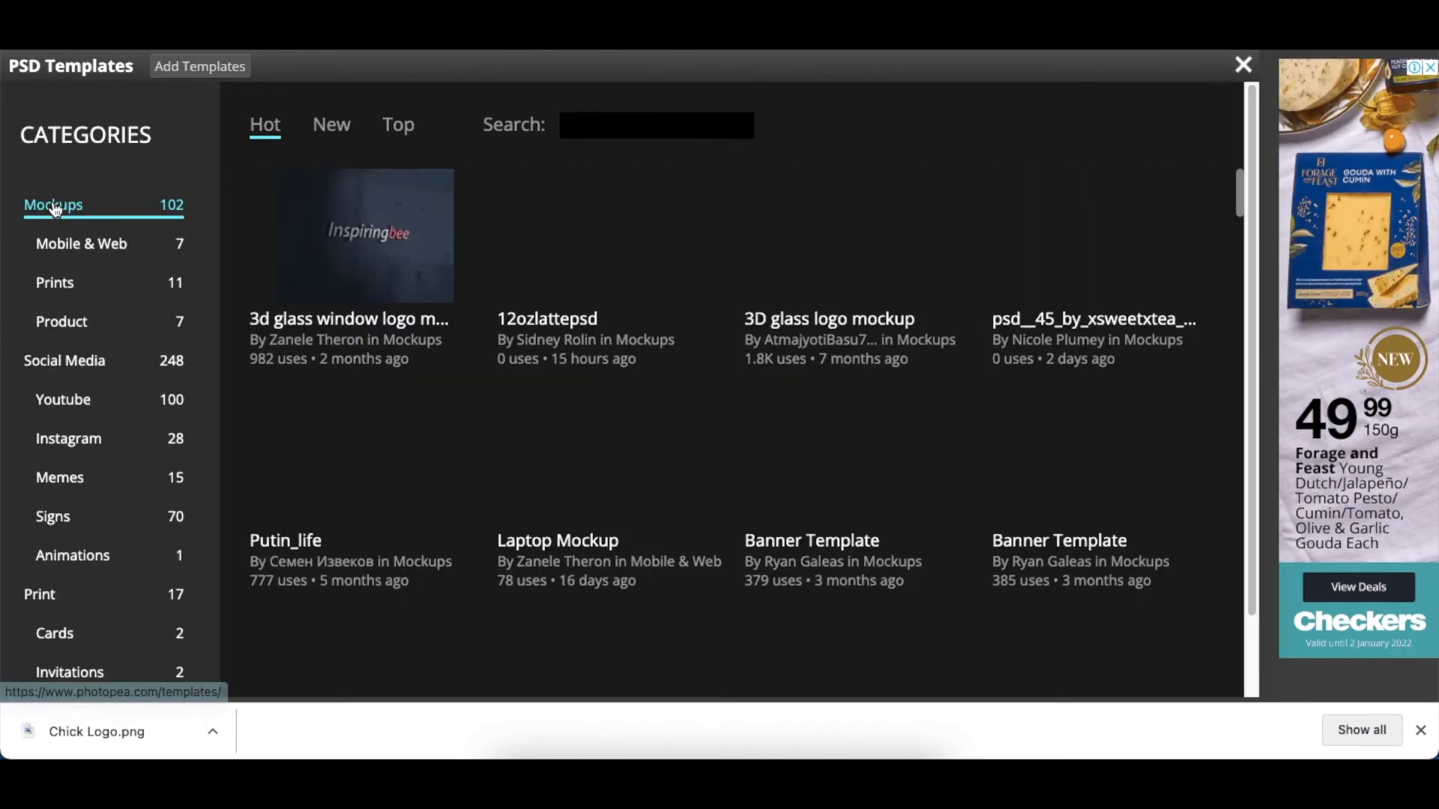
pyautogui.scroll(-3)
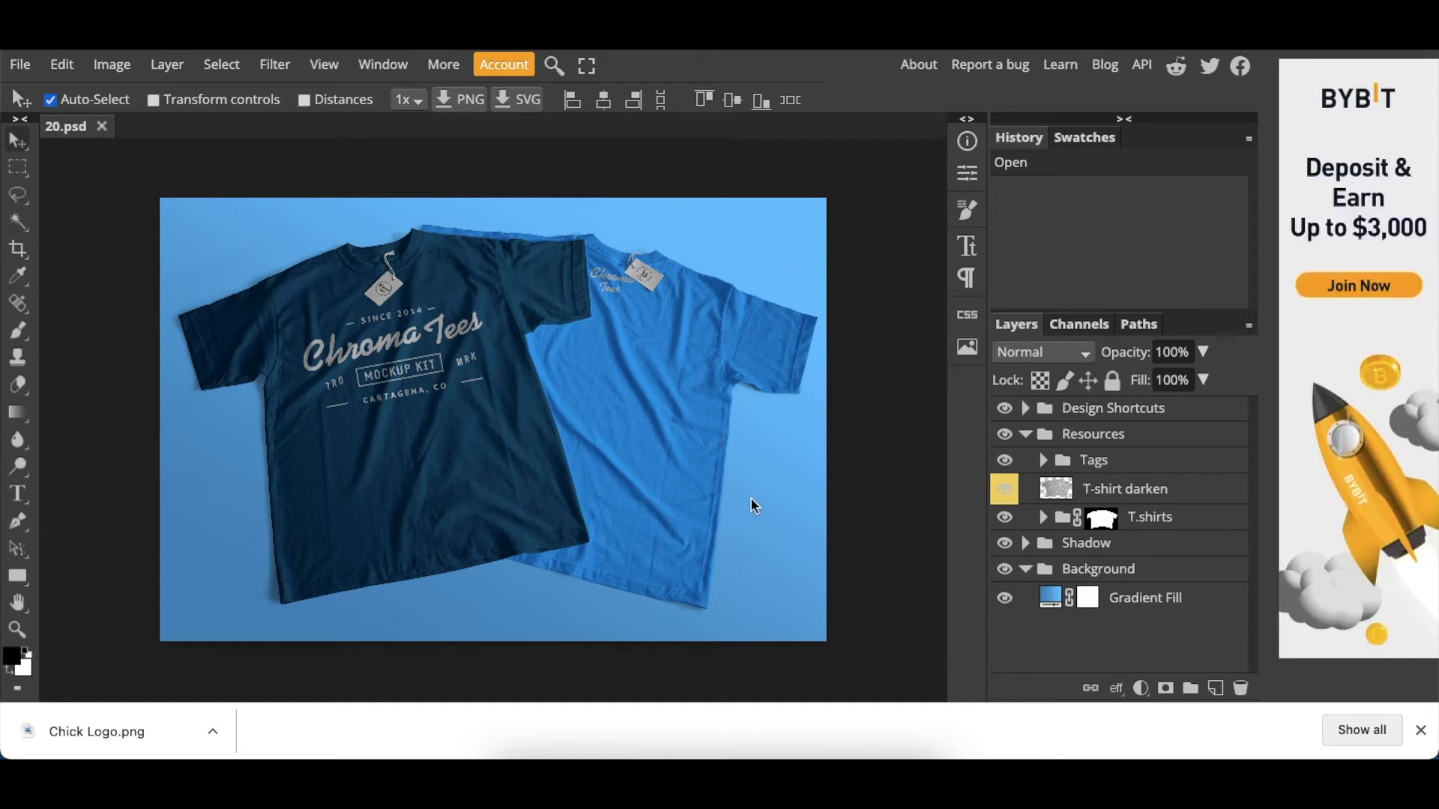
pyautogui.moveTo(663, 572)
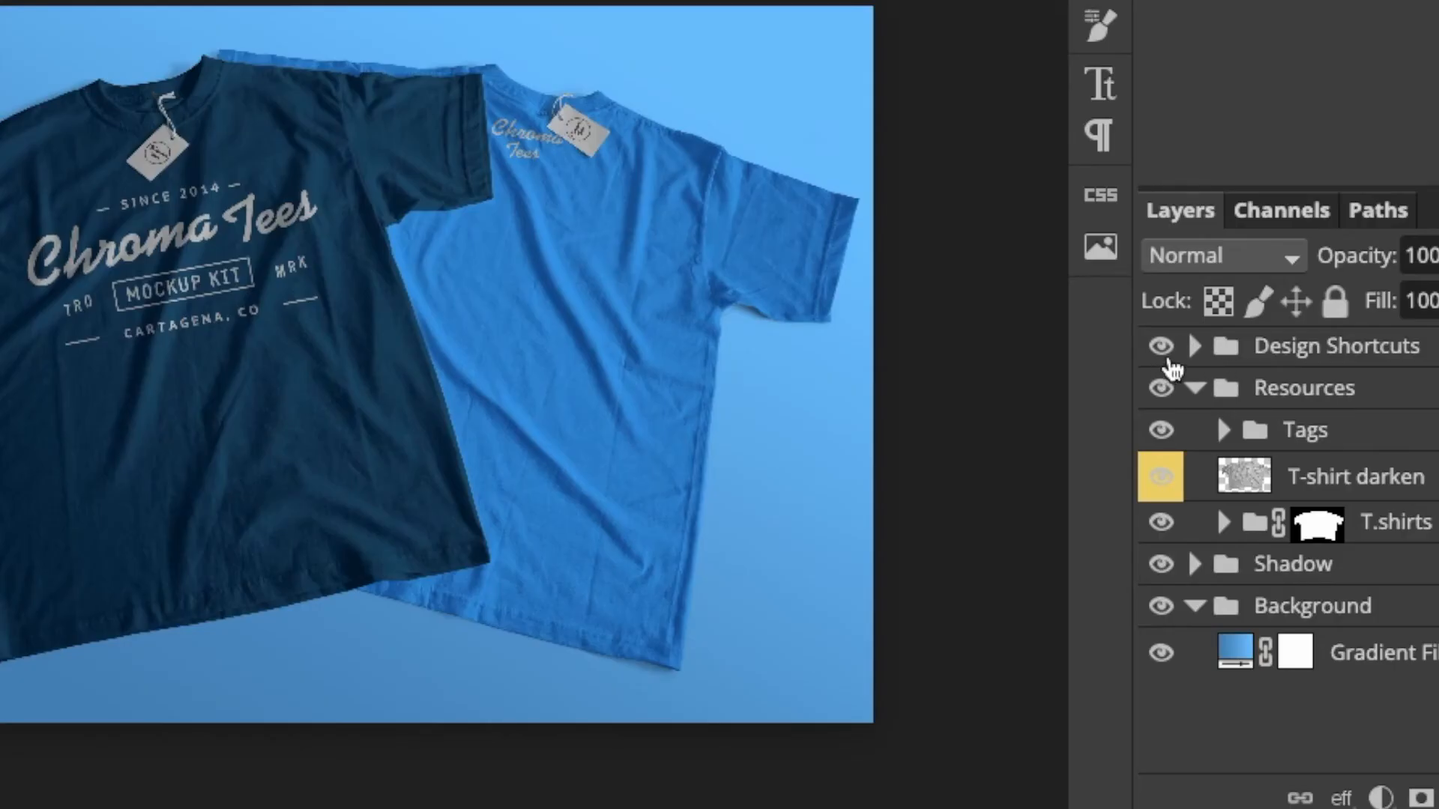
# Expand the mockup's Design Shortcuts group in the Layers panel
pyautogui.click(1194, 346)
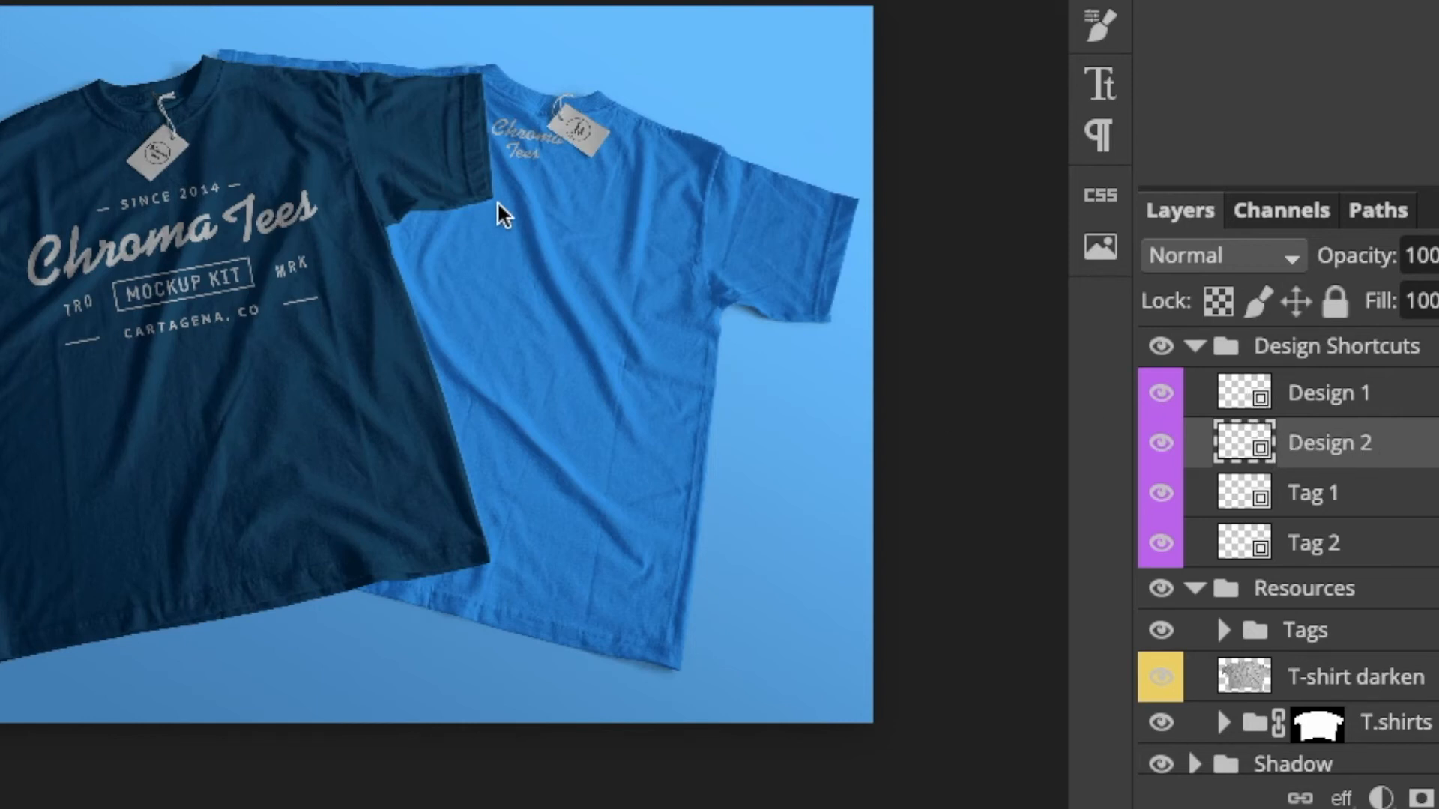
pyautogui.moveTo(543, 234)
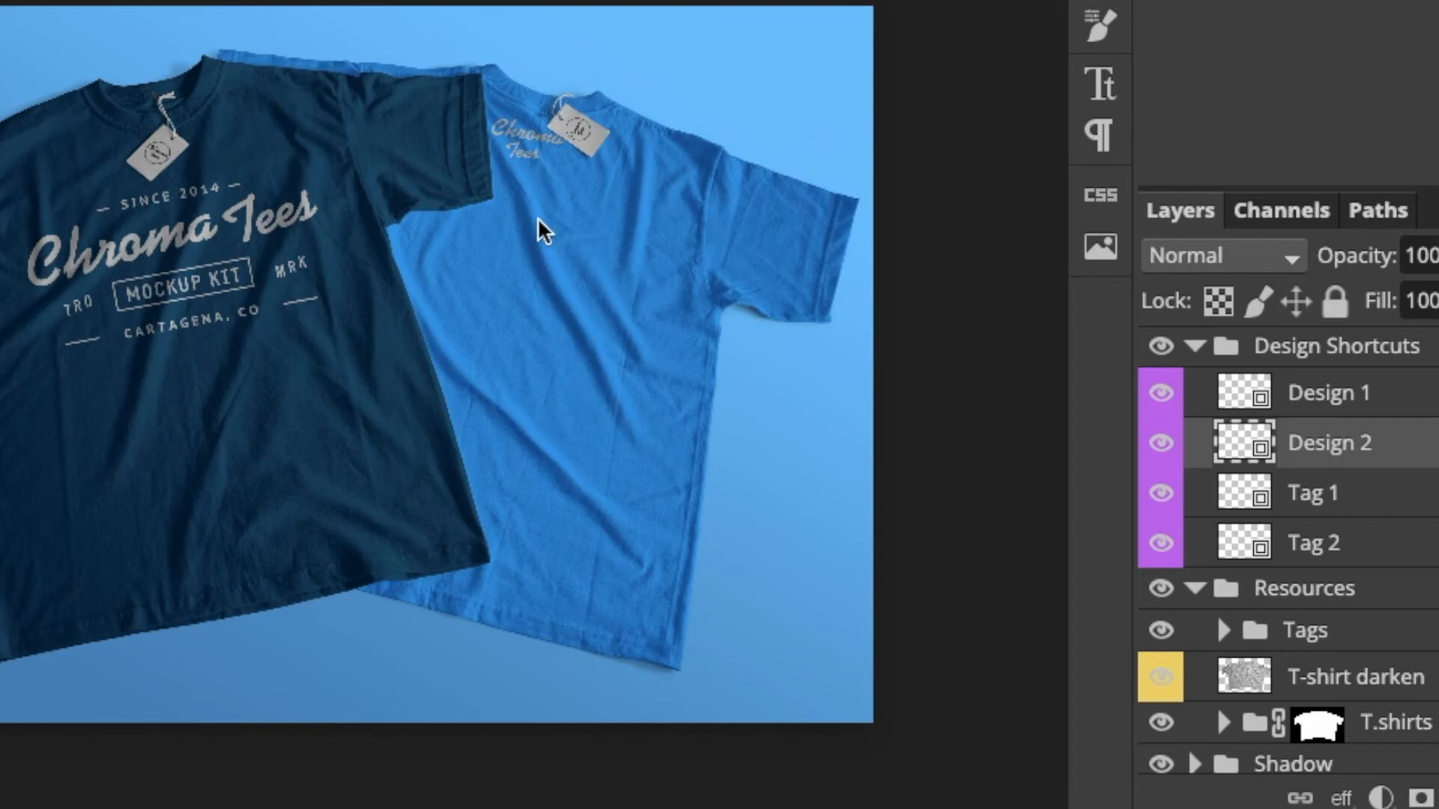
pyautogui.moveTo(500, 370)
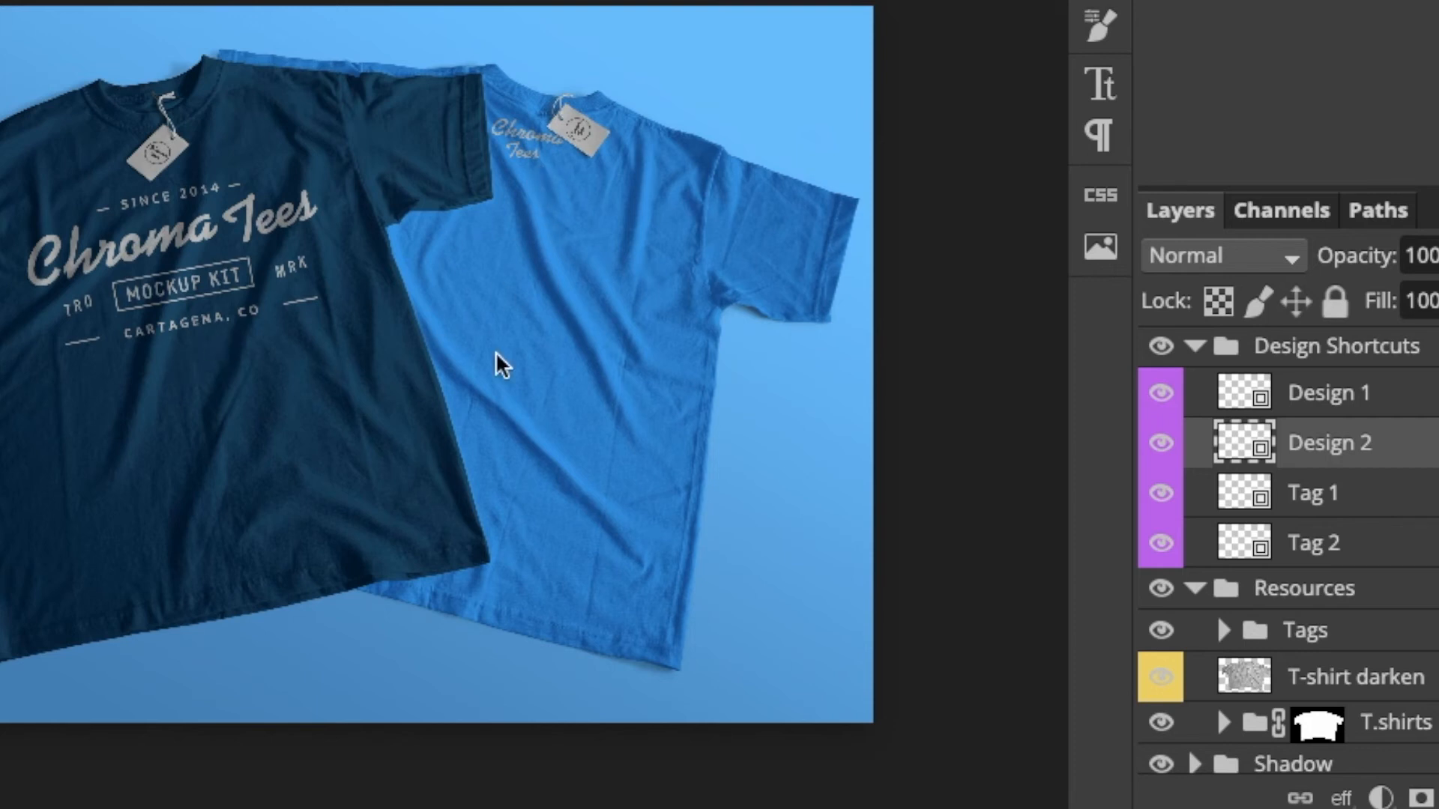
pyautogui.moveTo(1237, 400)
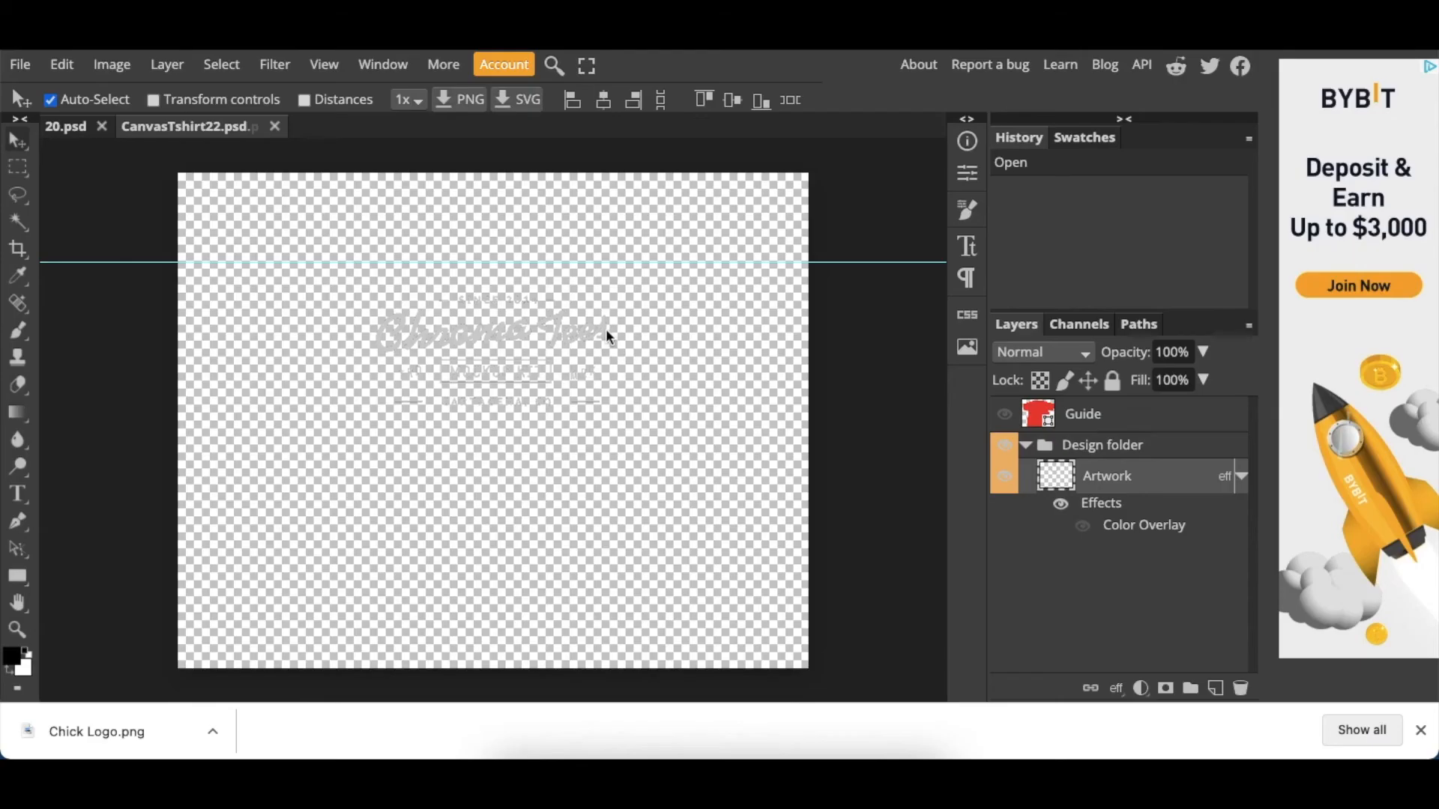
pyautogui.moveTo(400, 353)
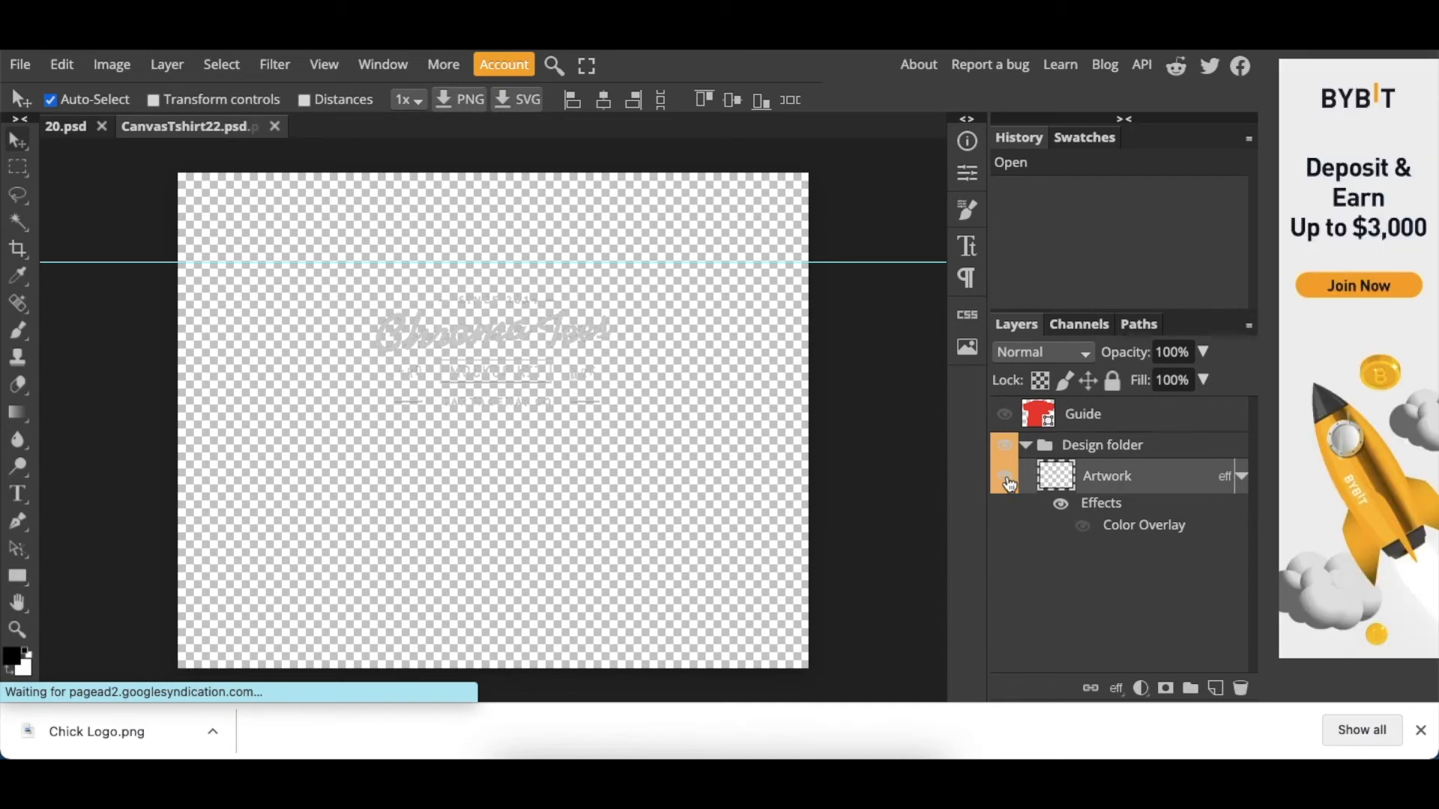
# Hide the Chroma Tees artwork, enlarge the SURI FASHION logo across the canvas, and save
pyautogui.click(1005, 476)
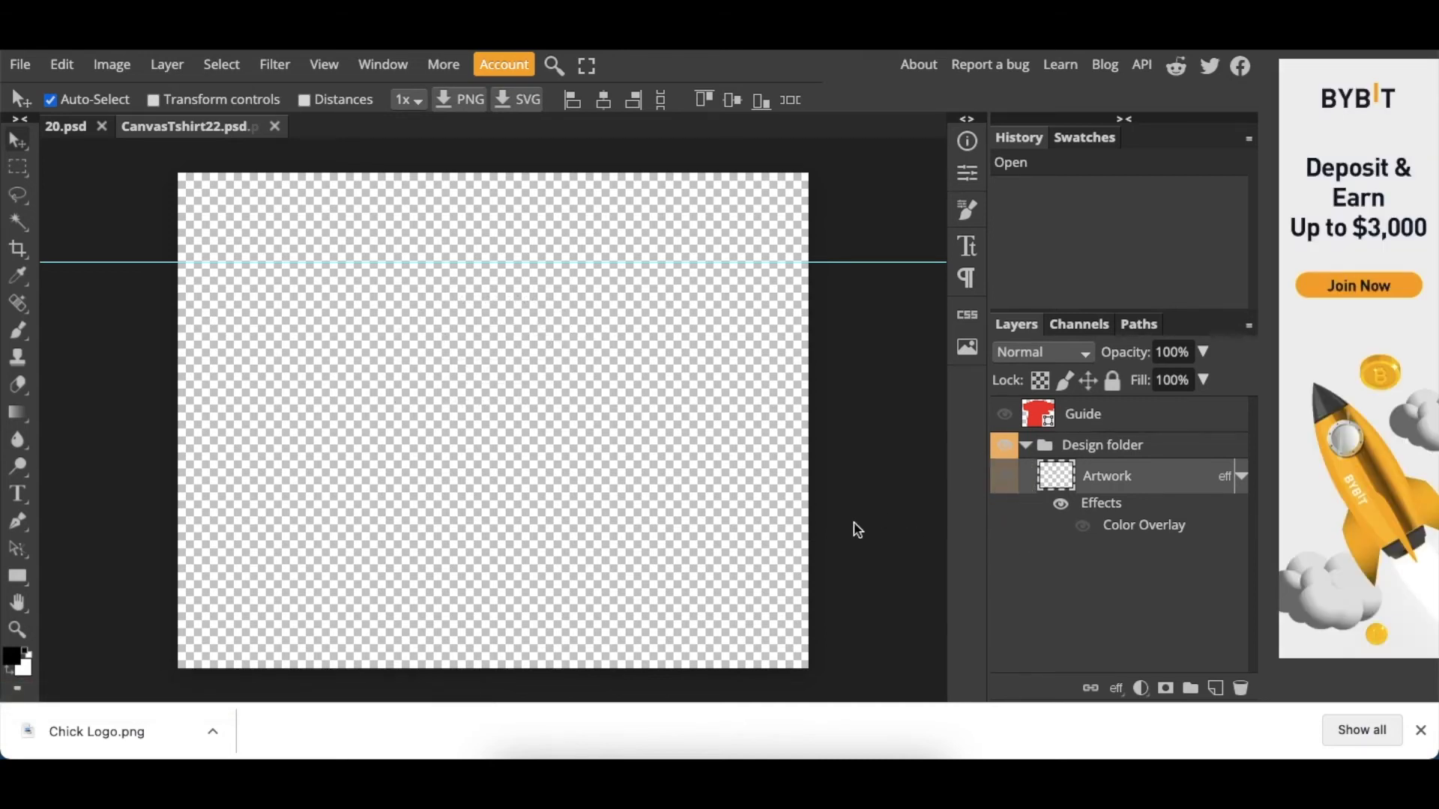
pyautogui.moveTo(609, 516)
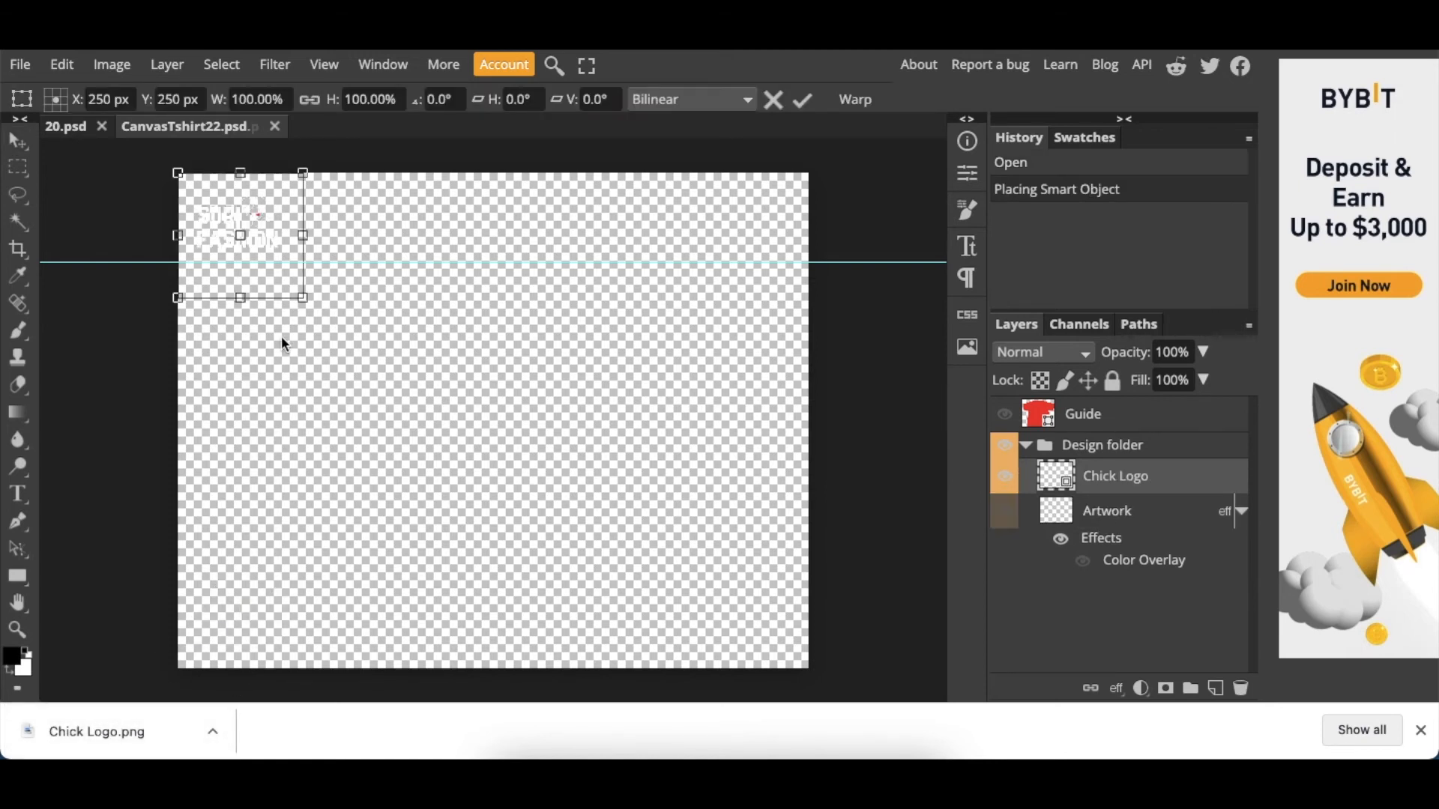
pyautogui.moveTo(303, 297); pyautogui.dragTo(472, 474)
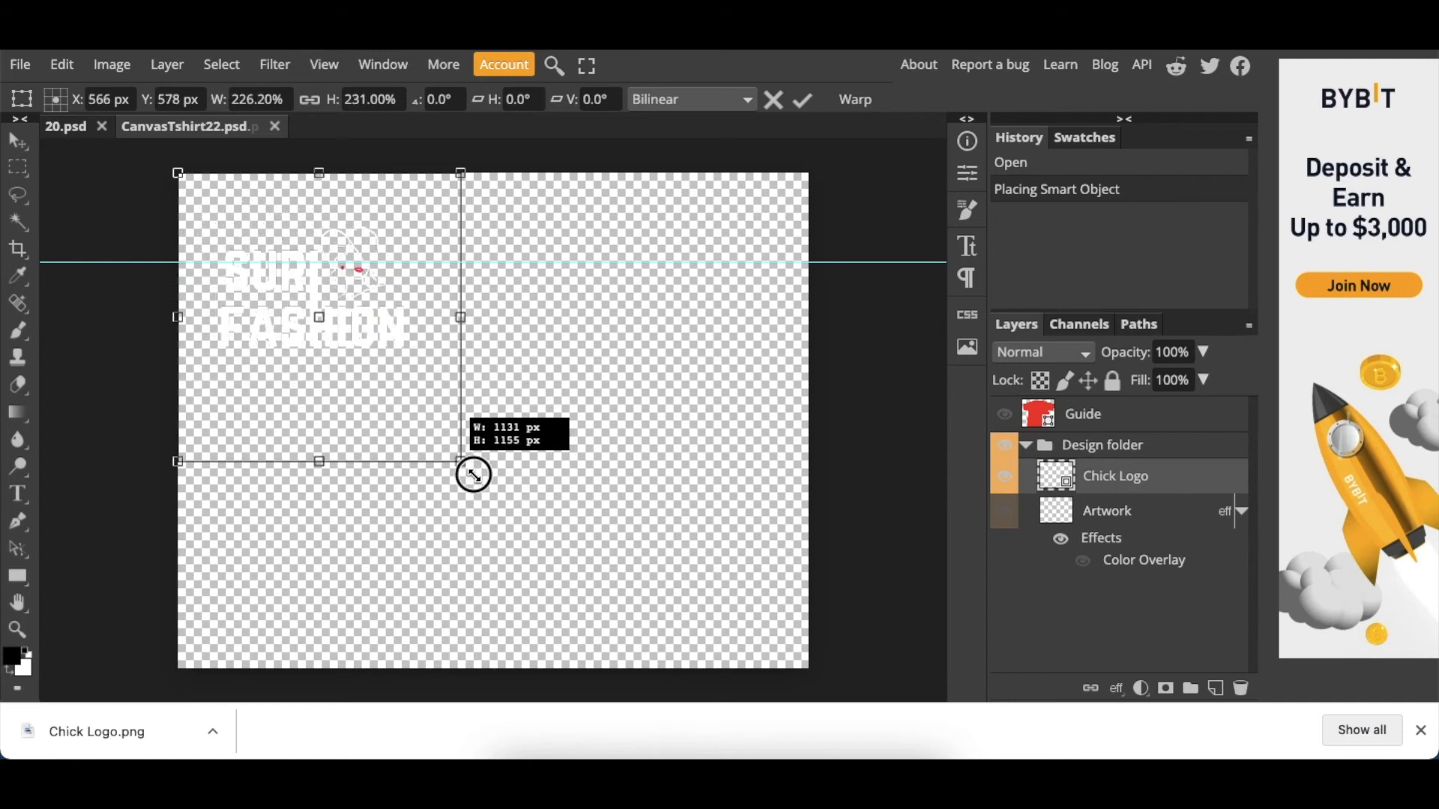
pyautogui.moveTo(473, 474); pyautogui.dragTo(605, 611)
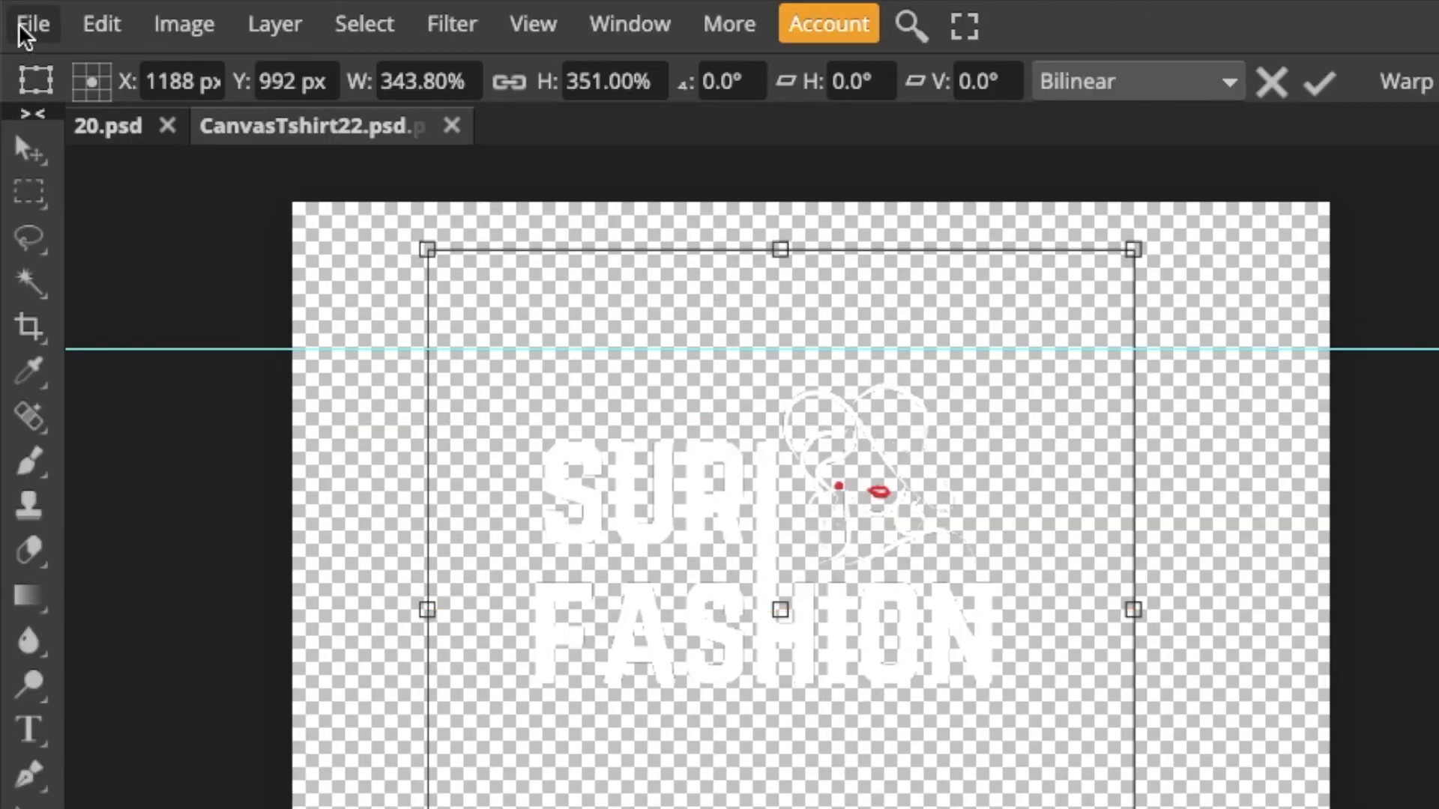
pyautogui.click(39, 25)
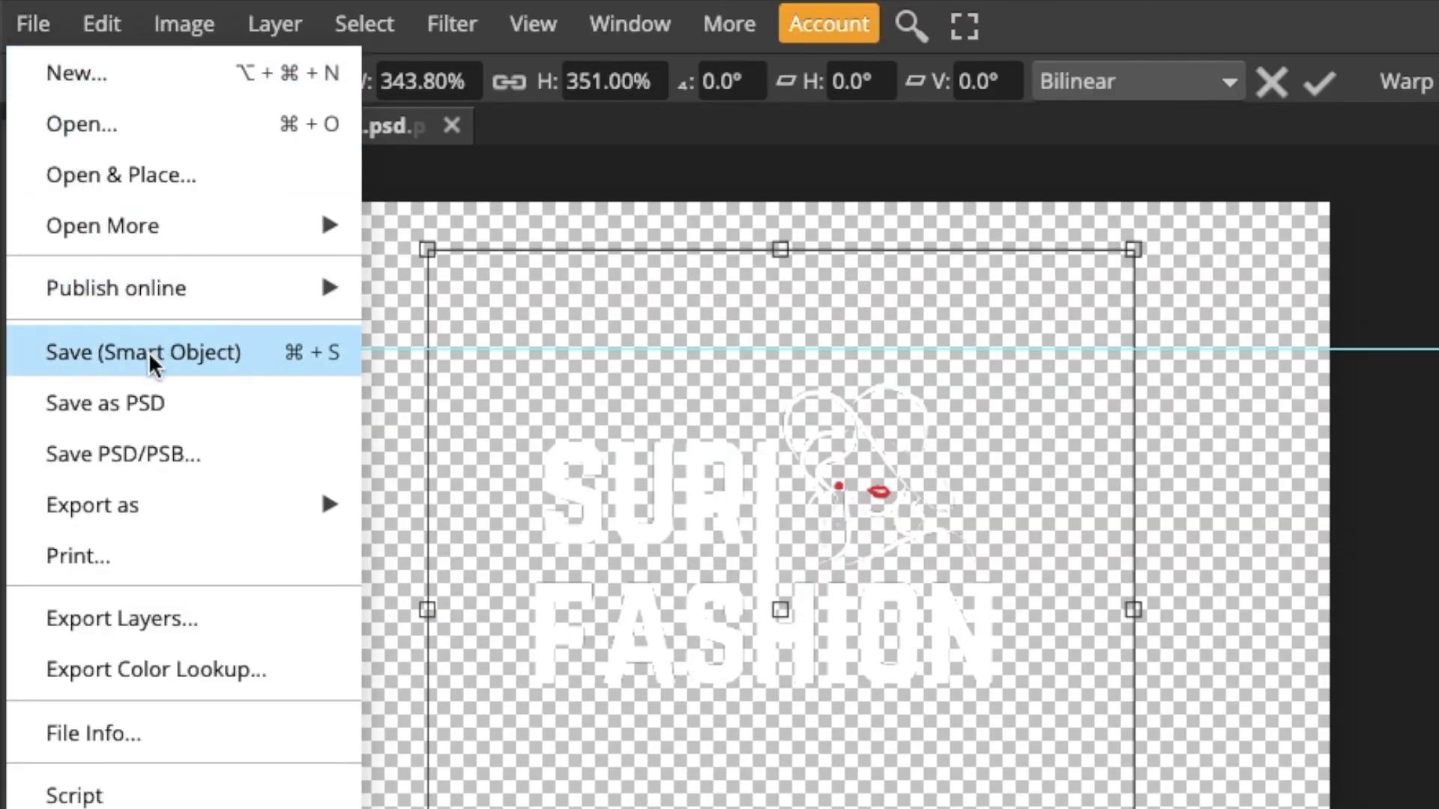
pyautogui.click(143, 353)
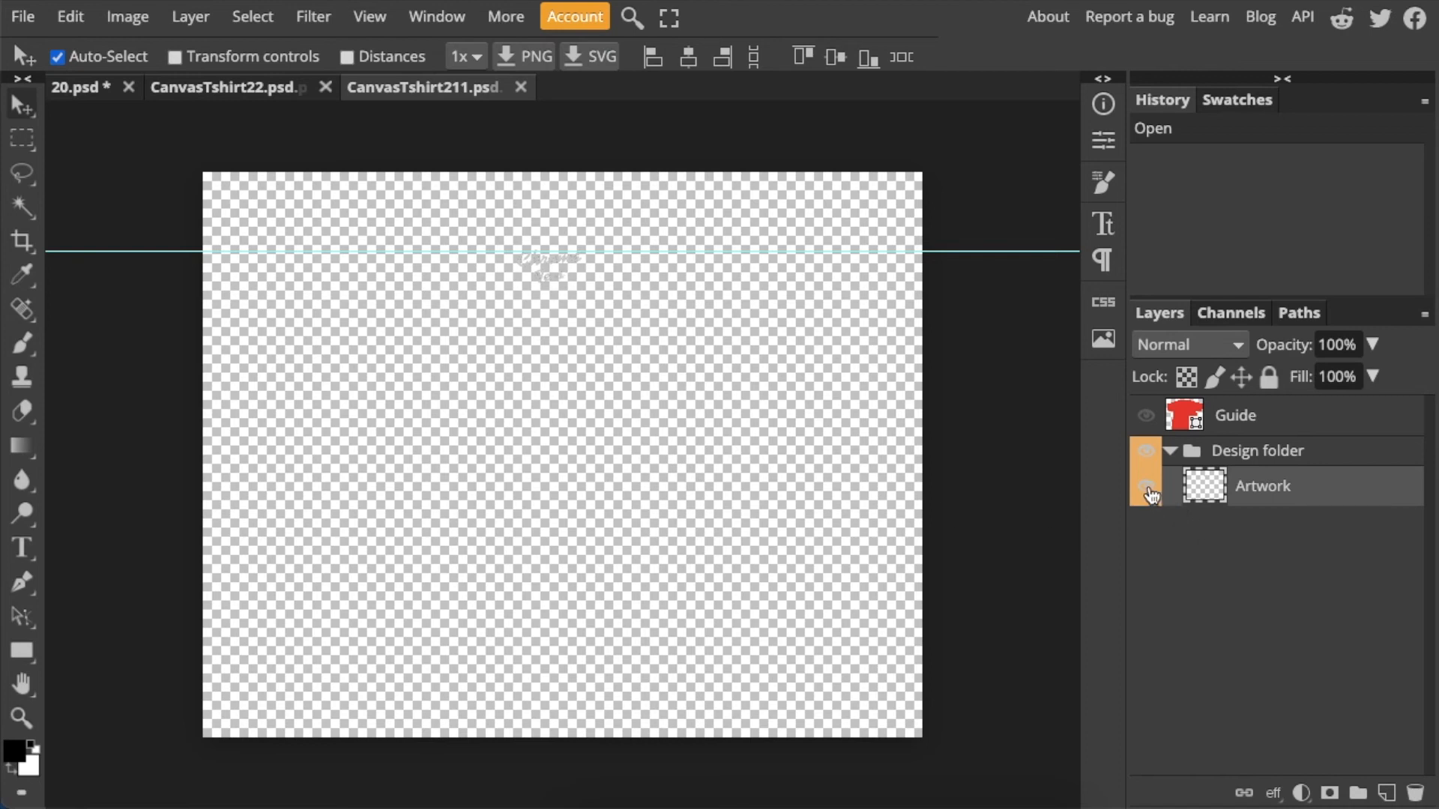
# Hide the small chest artwork and place the fashion-lady graphic
pyautogui.click(1145, 486)
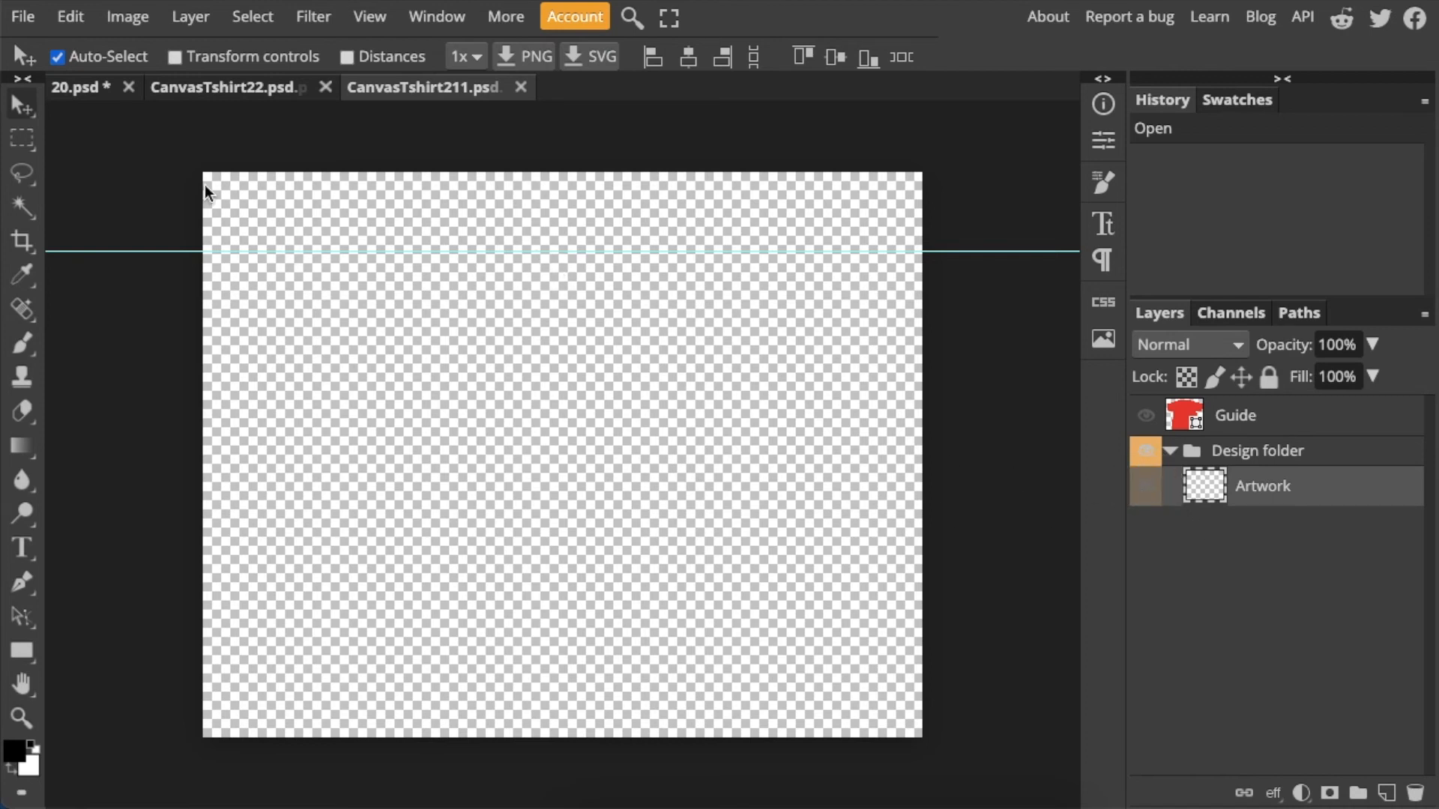
pyautogui.click(24, 15)
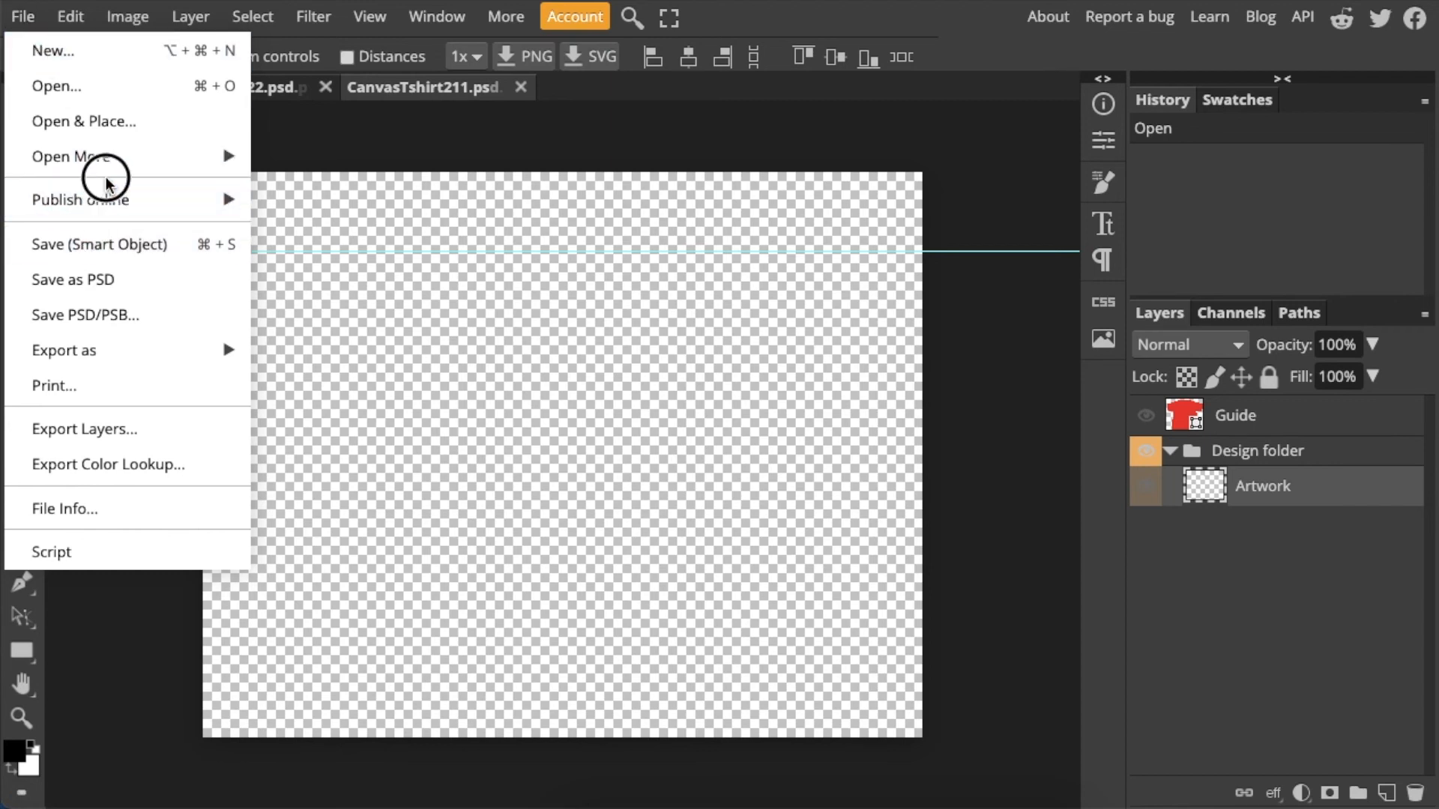
pyautogui.click(57, 87)
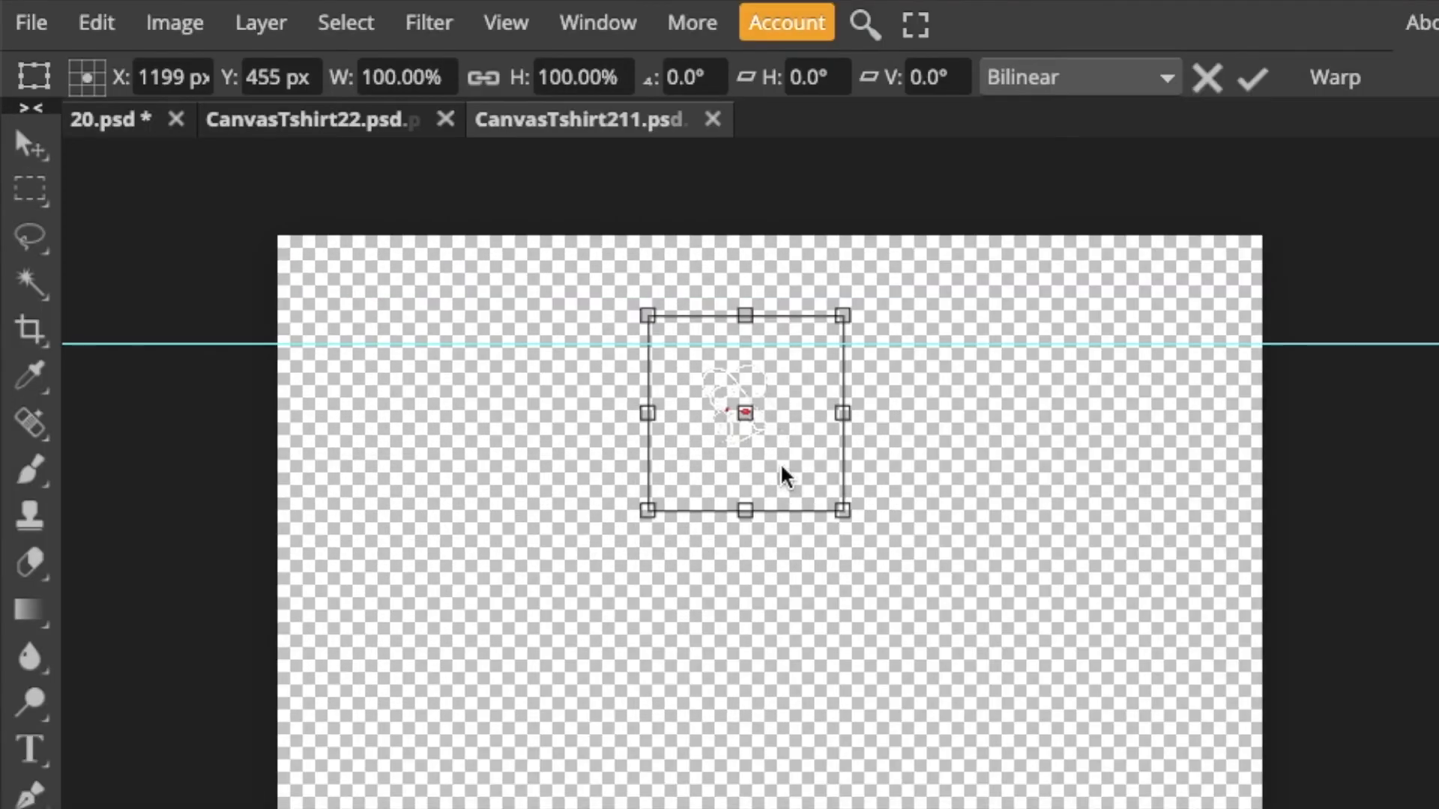
# Save the graphic into the mockup and return to the 20.psd document
pyautogui.click(30, 22)
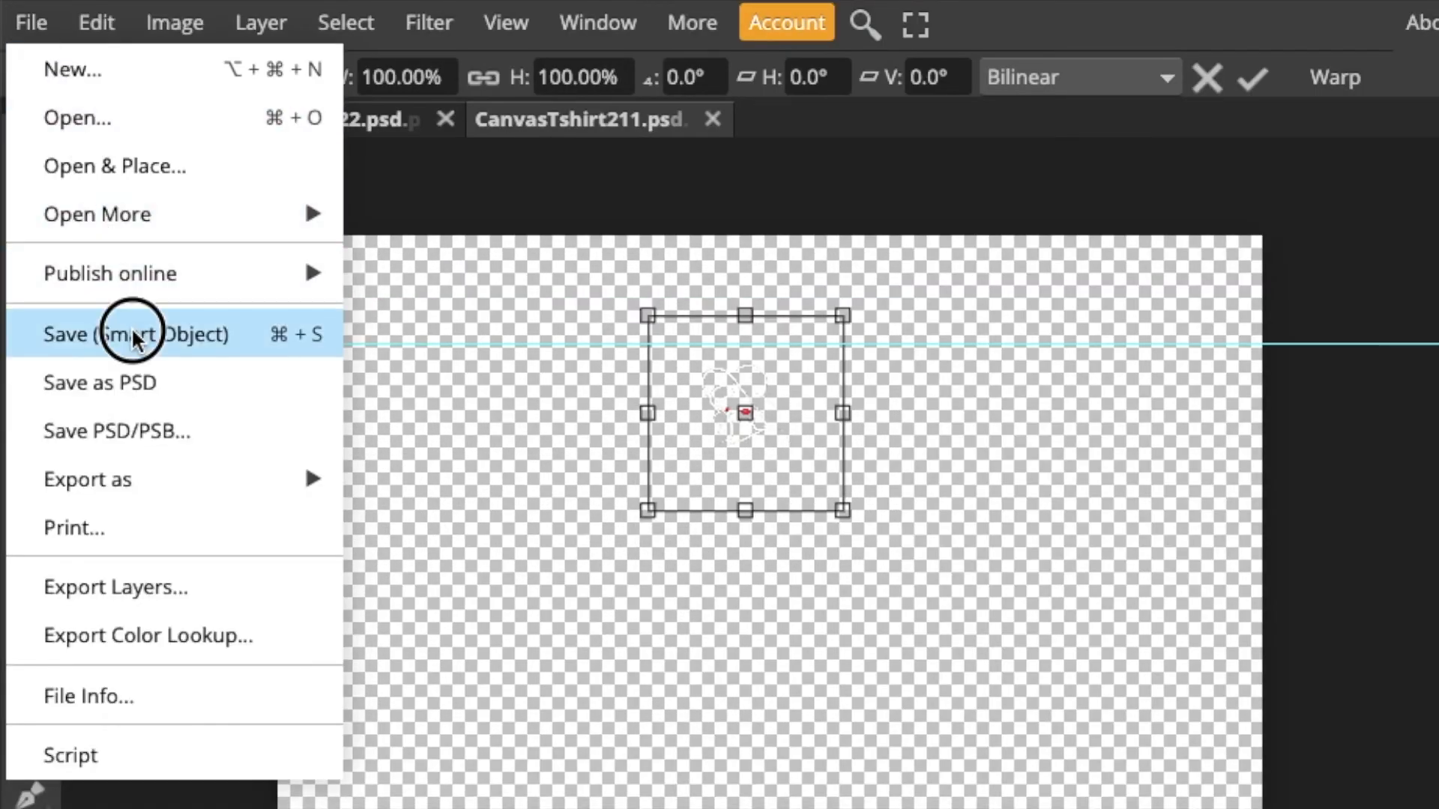
pyautogui.click(135, 335)
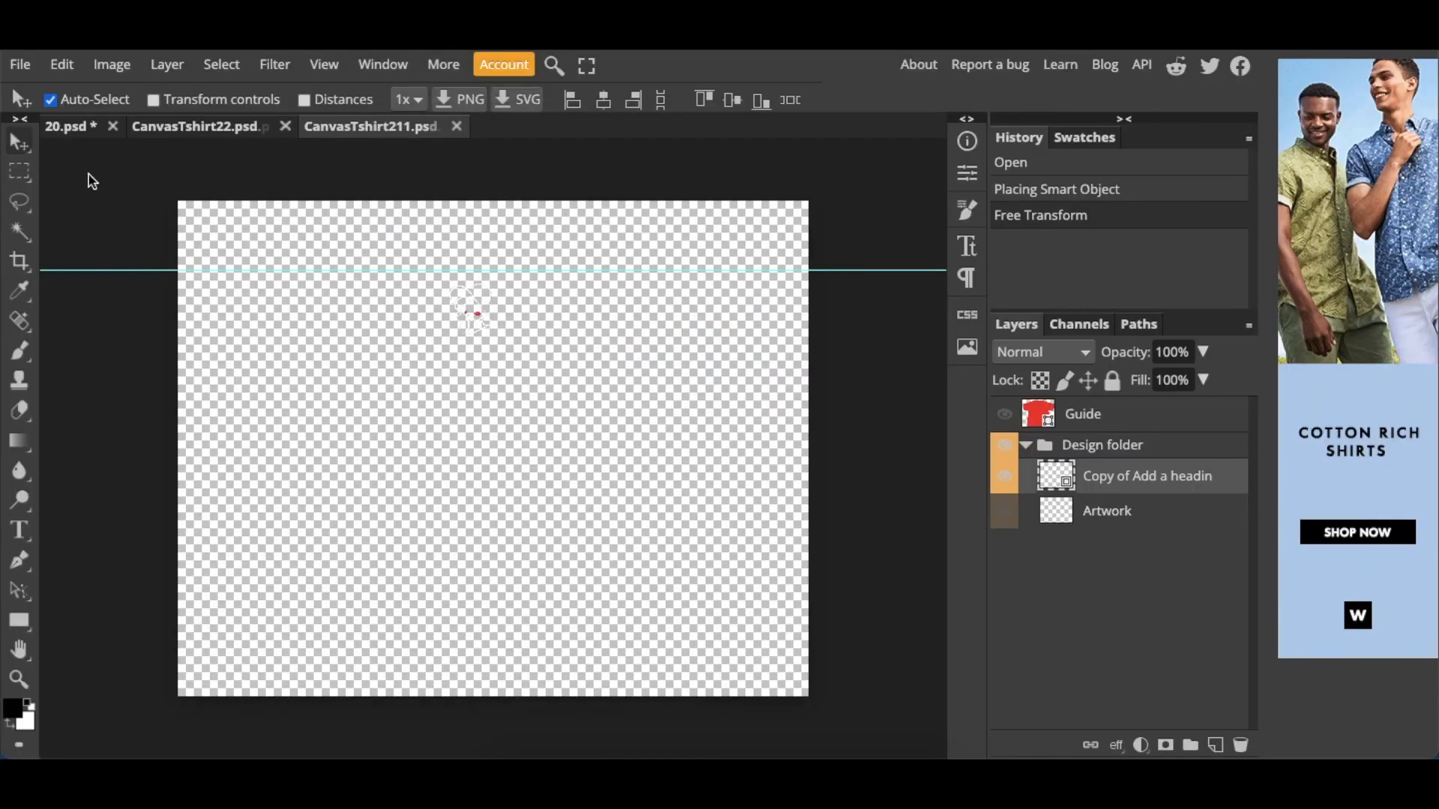
pyautogui.click(69, 129)
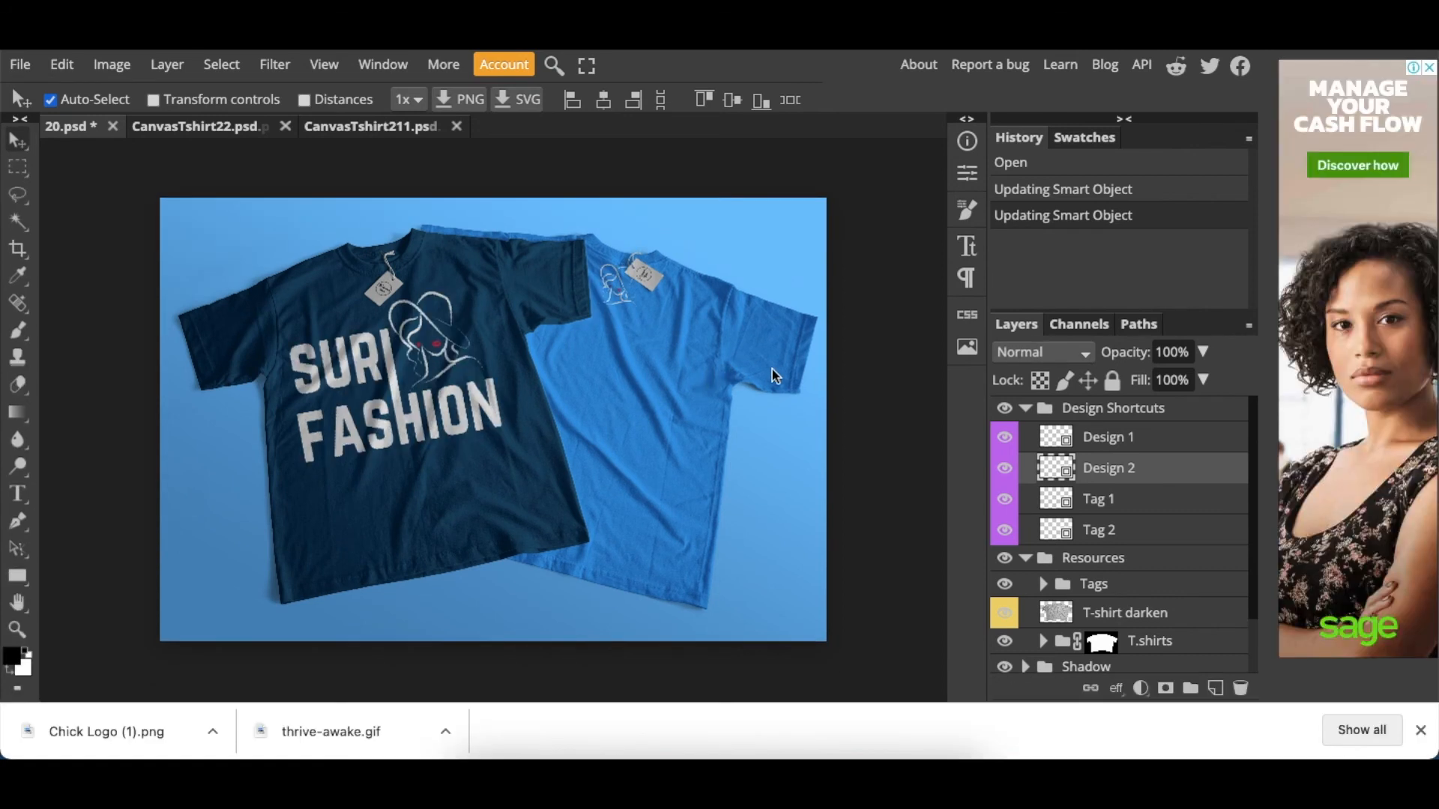
pyautogui.moveTo(849, 453)
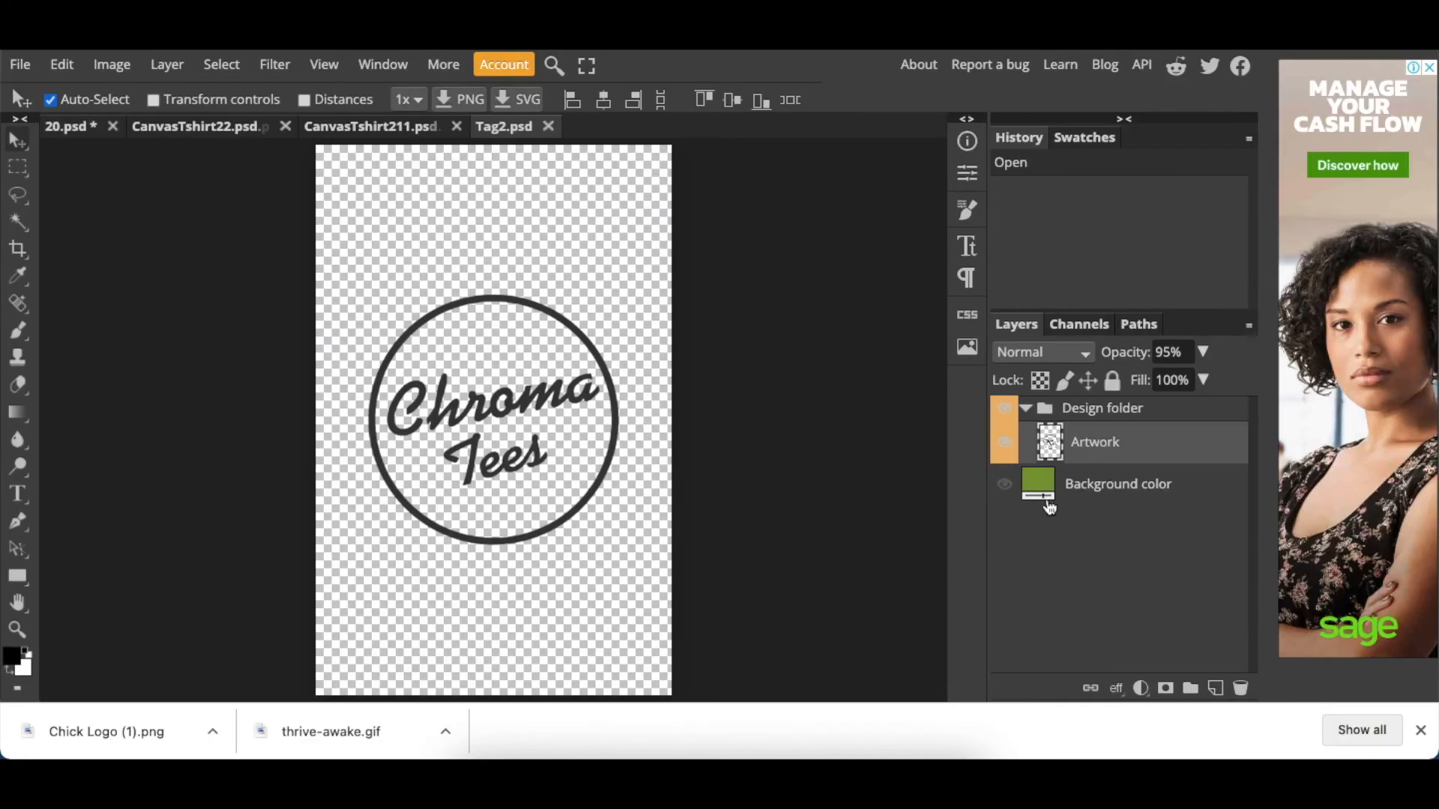
# Select a hang-tag layer in the mockup's Layers panel
pyautogui.click(1004, 442)
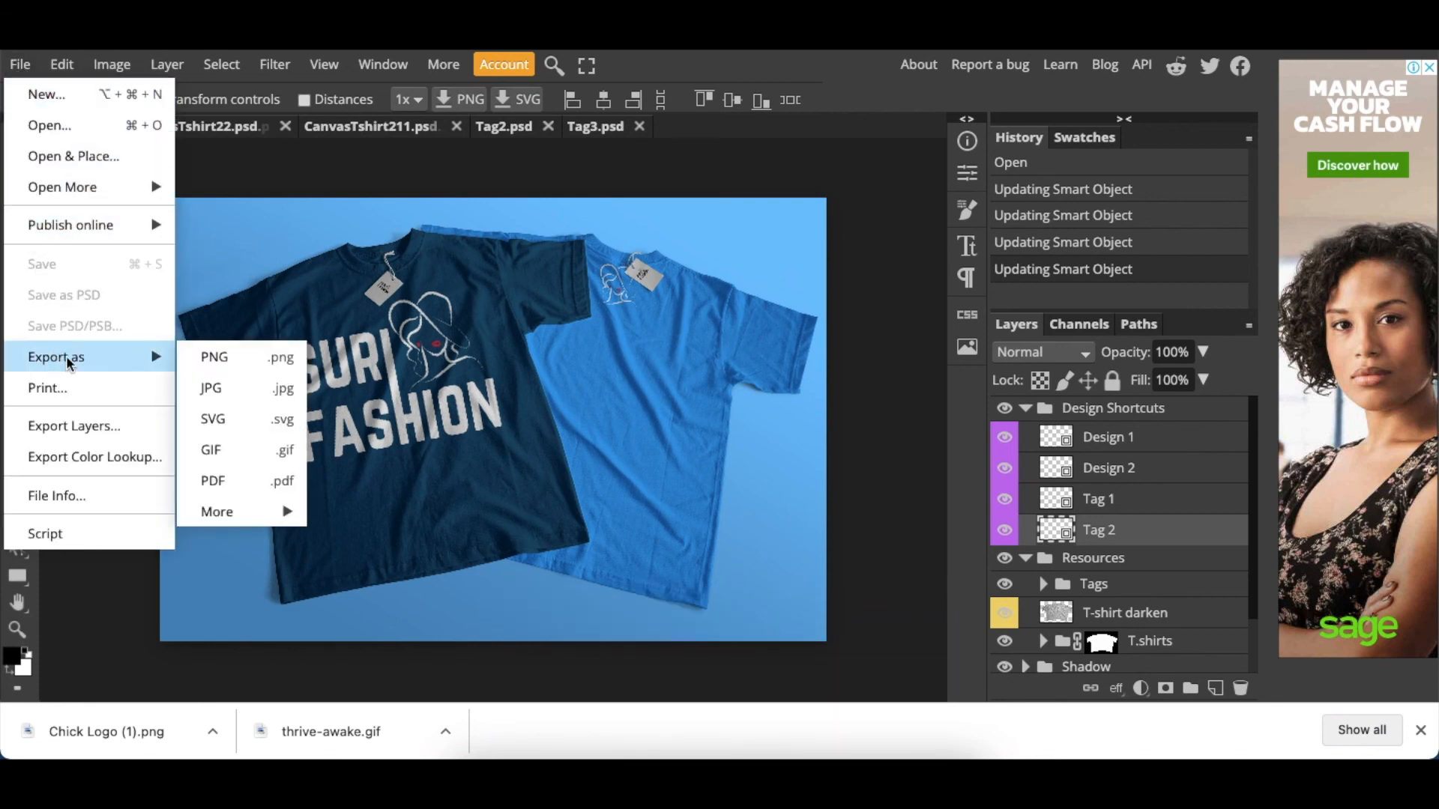
pyautogui.moveTo(228, 358)
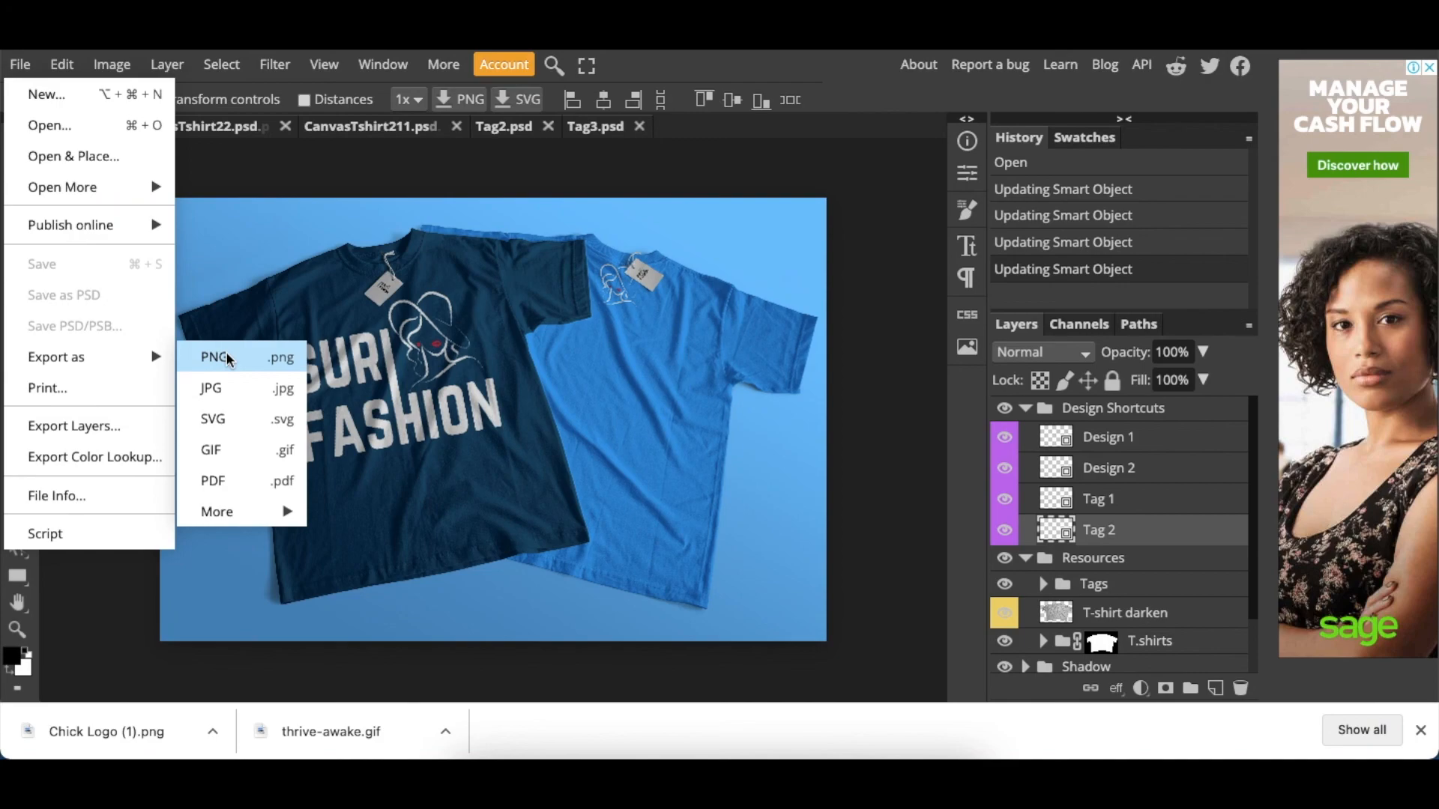